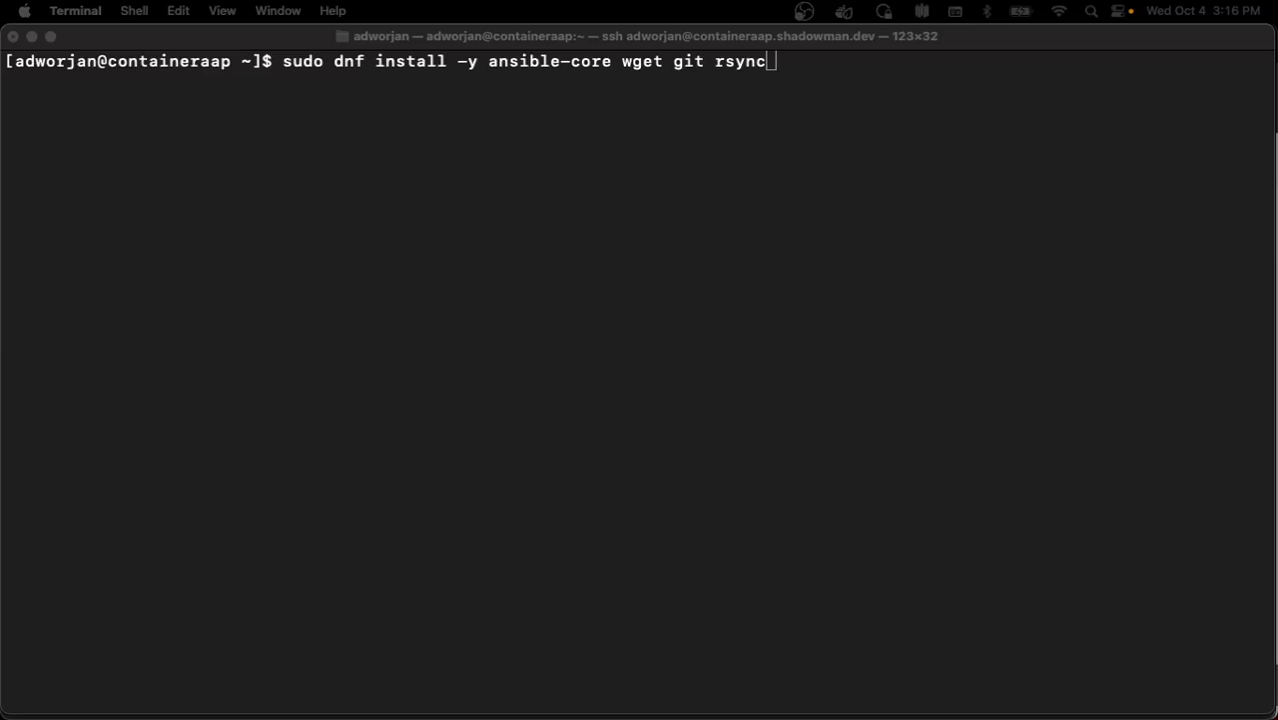
mouse_move(308, 346)
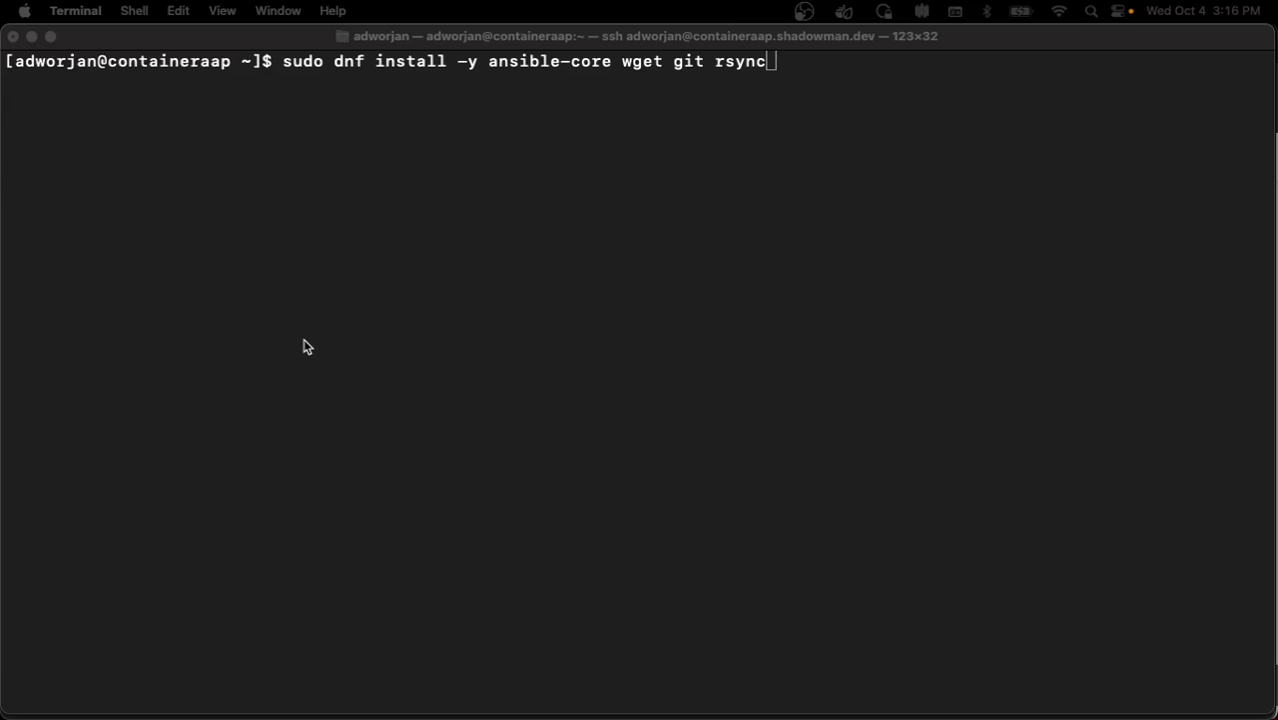
mouse_move(82, 106)
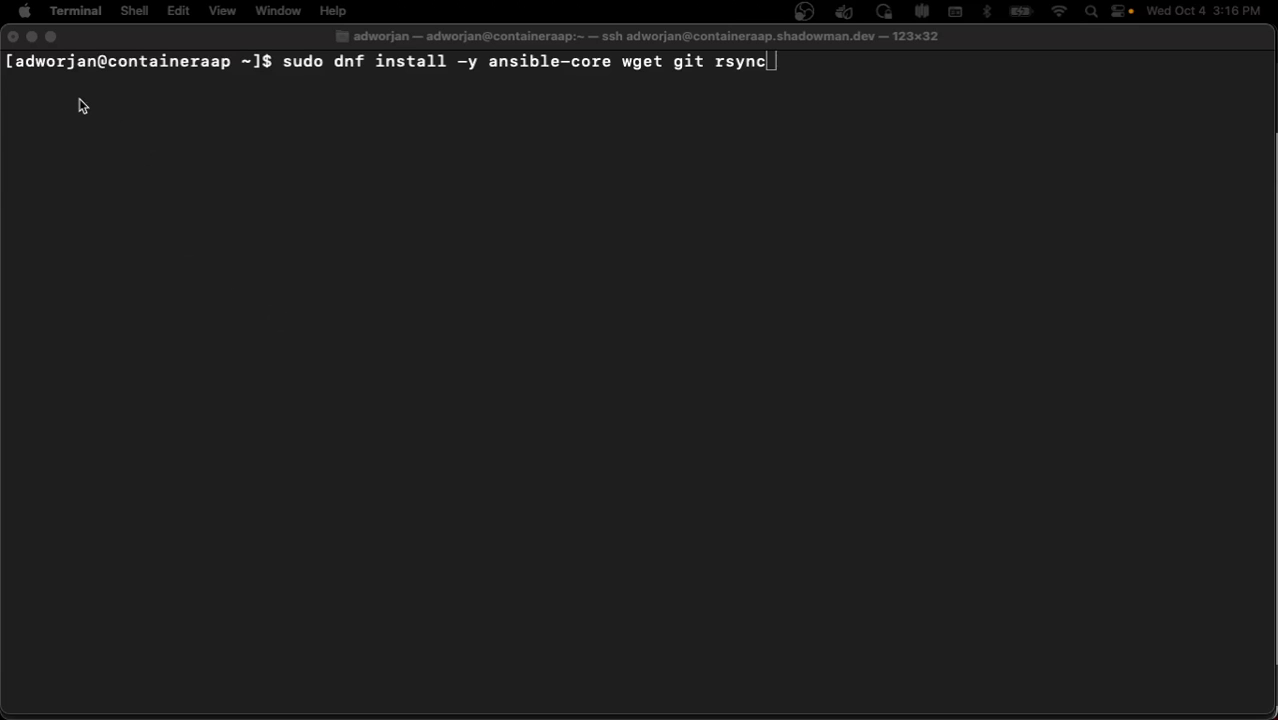
mouse_move(224, 140)
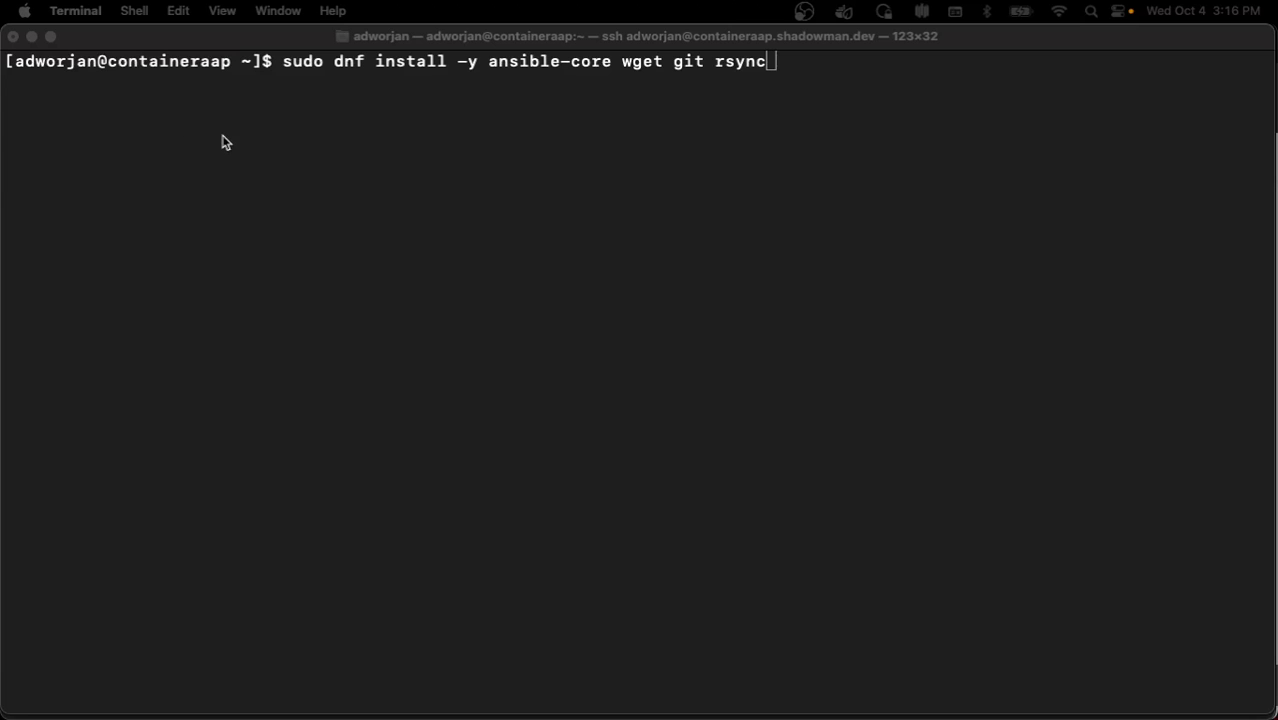
mouse_move(388, 132)
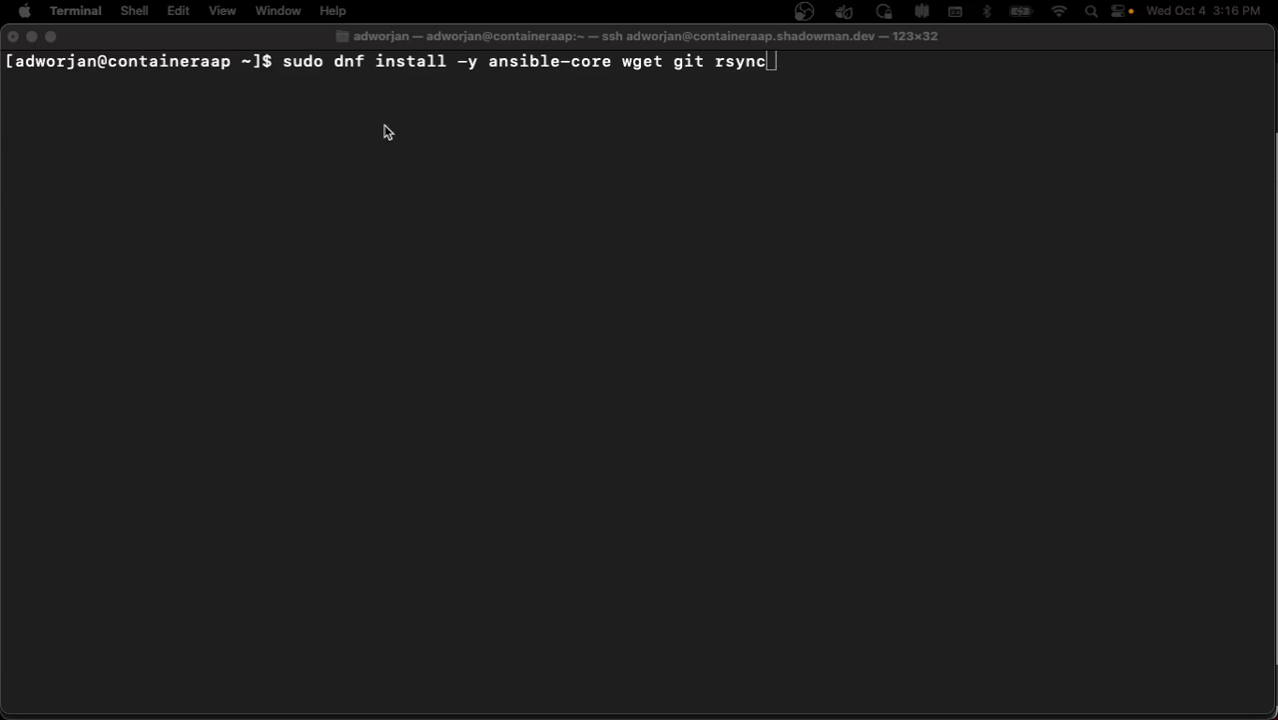
mouse_move(432, 144)
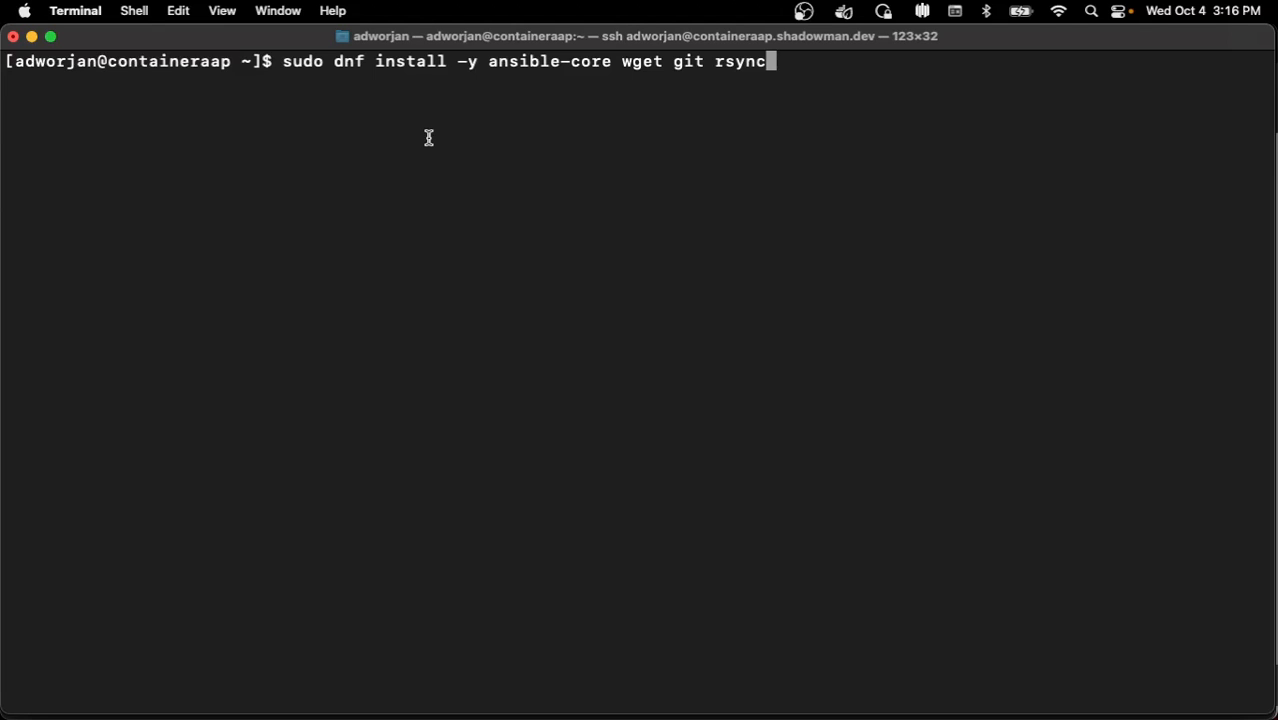
mouse_move(674, 112)
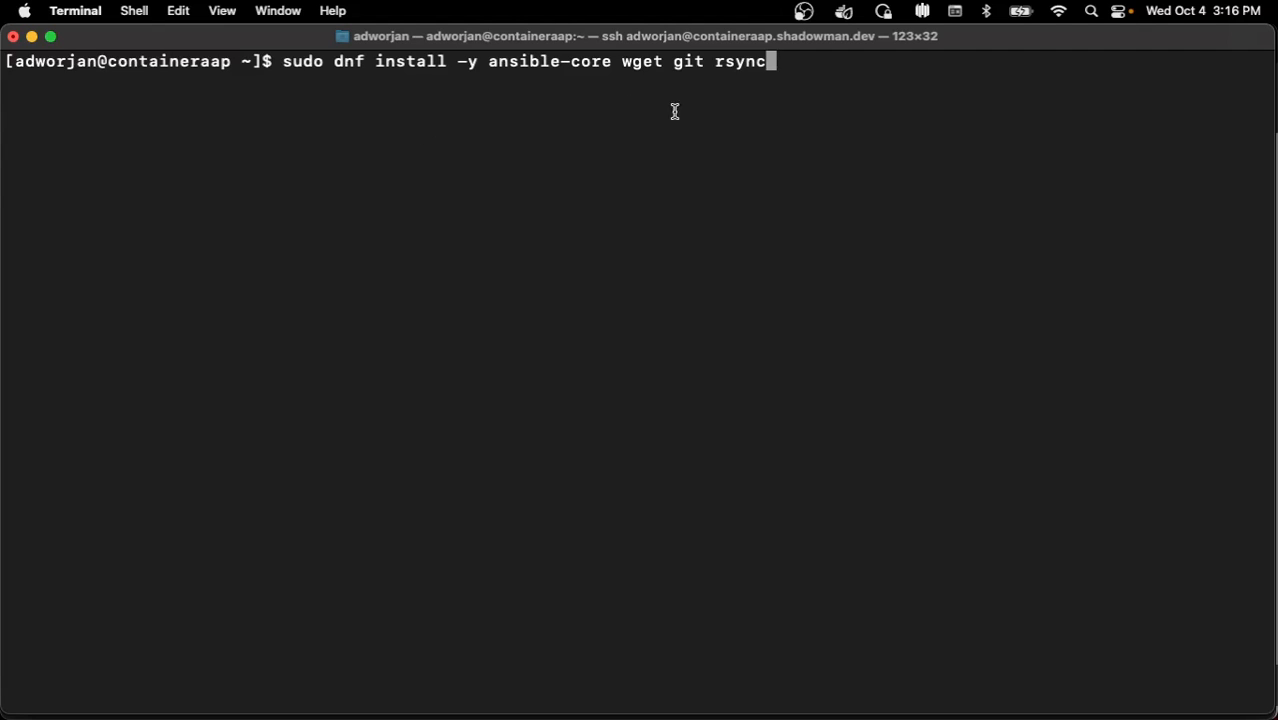
Run 'sudo dnf install -y ansible-core wget git rsync' on the RHEL host
key("Return")
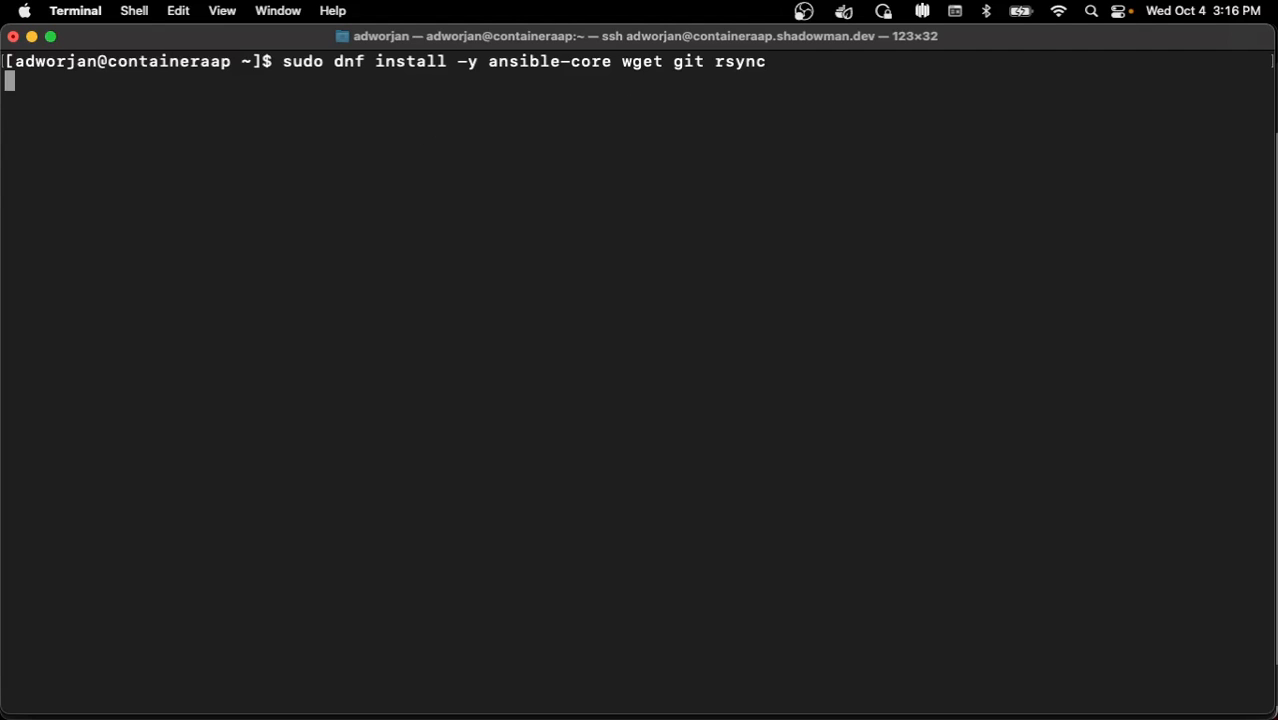
Export ANSIBLE_COLLECTIONS_PATH and change into the ansible-automation-platform-containerized-setup-2.4-1 directory
key("Return")
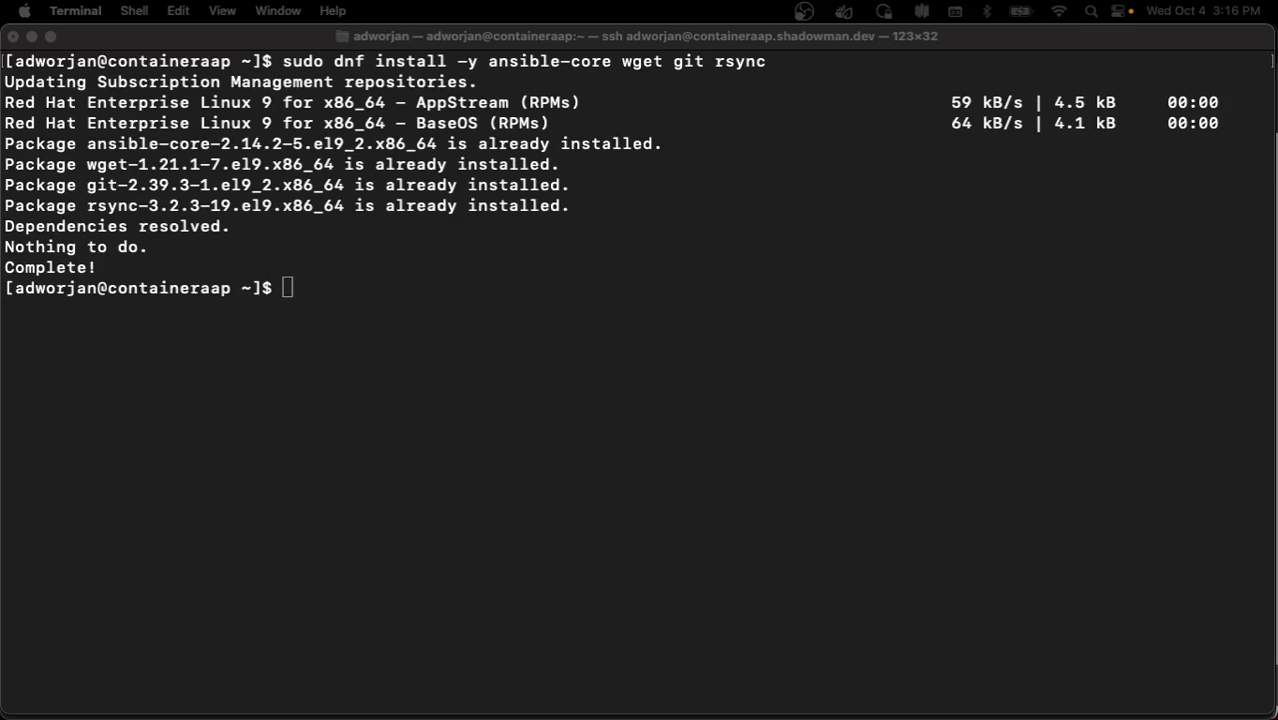
mouse_move(1038, 332)
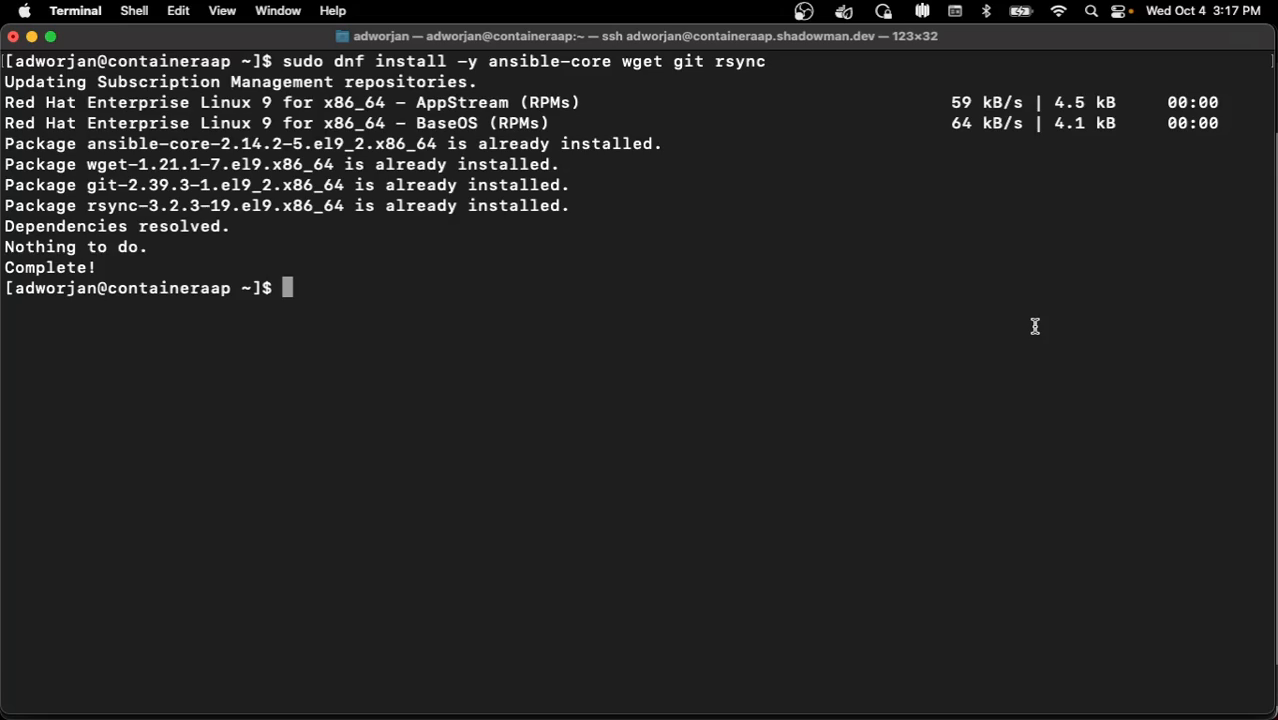
type("export ANSIBLE_COLLECTIONS_PATH=/home/adworjan/ansible-automation-platform-containerized-setup-2.4-1/collections")
type("cd ansible-automation-platform-containerized-setup-2.4-1/")
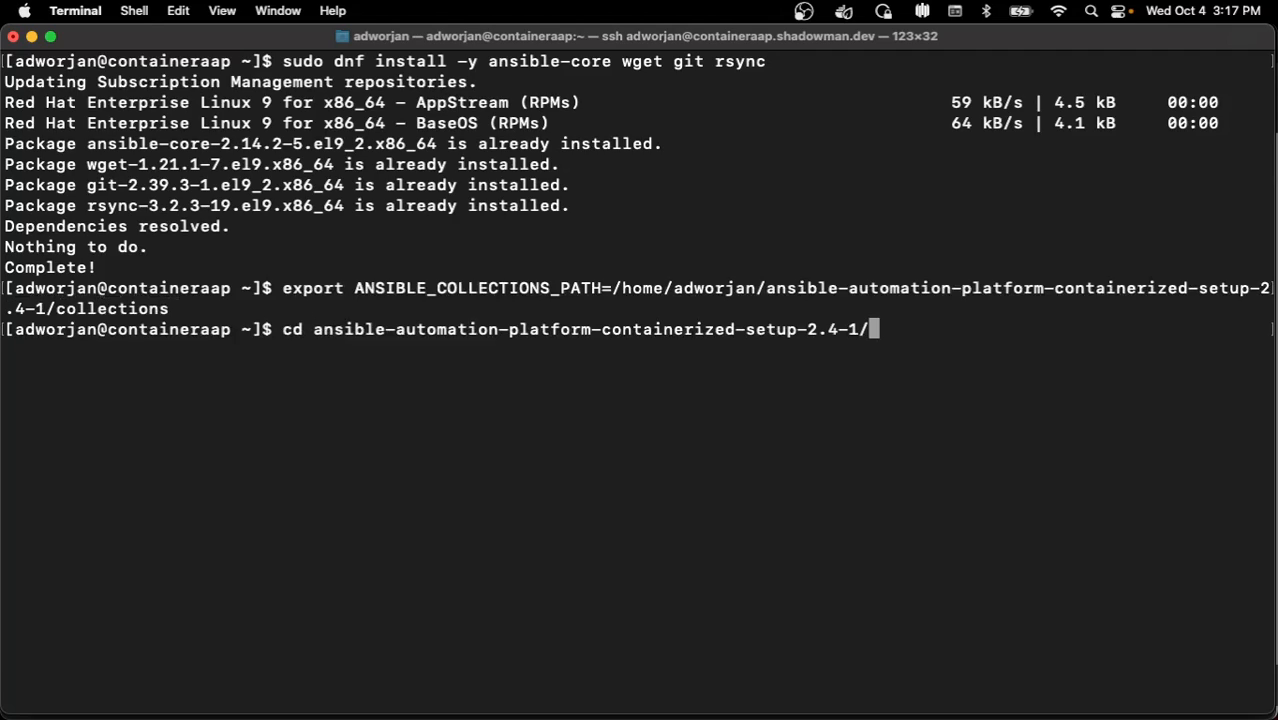
key("Return")
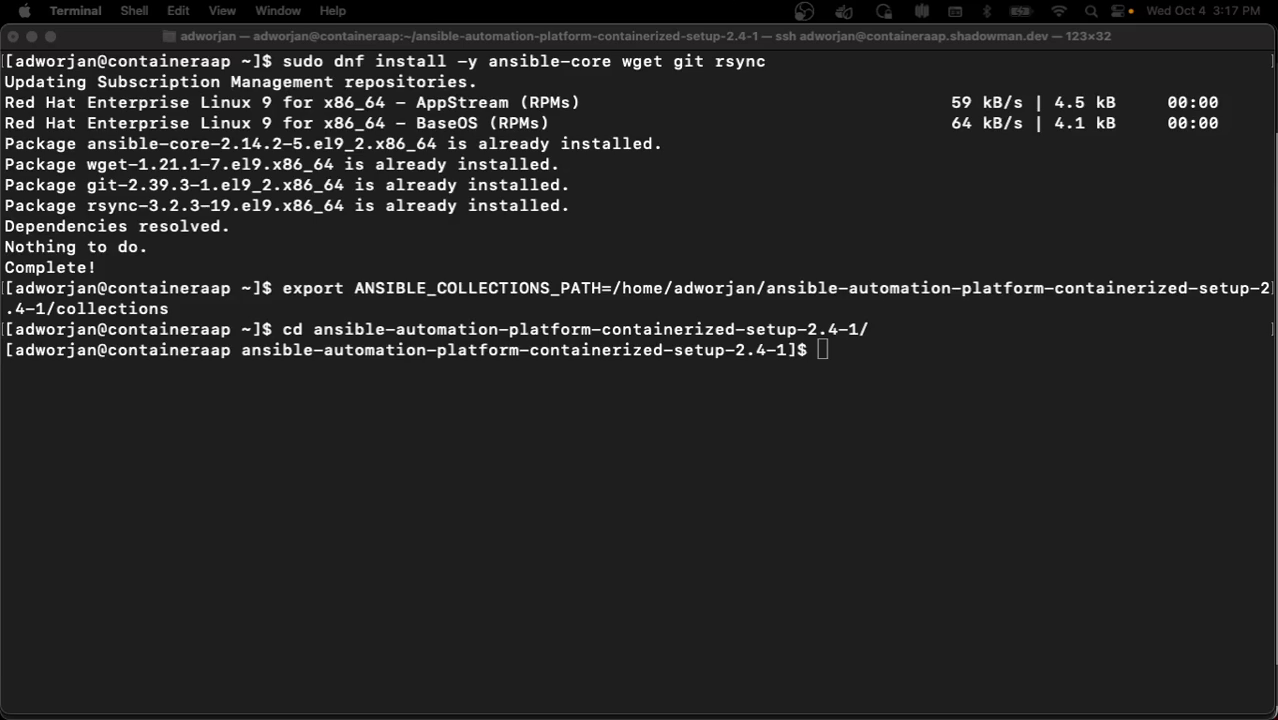
type("ansible-playbook -i inventory ansible.containerized_installer.install -e @secrets.yml --ask-vault-pass")
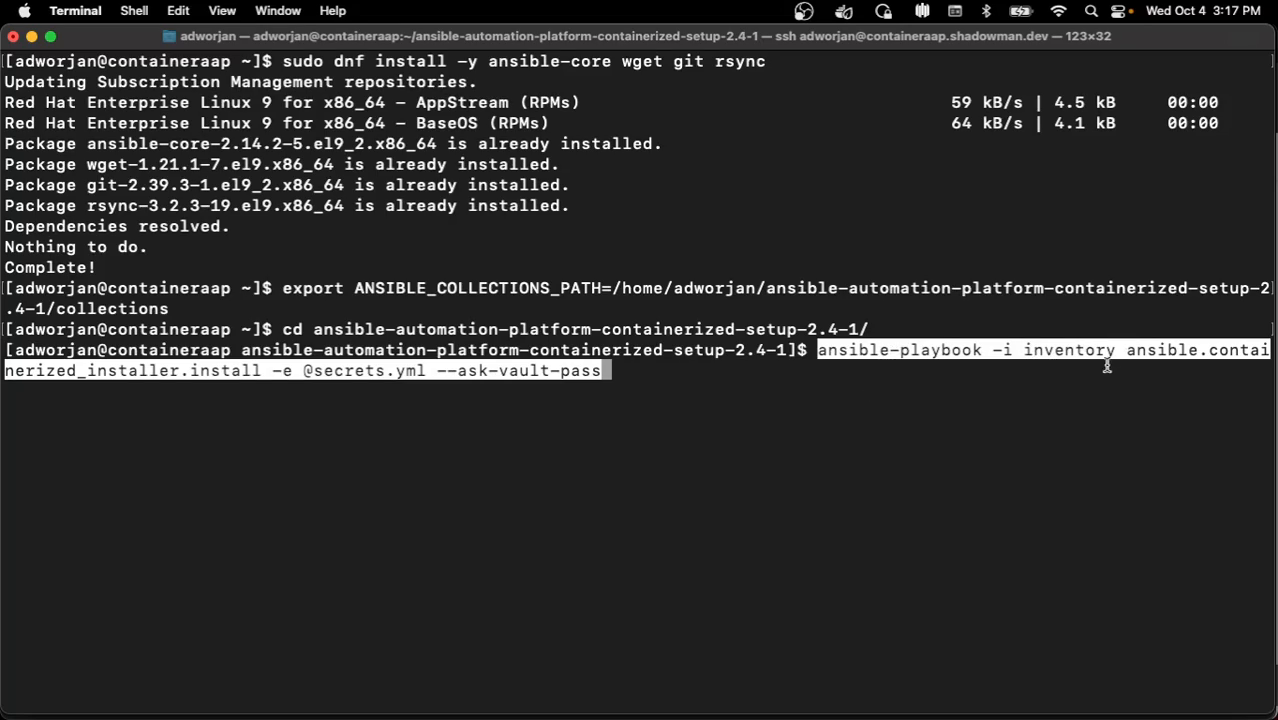
mouse_move(570, 392)
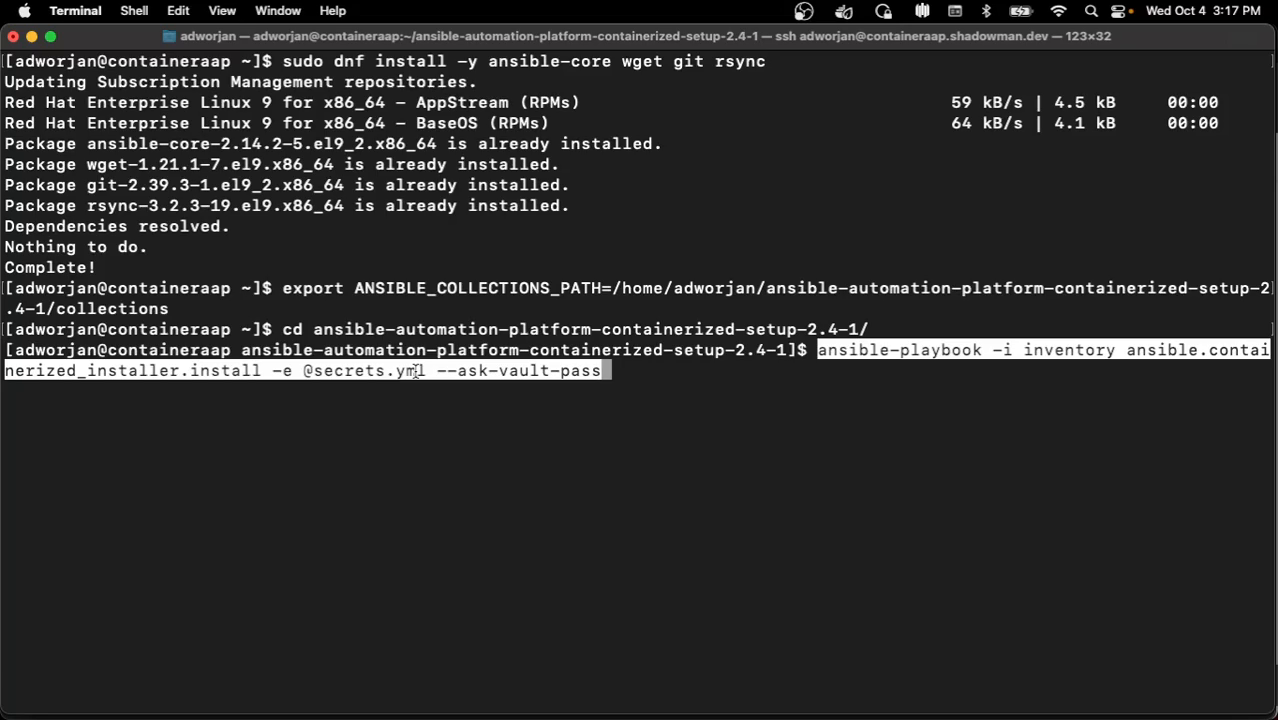
mouse_move(604, 414)
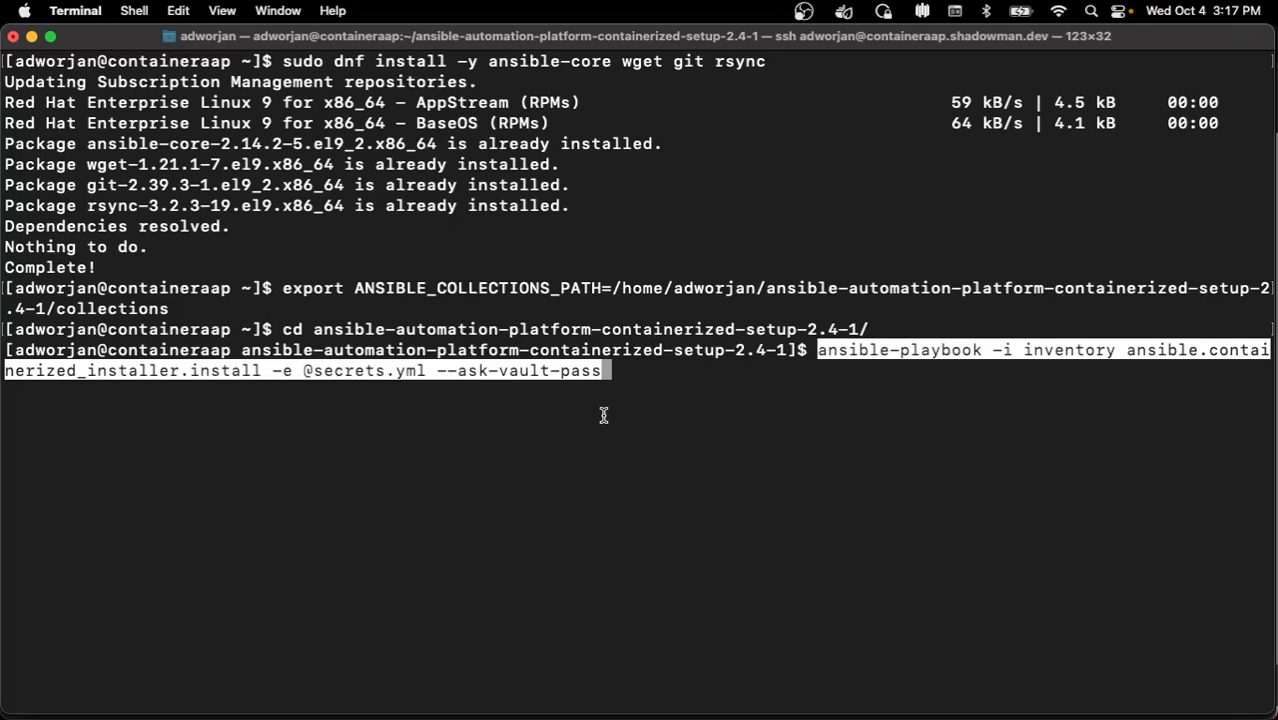
key("Return")
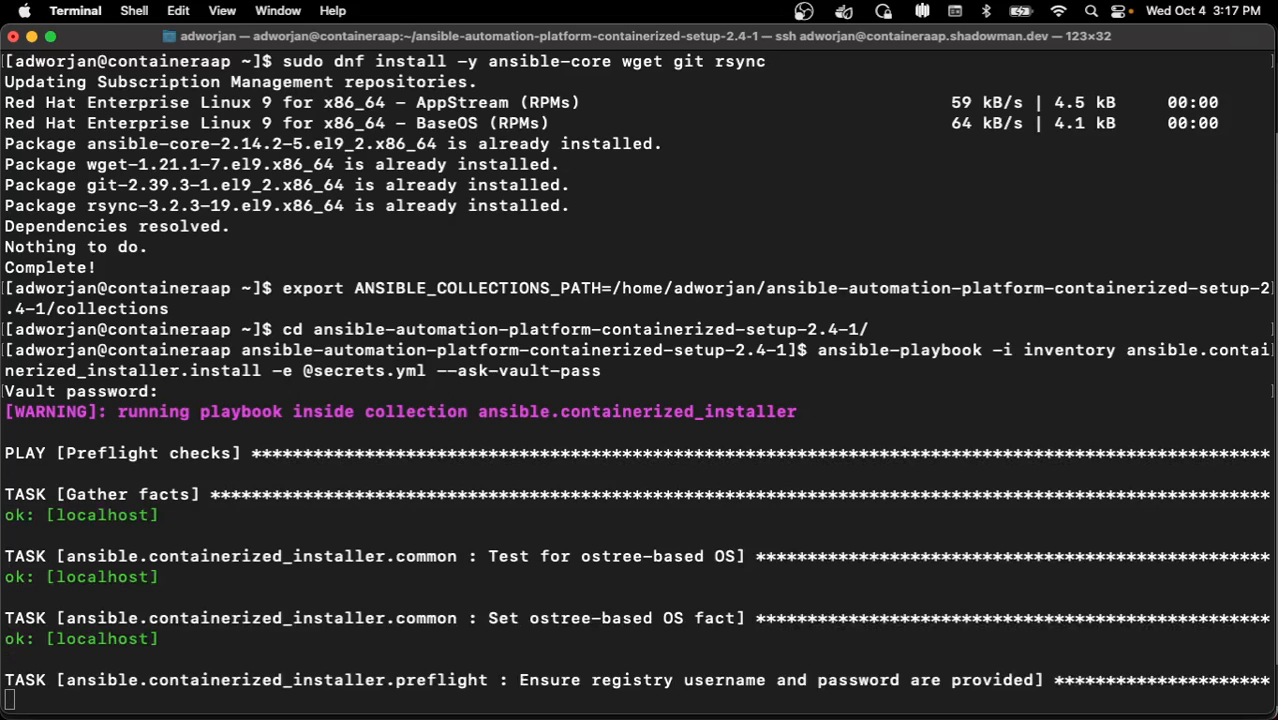
Review the Prerequisites list (RHEL 9.2 hosts, sudo users, SSH keys) and reach System Requirements
scroll("down", 3)
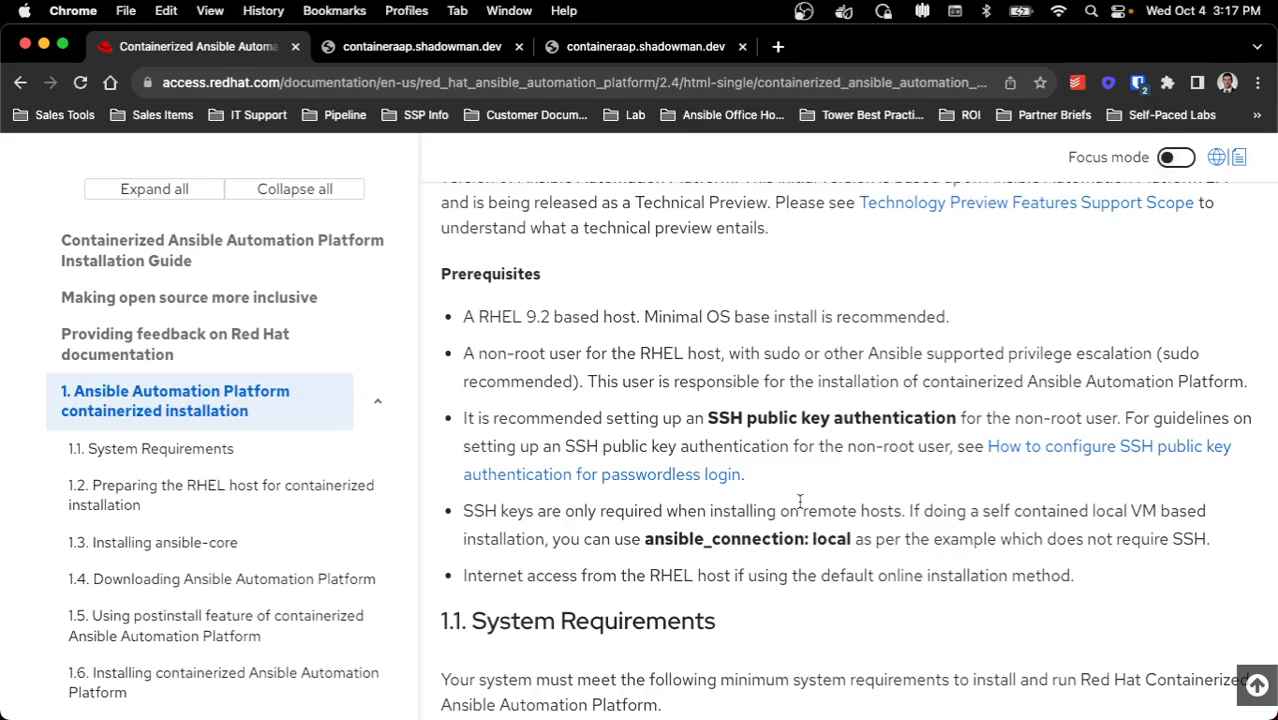
mouse_move(476, 318)
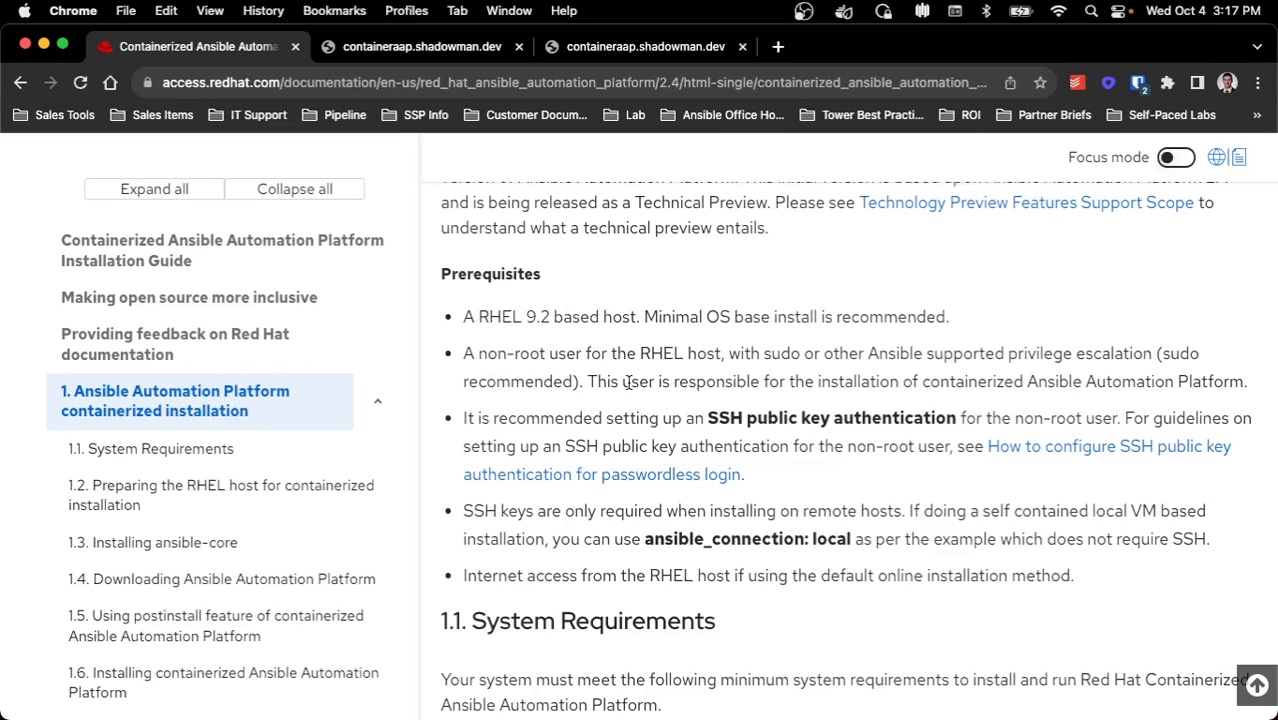
mouse_move(1092, 352)
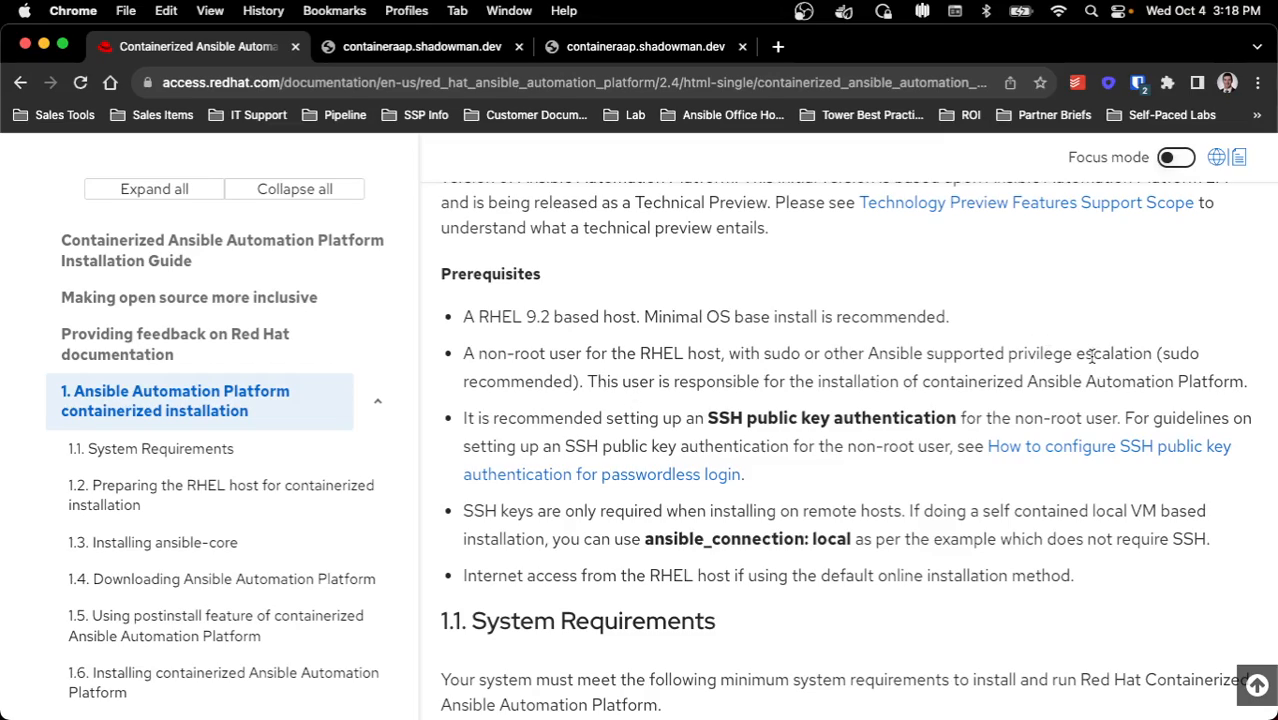
mouse_move(920, 420)
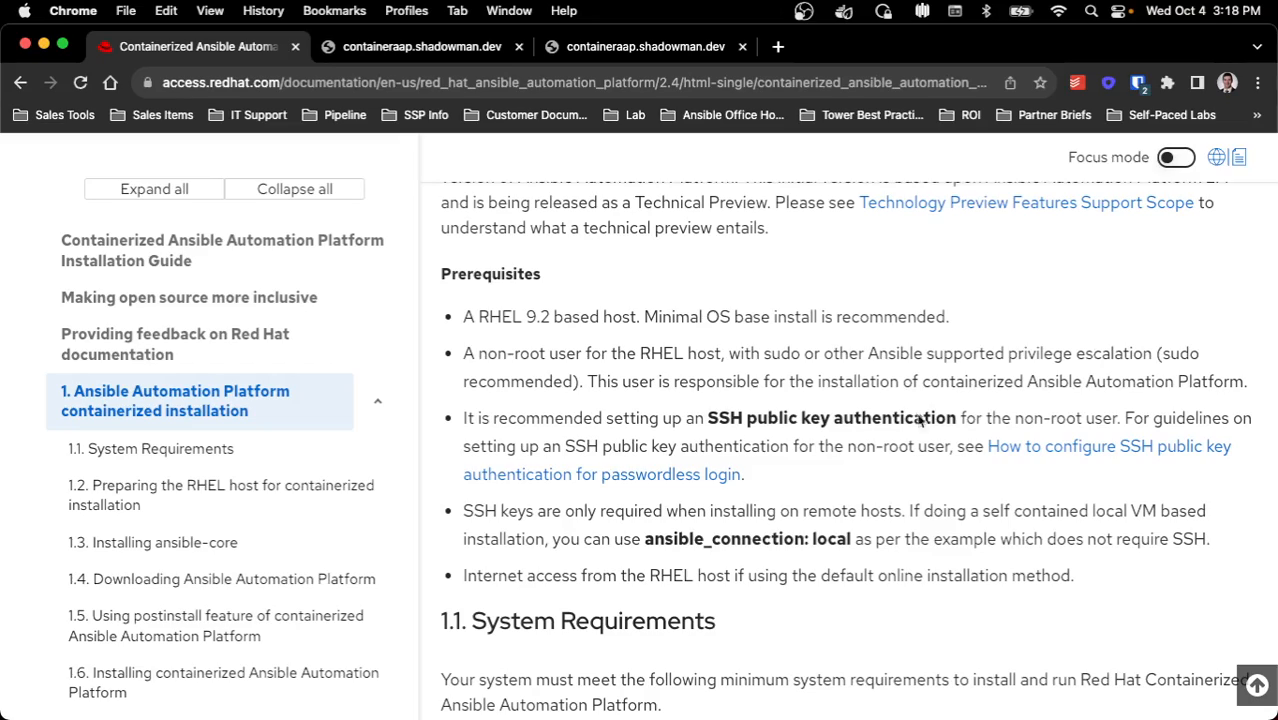
double_click(830, 418)
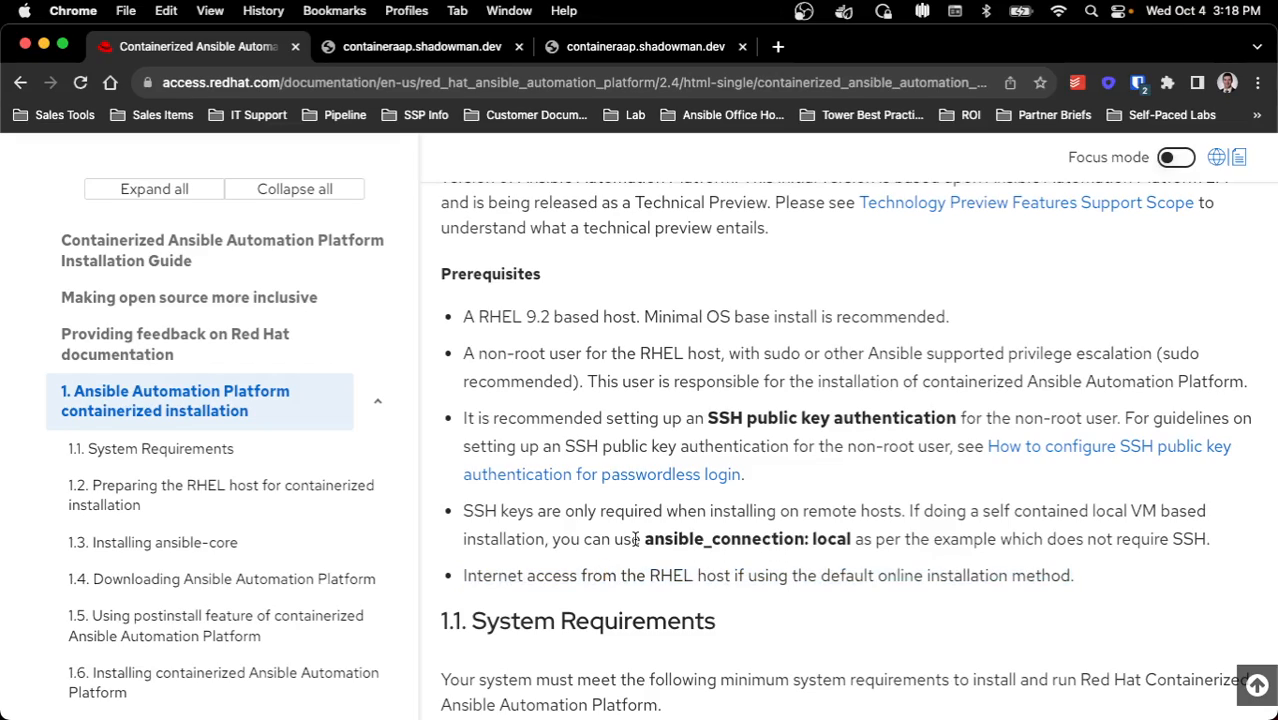
mouse_move(750, 528)
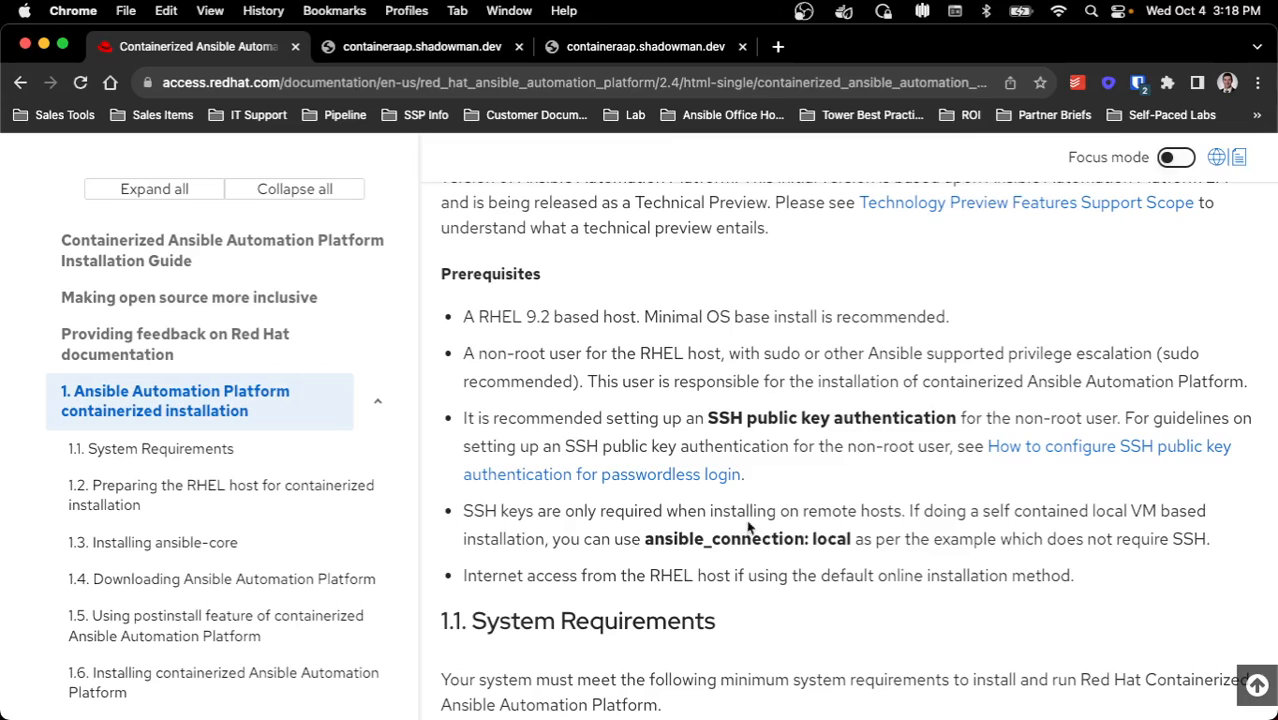
mouse_move(912, 510)
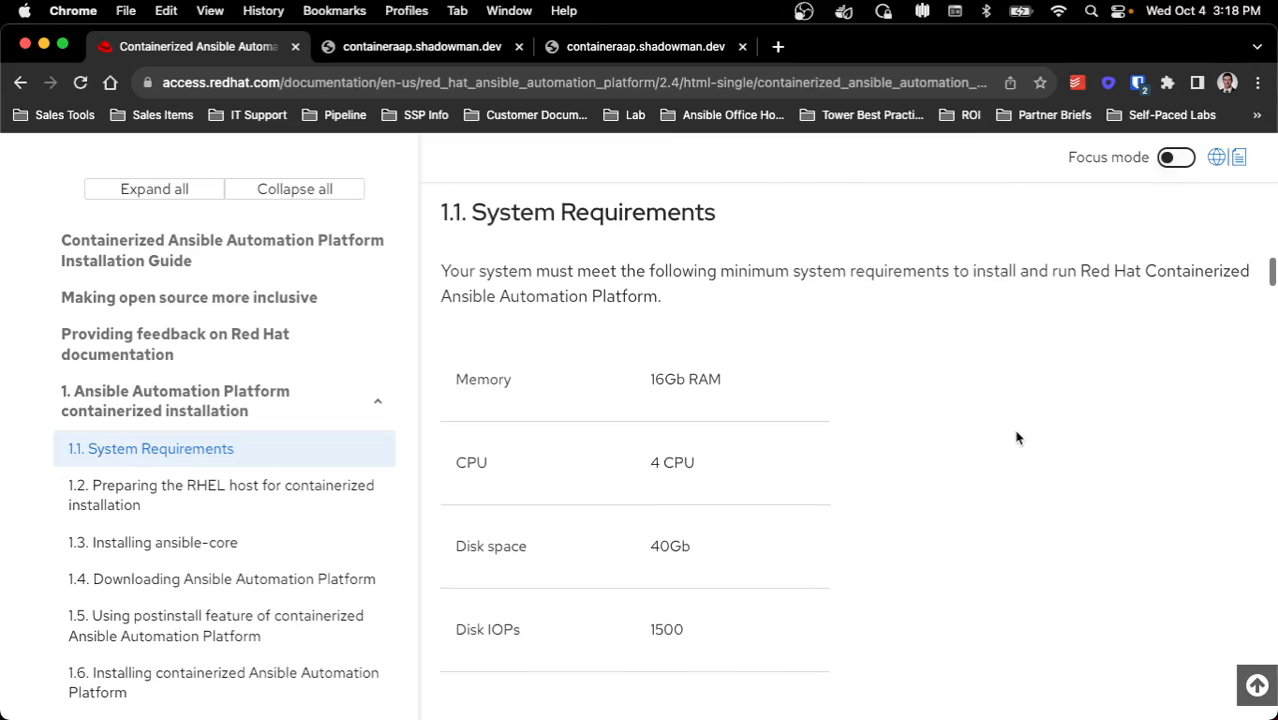
Read section 1.2 Preparing the RHEL host: dnf repolist output and DNS/FQDN requirement
scroll("down", 3)
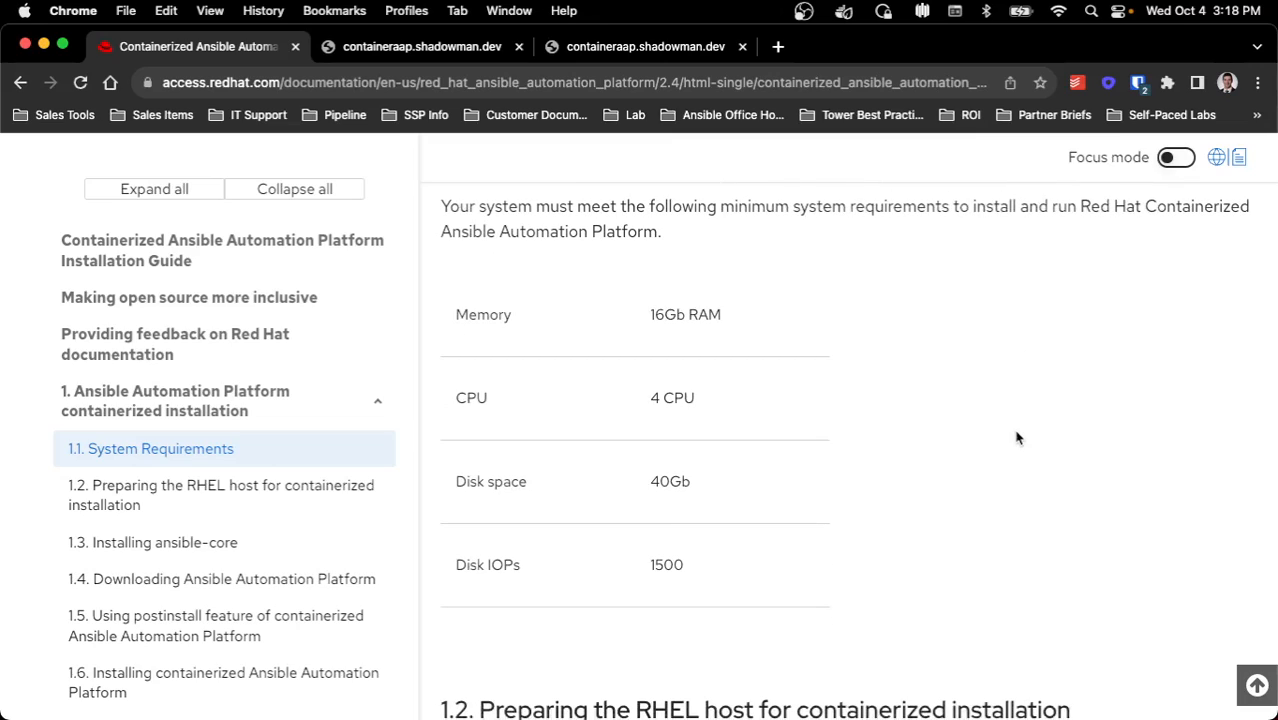
mouse_move(996, 432)
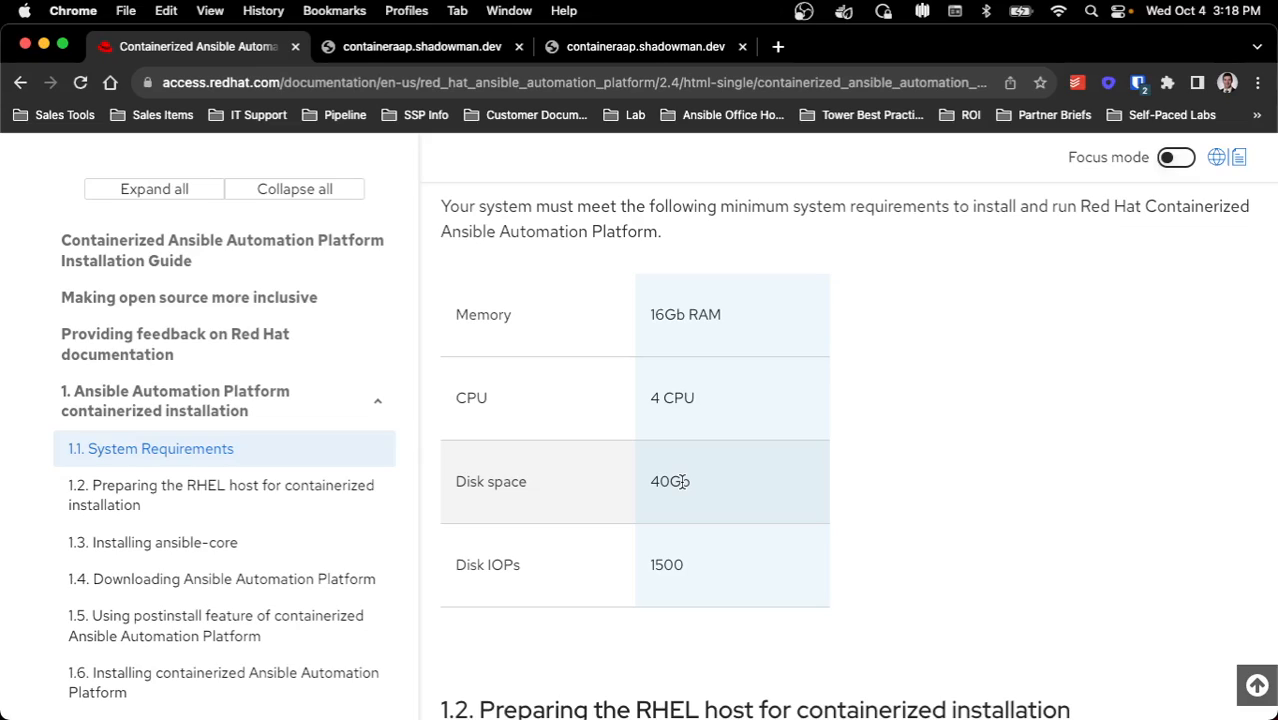
mouse_move(988, 470)
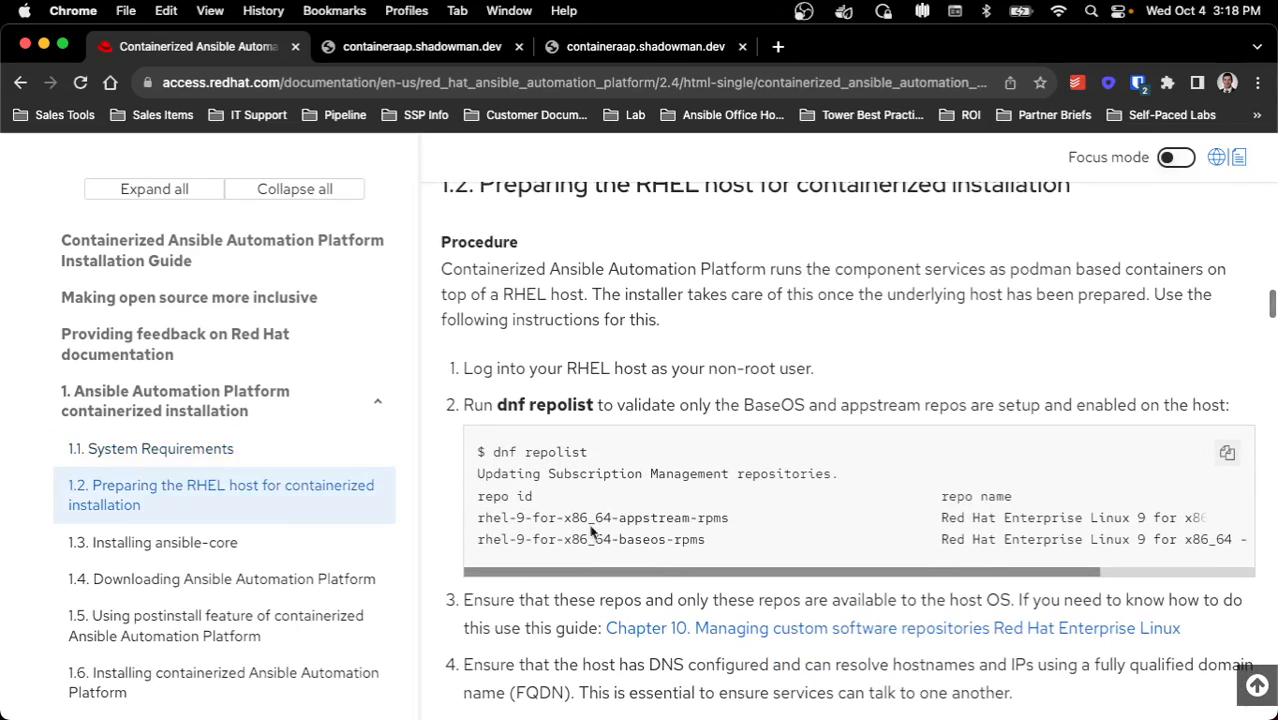
mouse_move(632, 504)
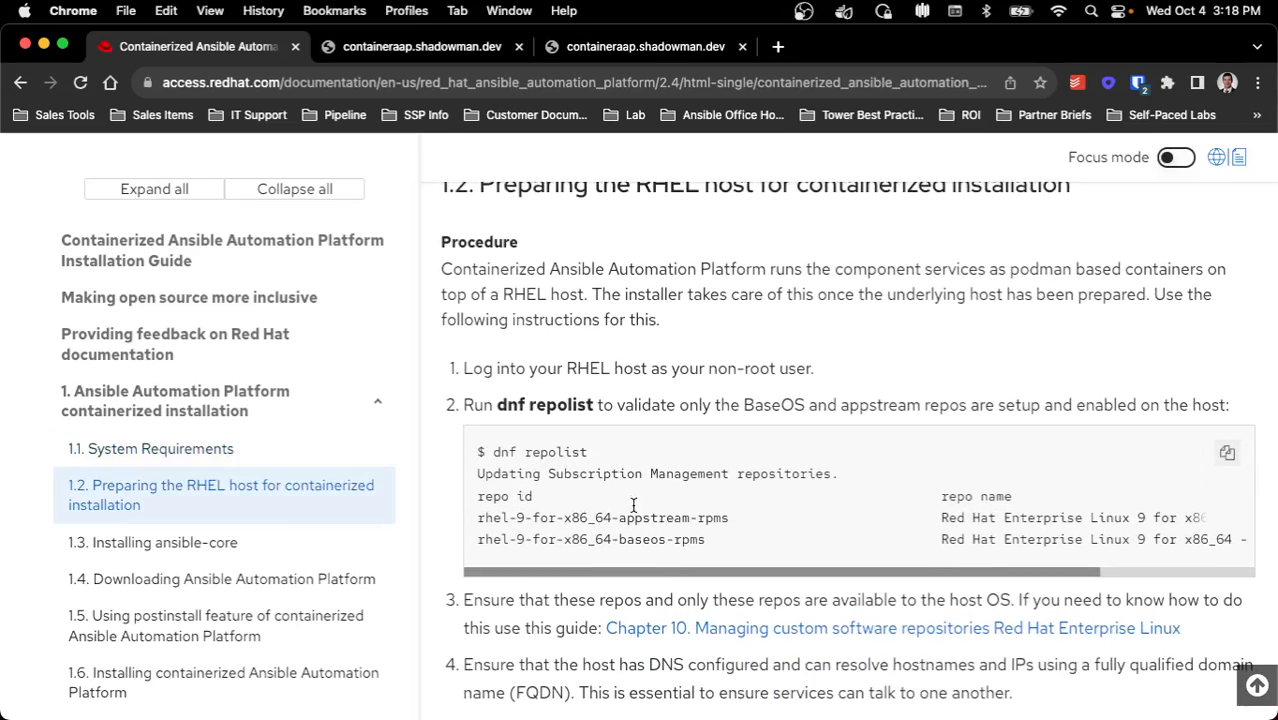
mouse_move(882, 516)
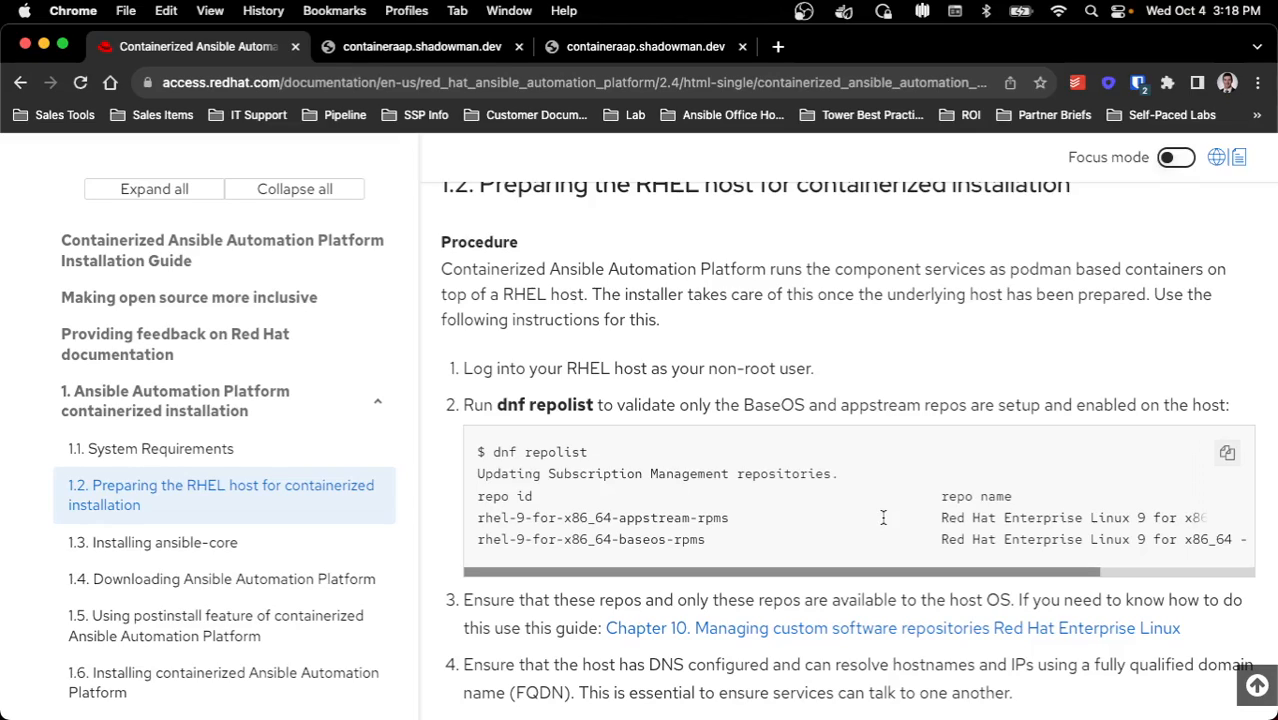
mouse_move(700, 540)
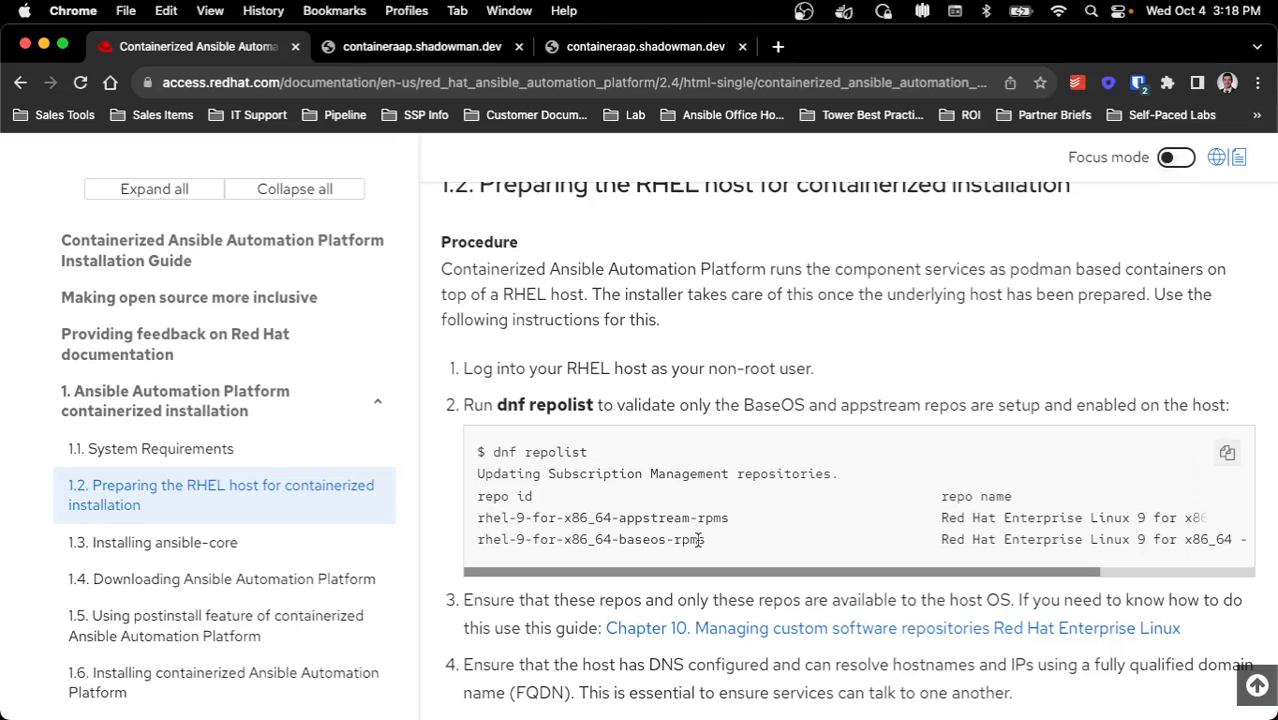
mouse_move(832, 490)
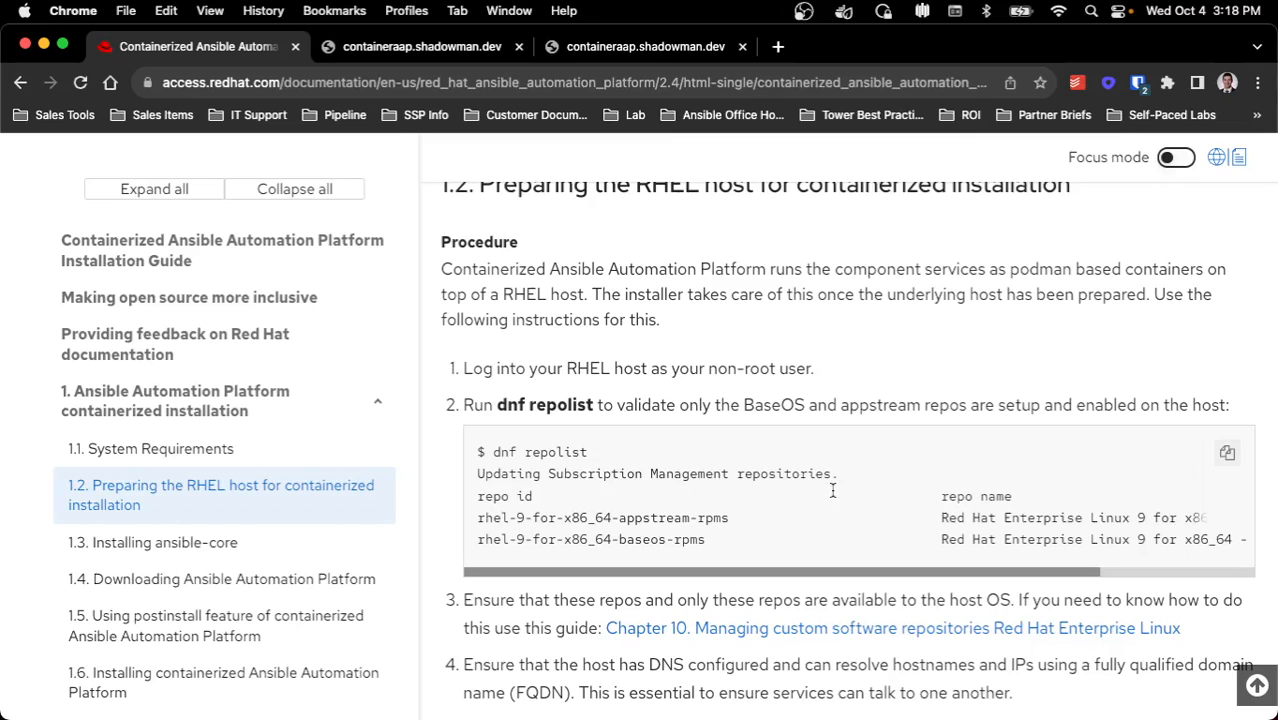
scroll("down", 3)
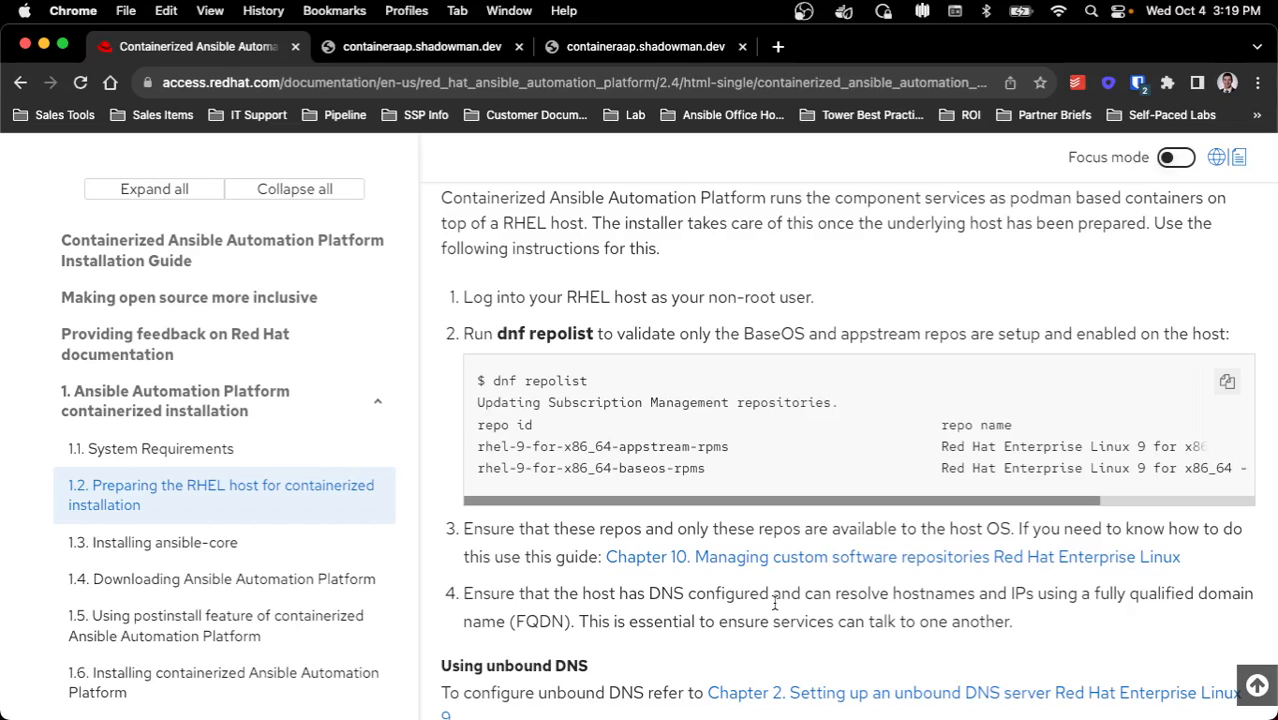
Read sections 1.4–1.6 and jump to 1.7 Accessing controller, automation hub and EDA controller
scroll("down", 3)
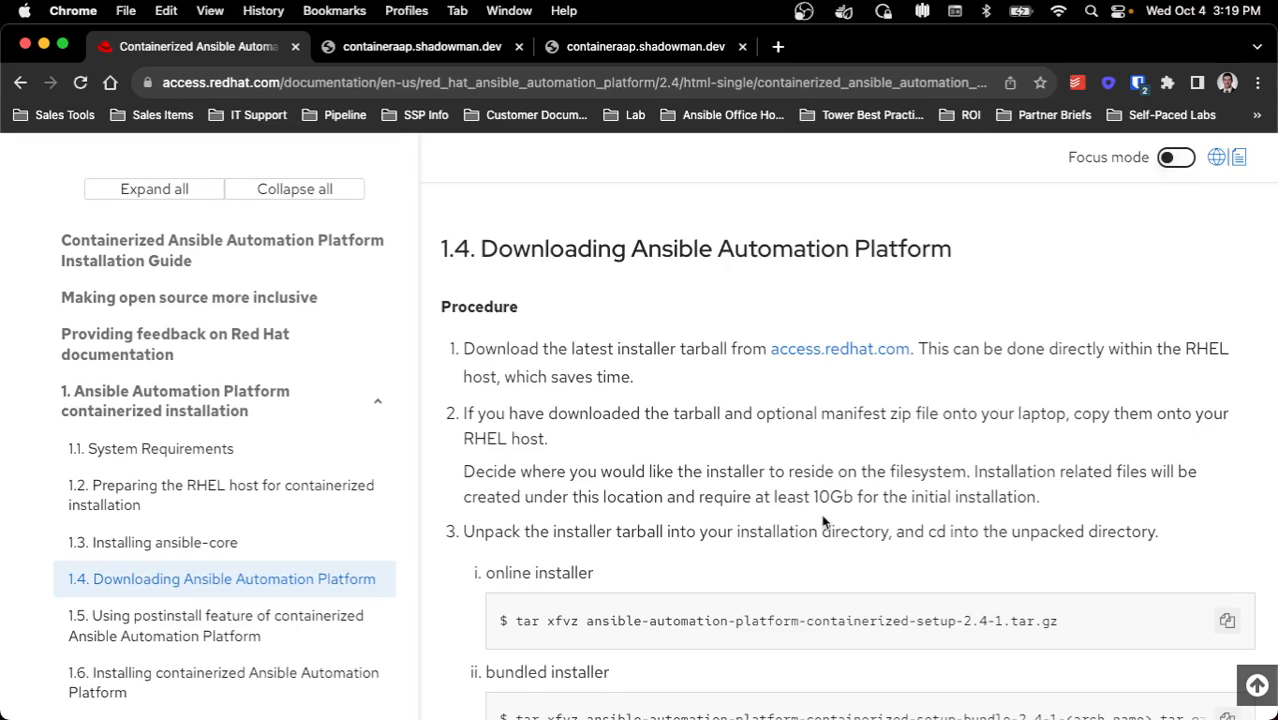
scroll("down", 3)
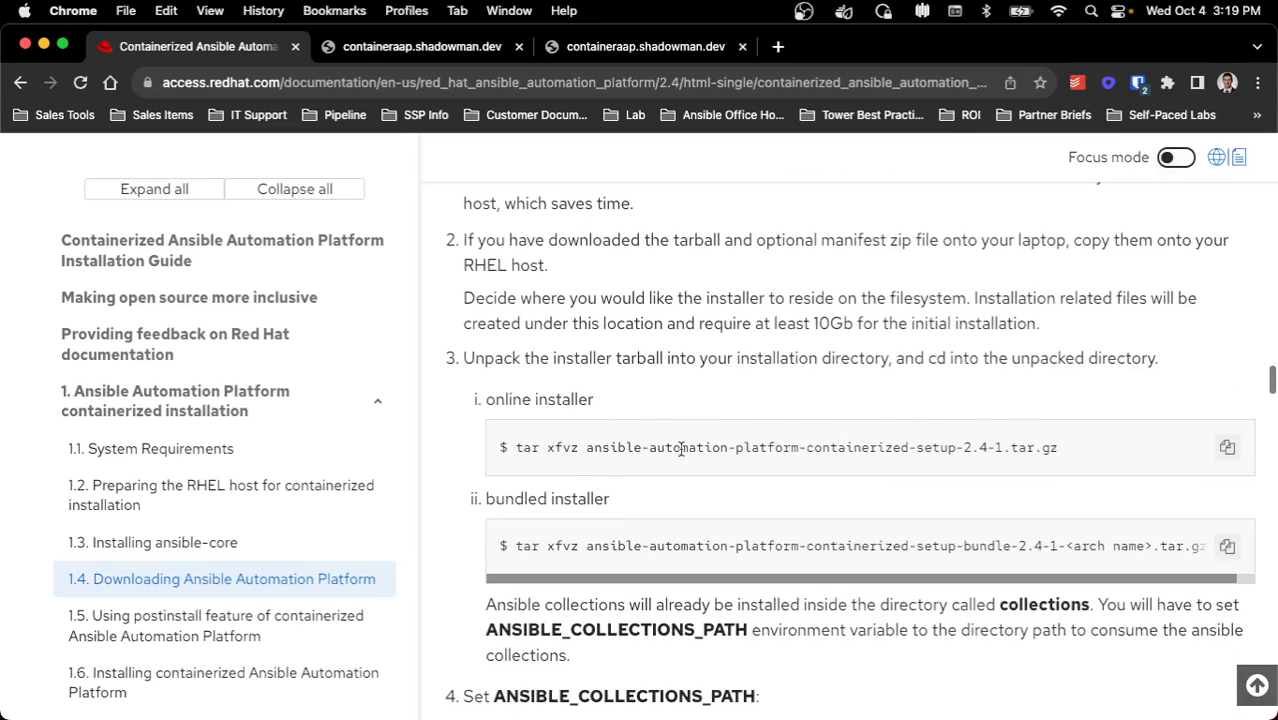
scroll("down", 3)
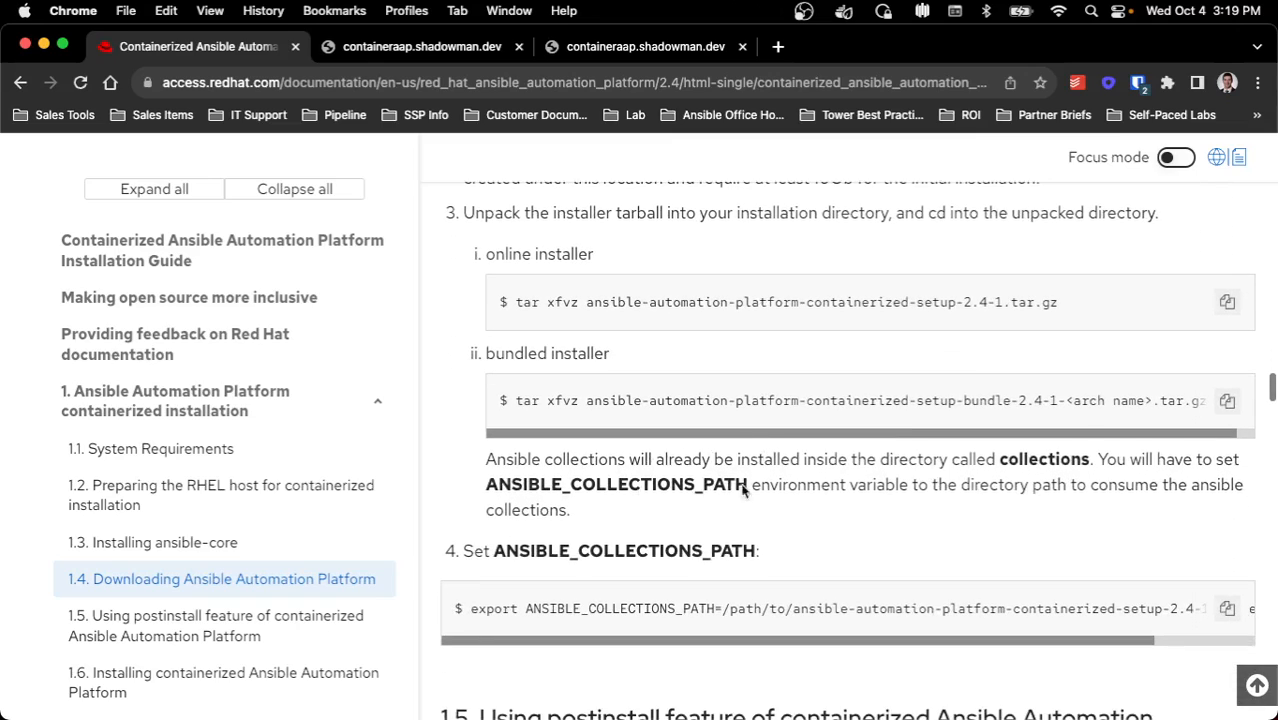
mouse_move(788, 492)
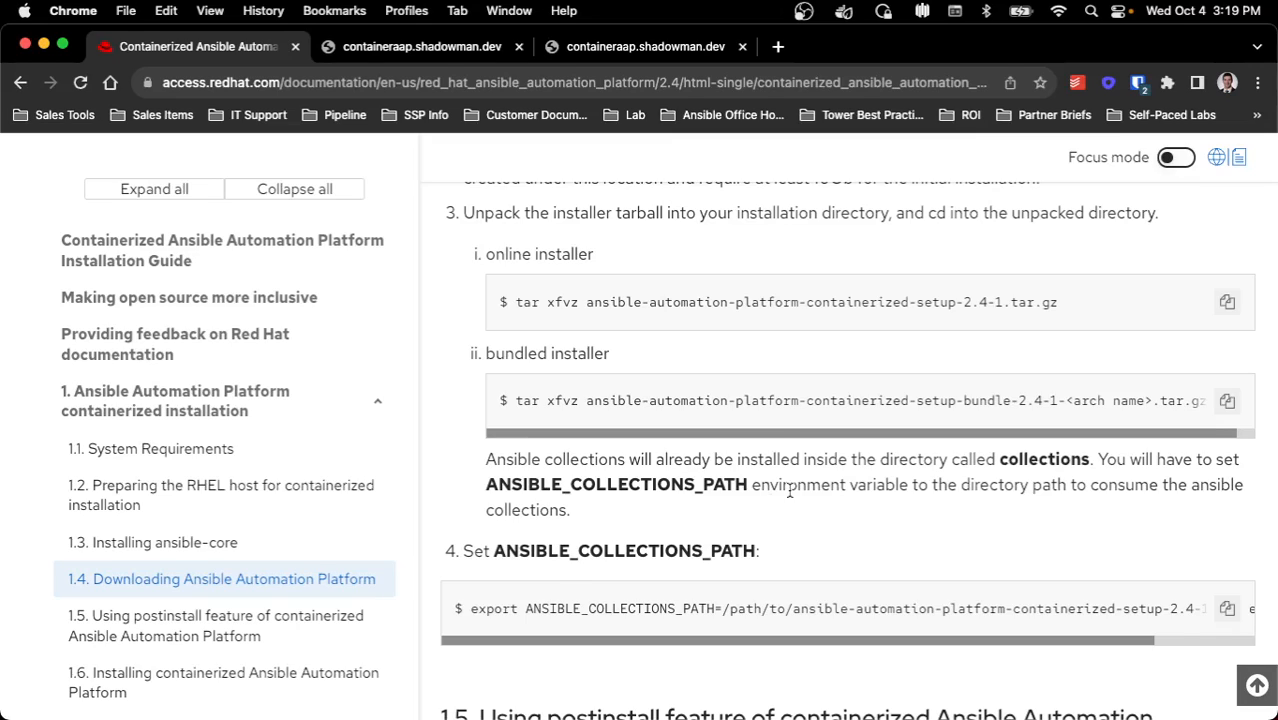
scroll("down", 3)
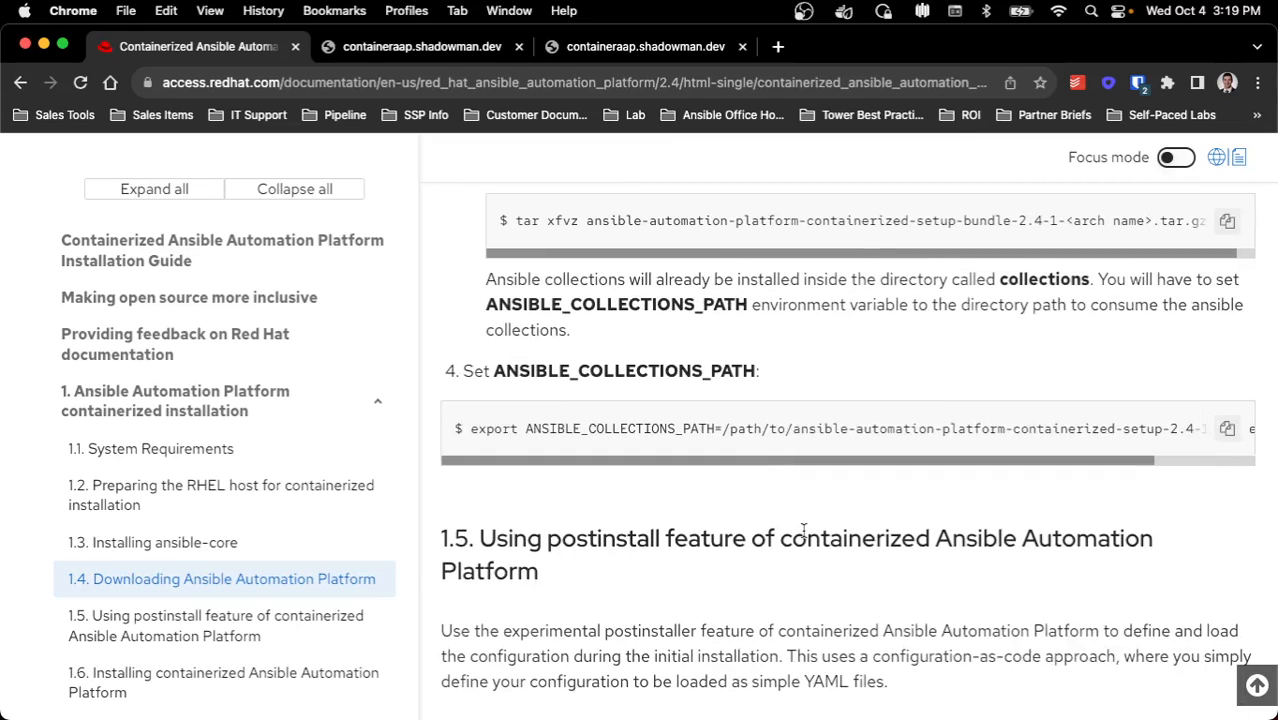
scroll("down", 3)
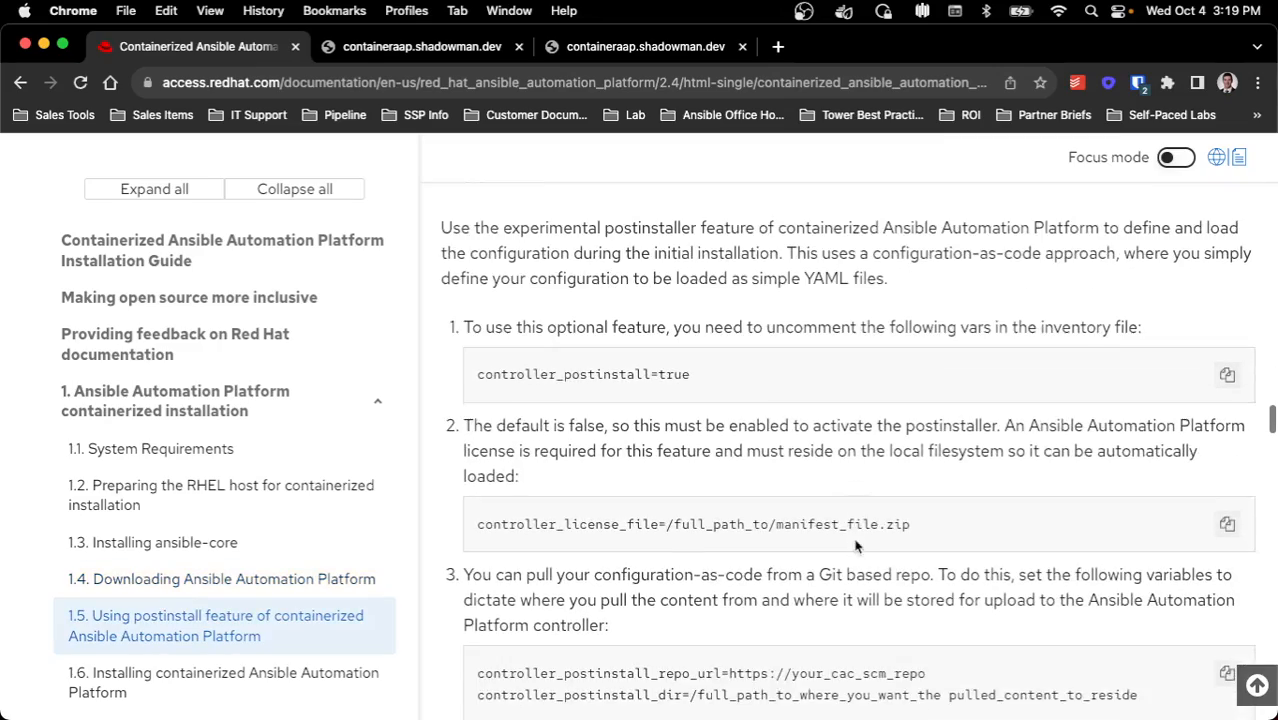
scroll("down", 3)
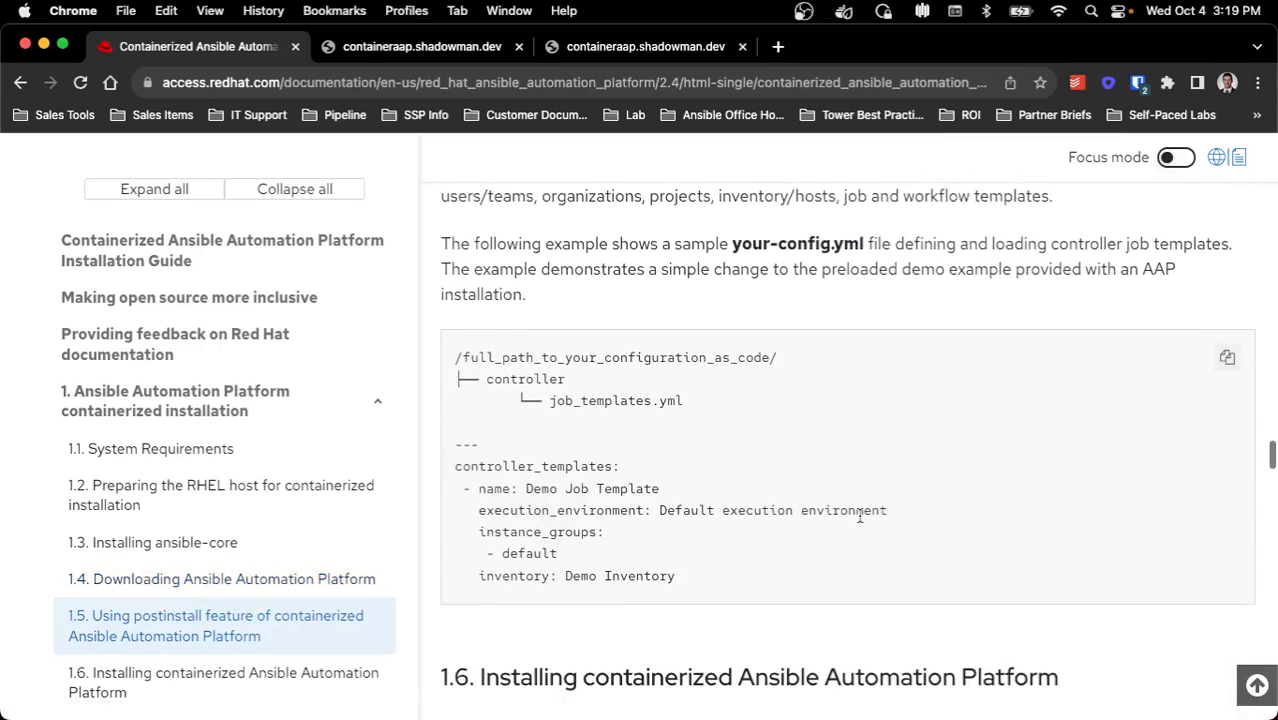
scroll("down", 3)
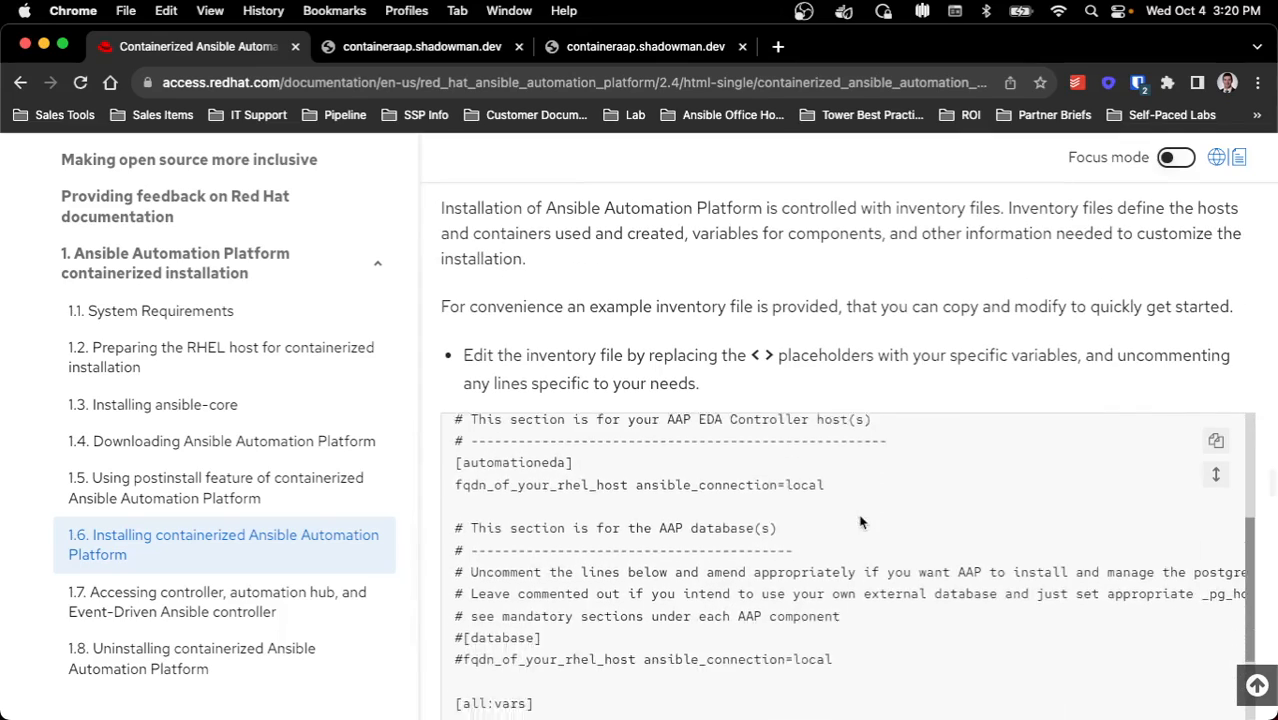
scroll("down", 3)
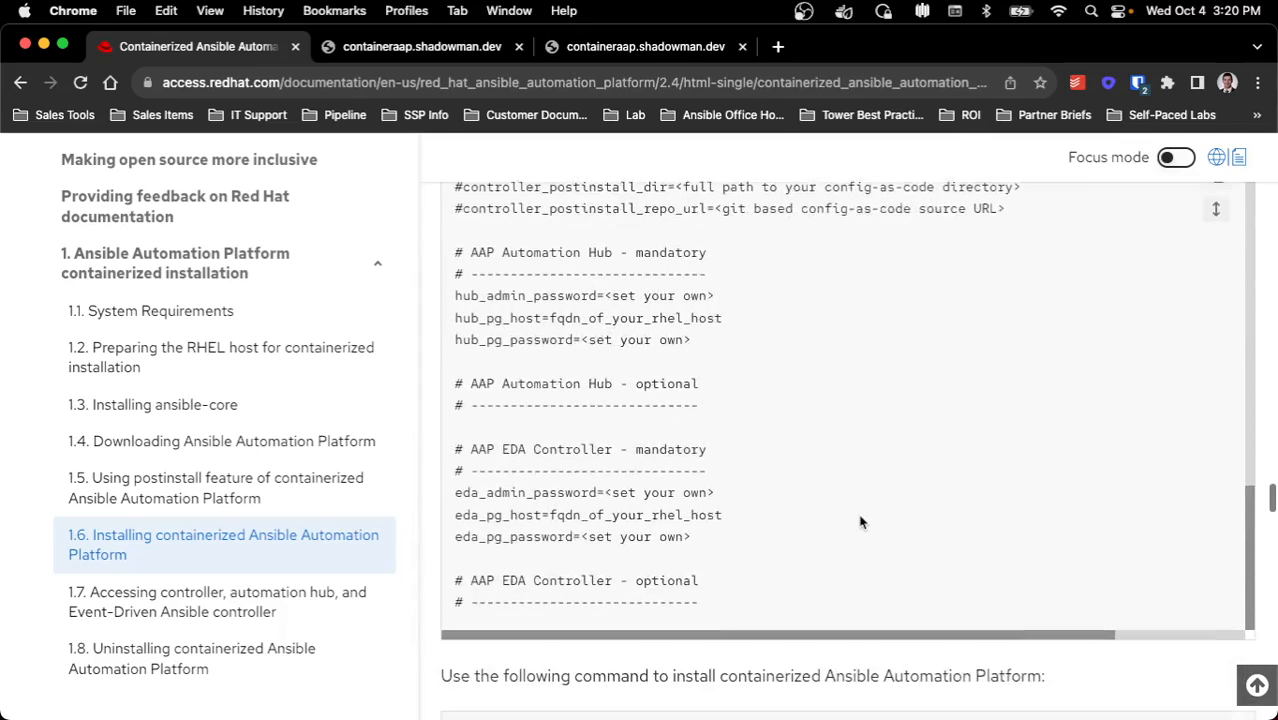
scroll("down", 3)
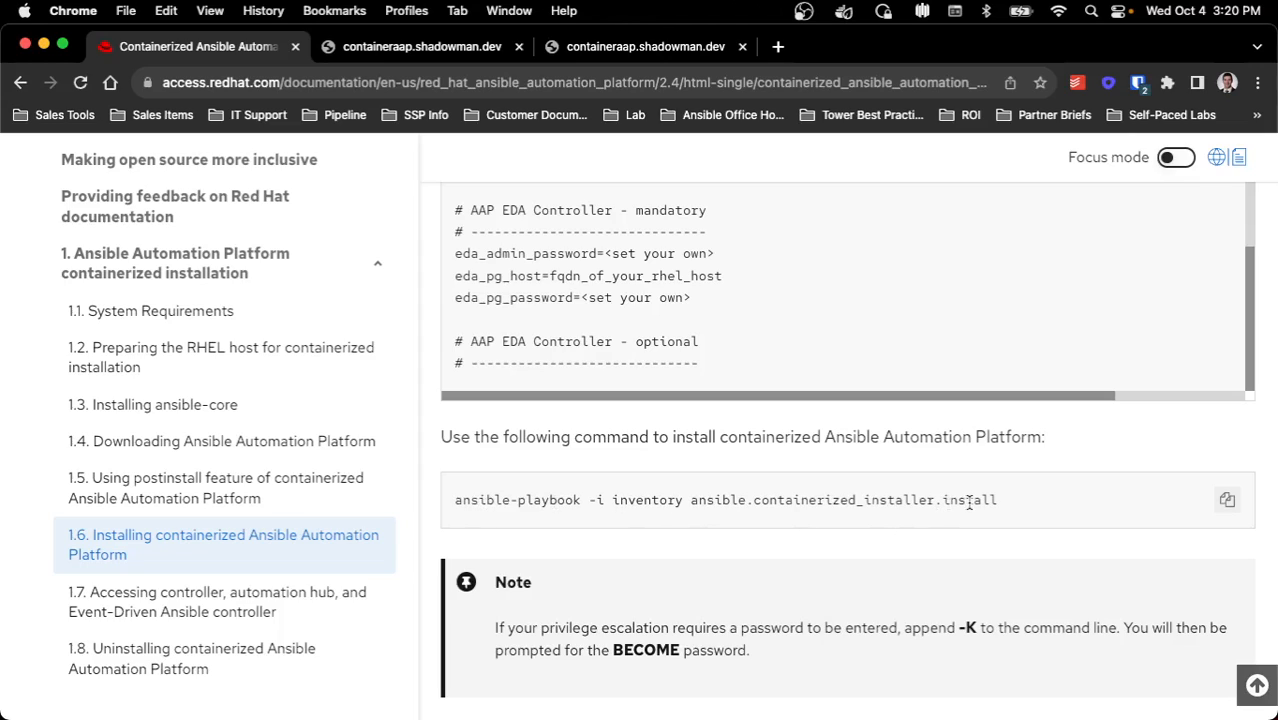
scroll("down", 3)
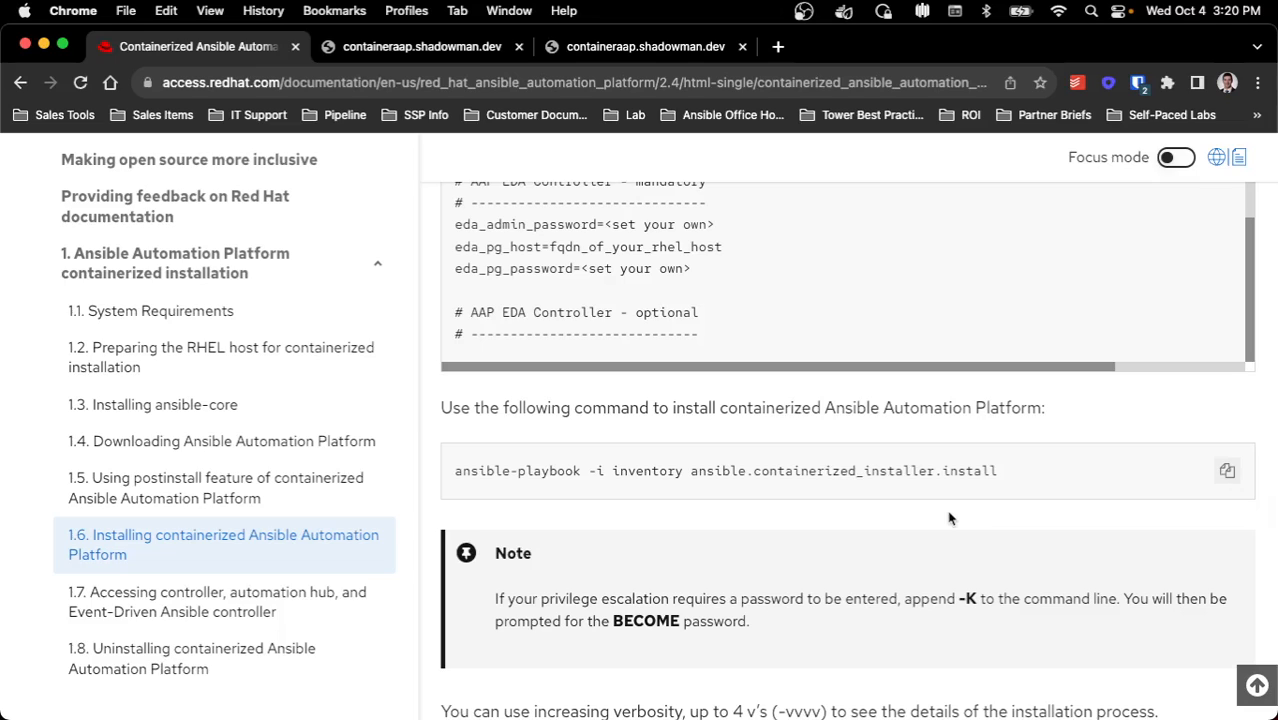
left_click(216, 600)
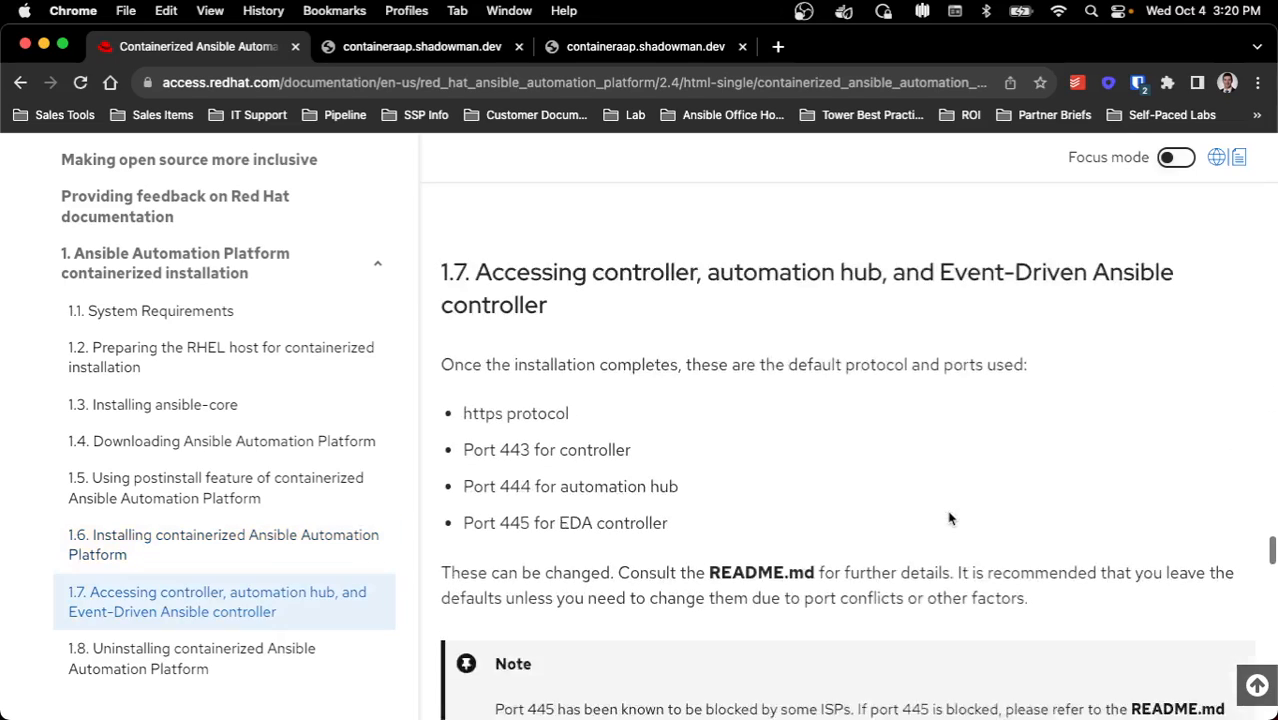
Review the UI access ports 443, 444, 445 and the 1.8 uninstall playbook command, selecting 'uninstall'
scroll("down", 3)
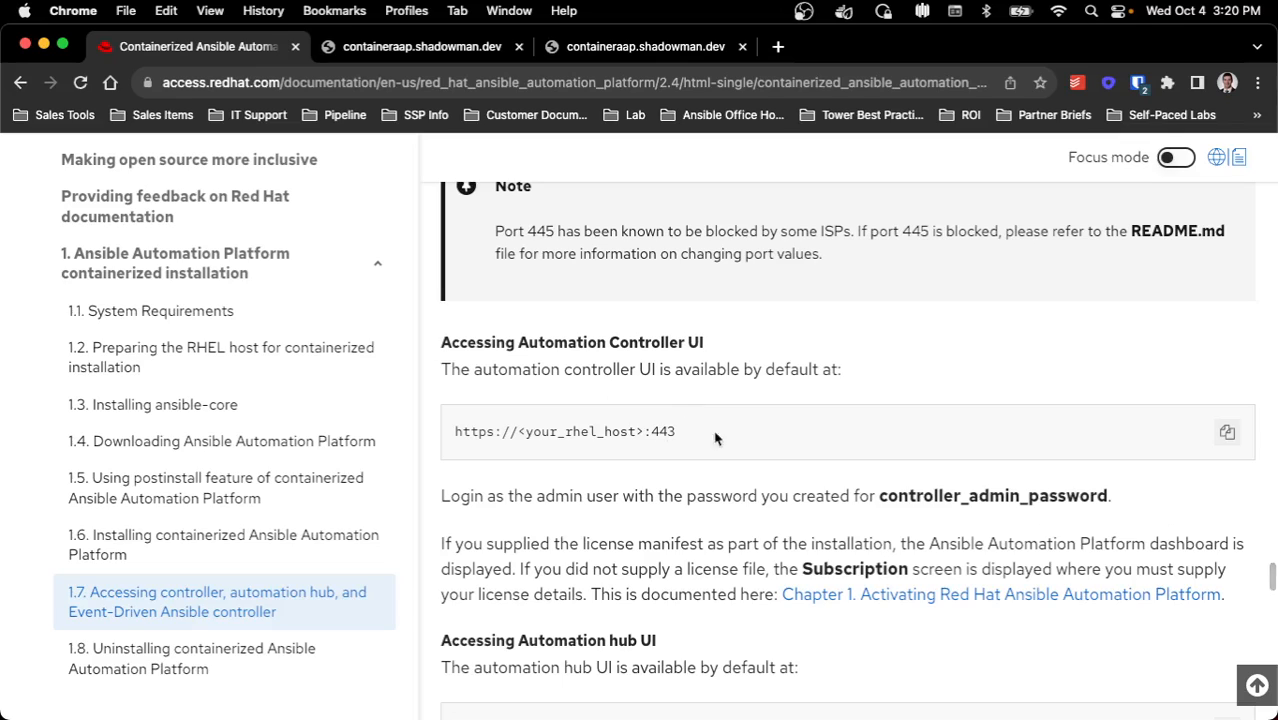
scroll("down", 3)
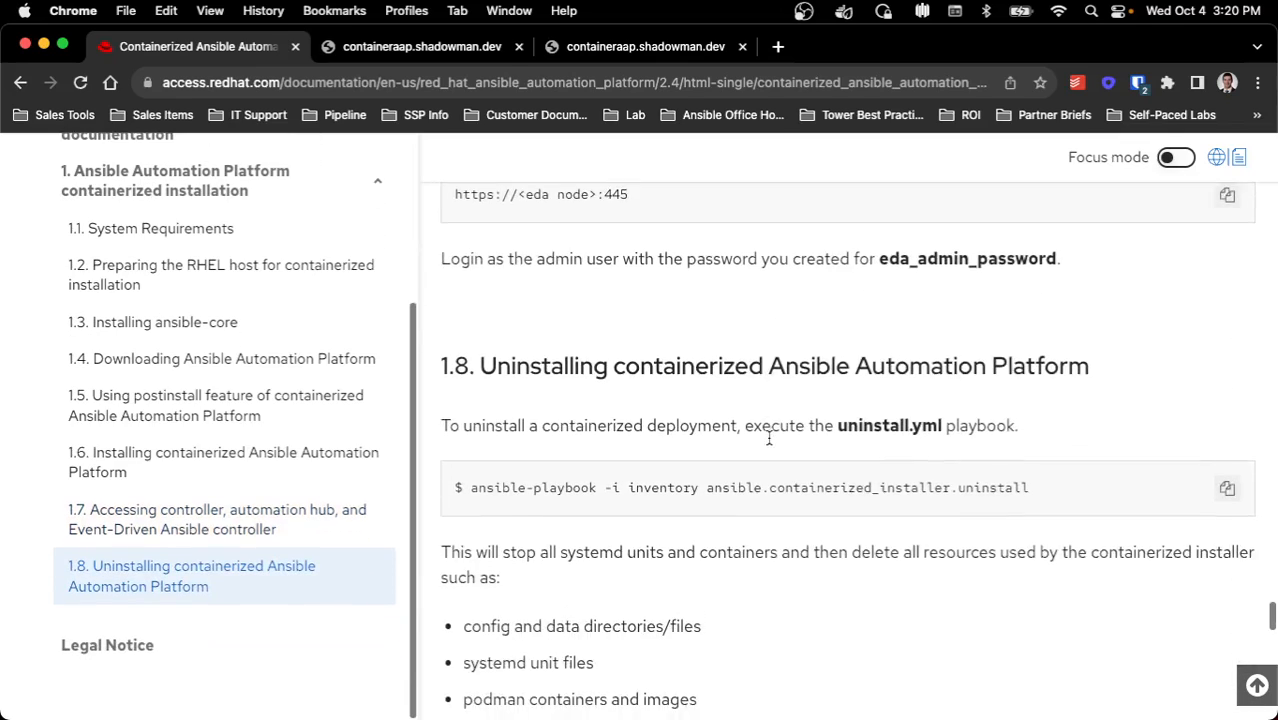
scroll("down", 3)
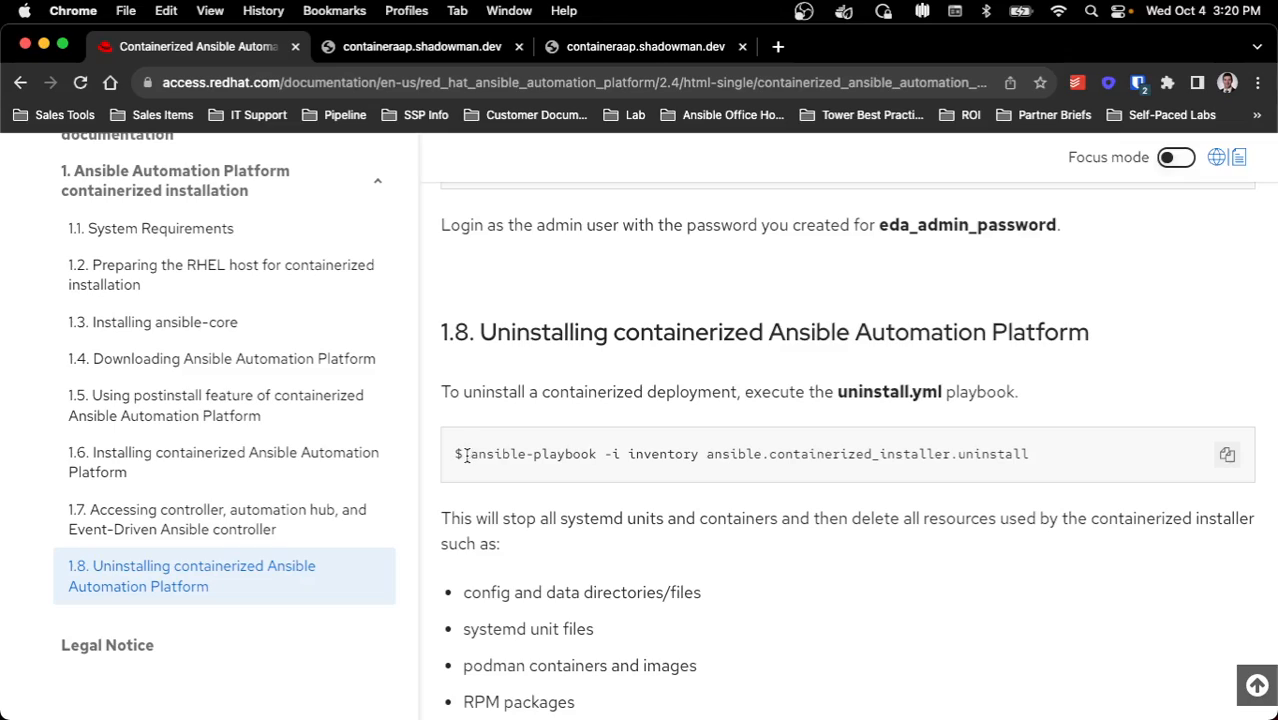
mouse_move(960, 480)
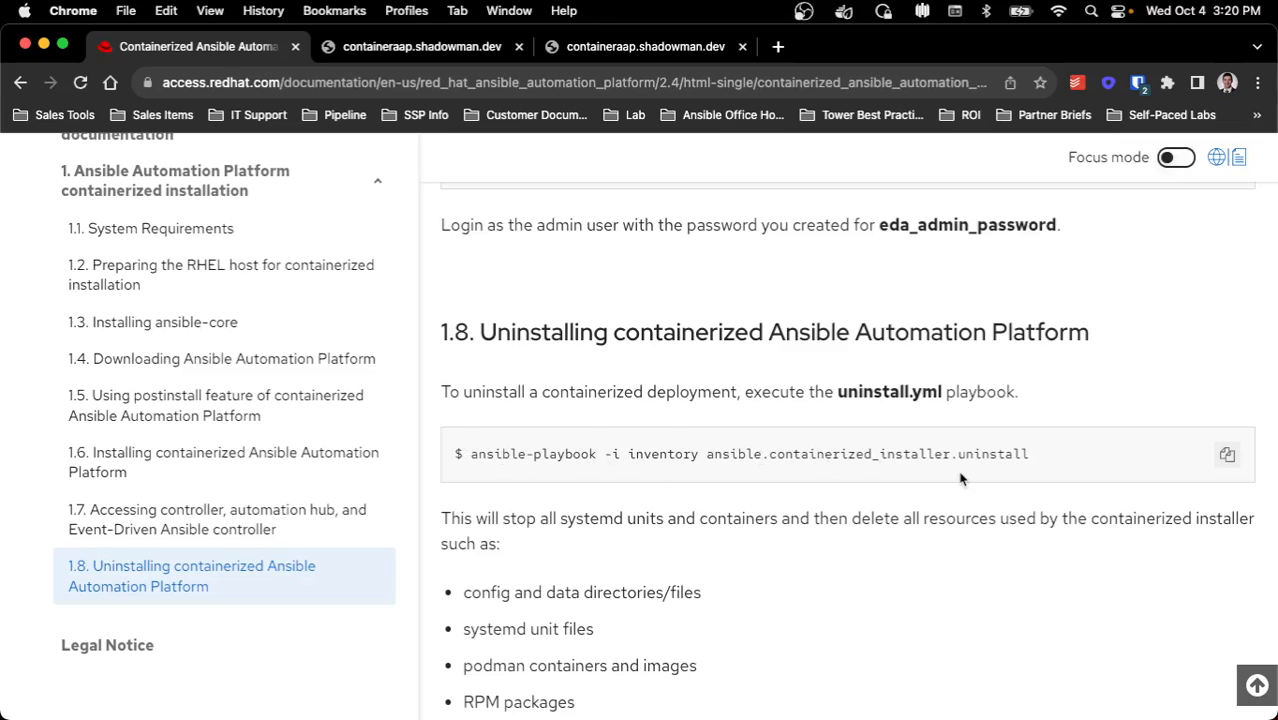
double_click(992, 452)
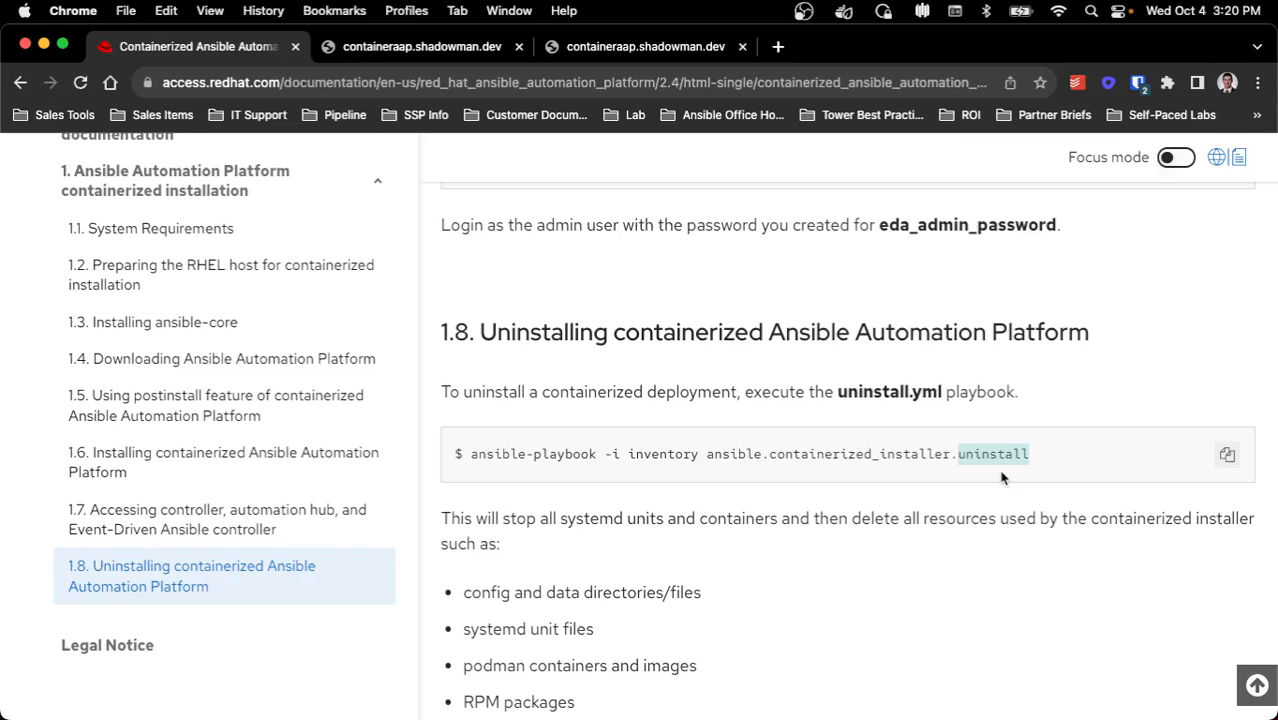
scroll("down", 3)
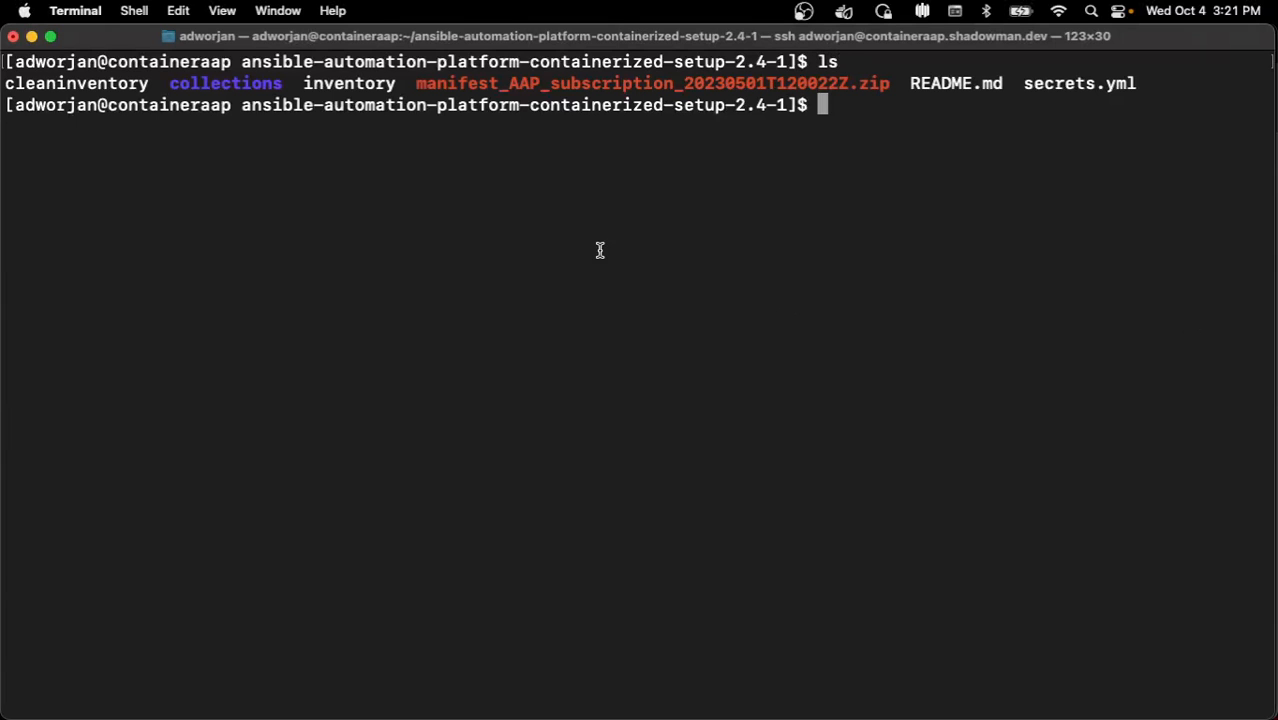
mouse_move(844, 84)
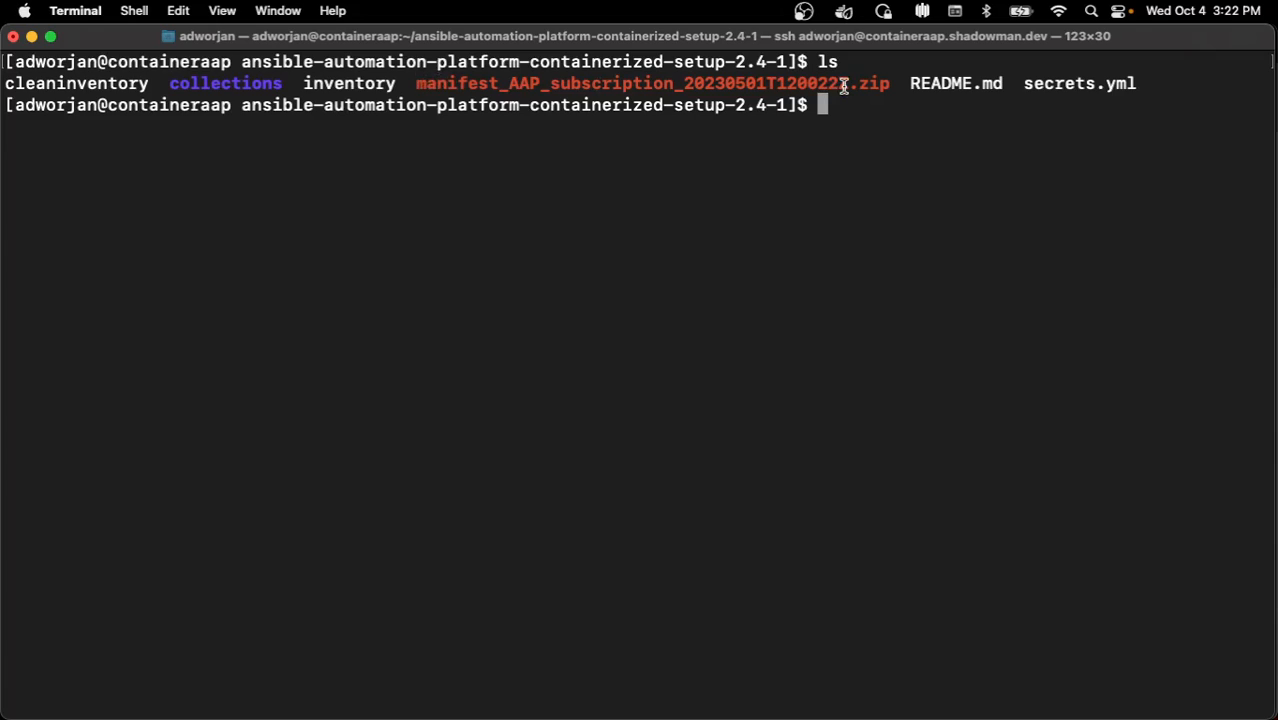
mouse_move(1104, 186)
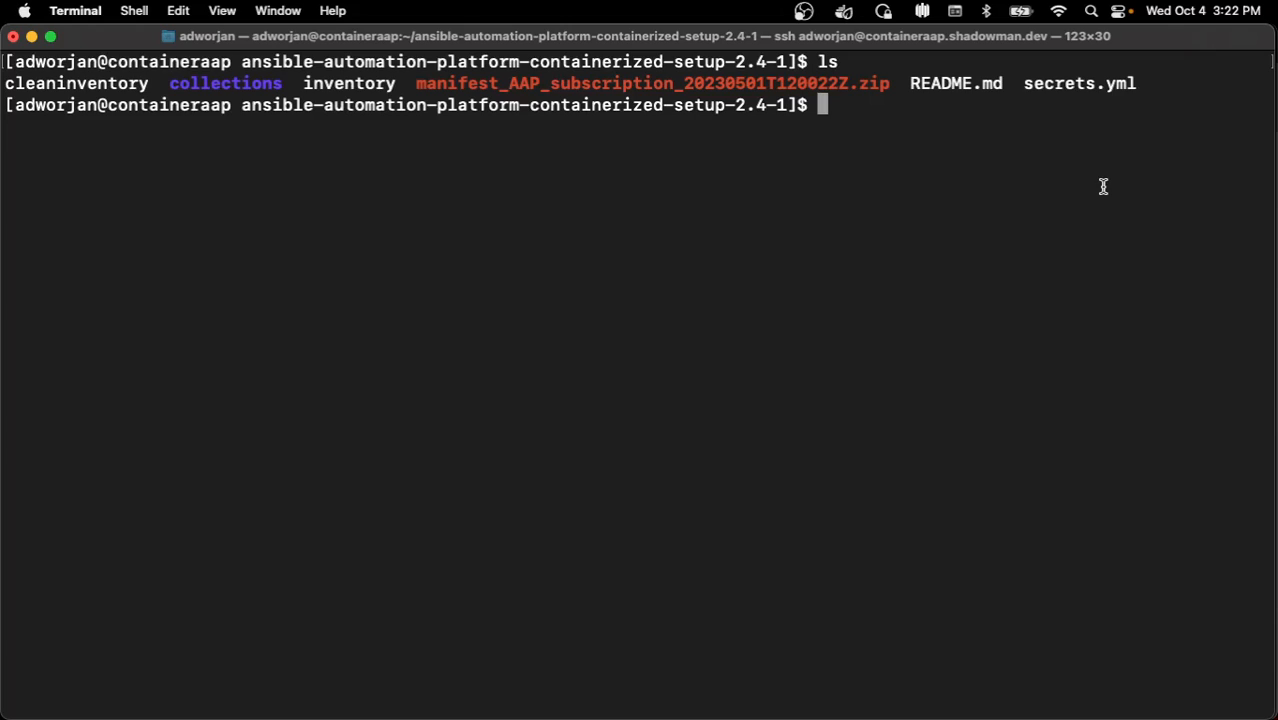
Open the installer inventory file with 'vi inventory'
type("vi")
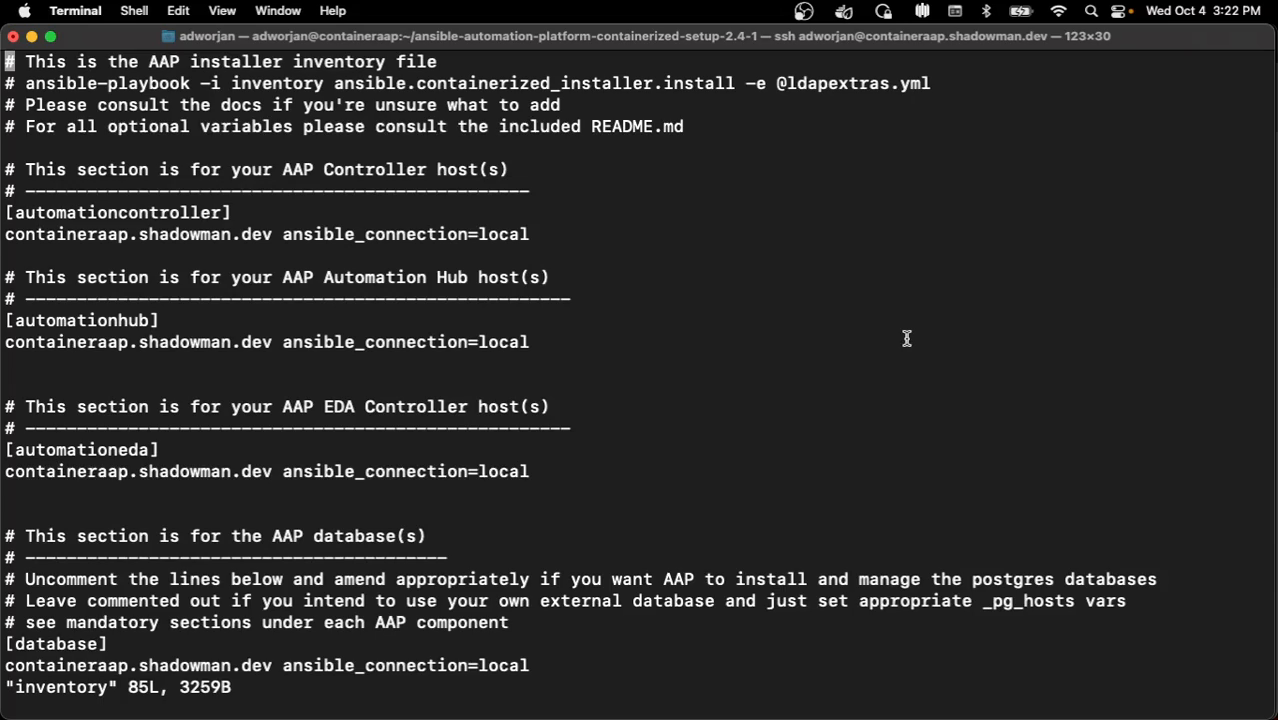
mouse_move(420, 336)
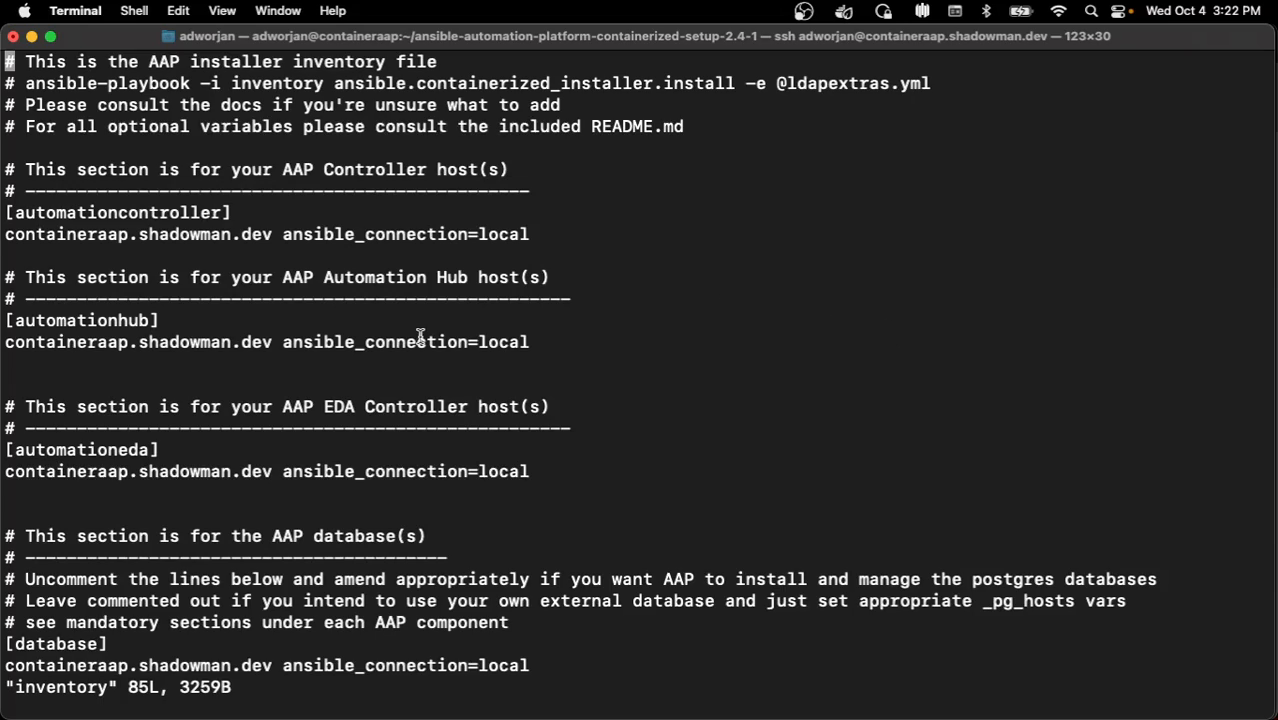
mouse_move(112, 316)
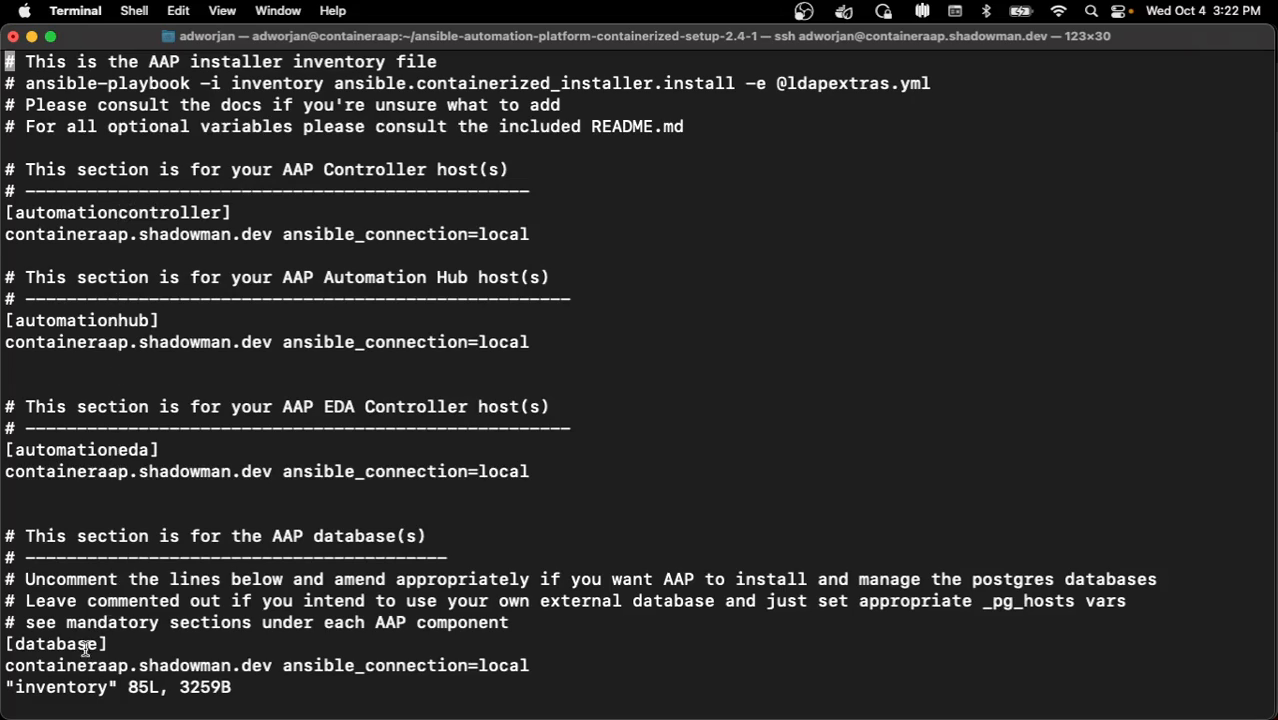
mouse_move(256, 492)
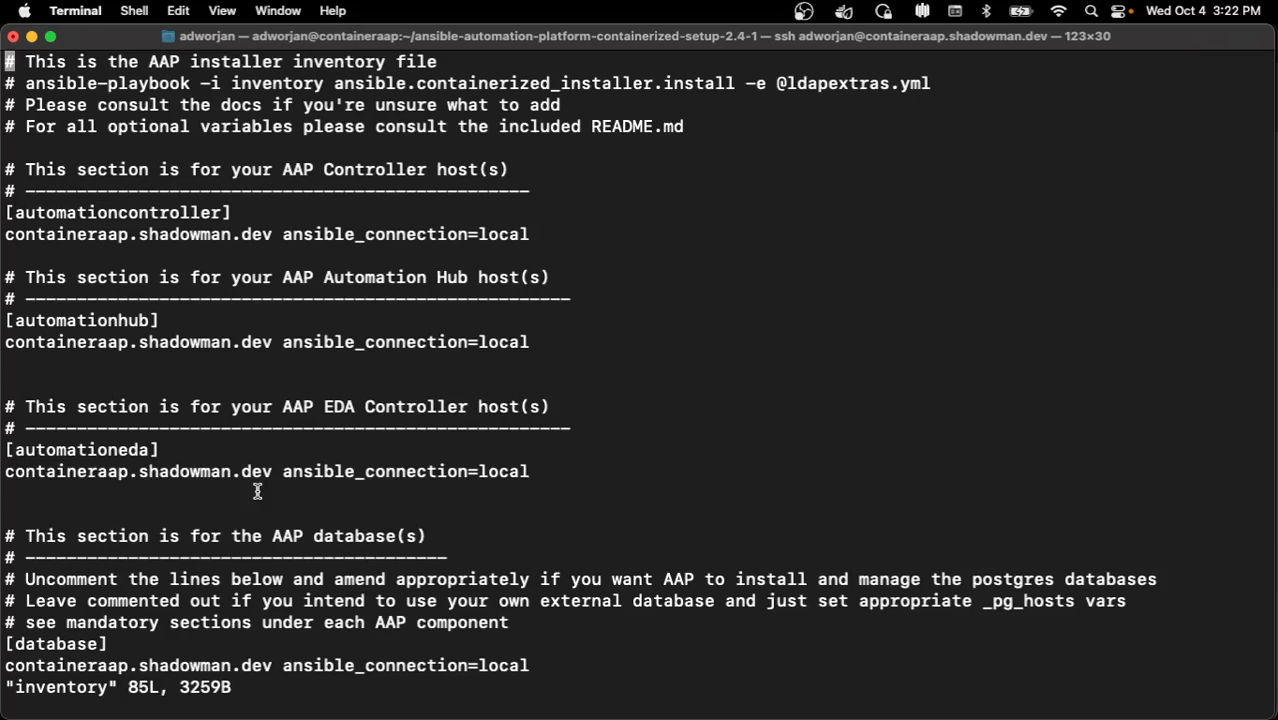
mouse_move(244, 330)
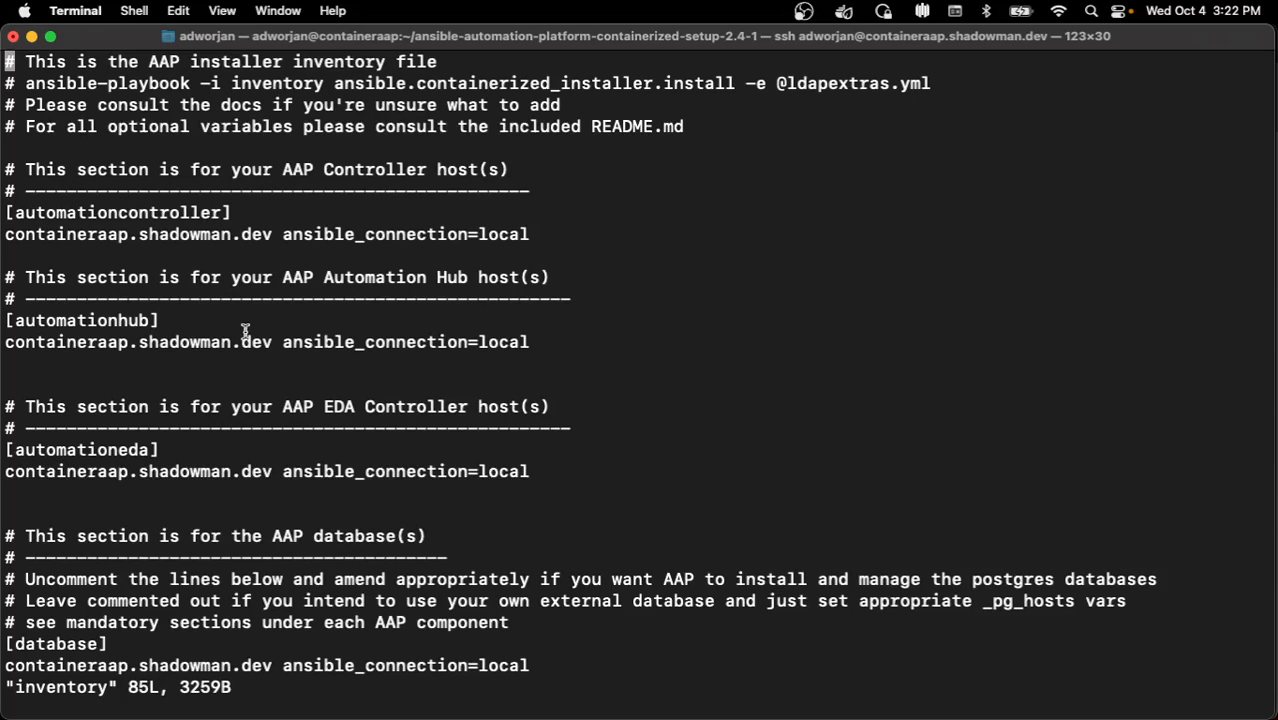
mouse_move(184, 212)
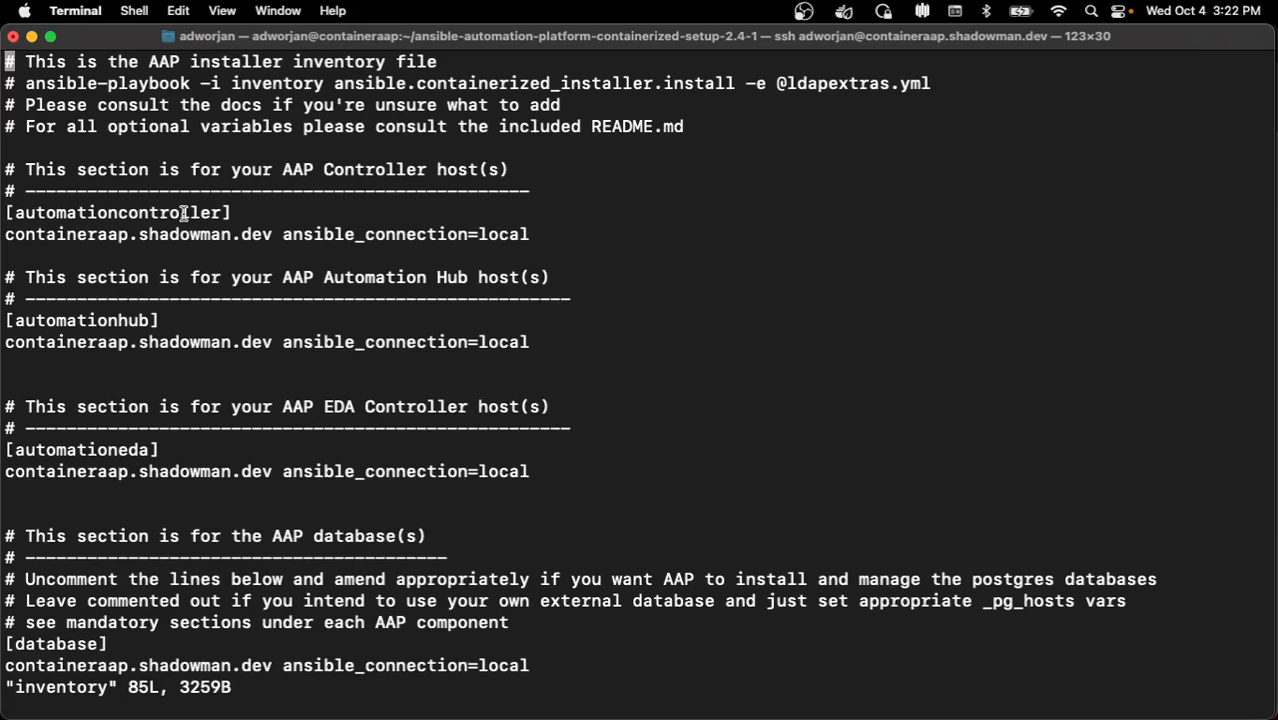
mouse_move(160, 272)
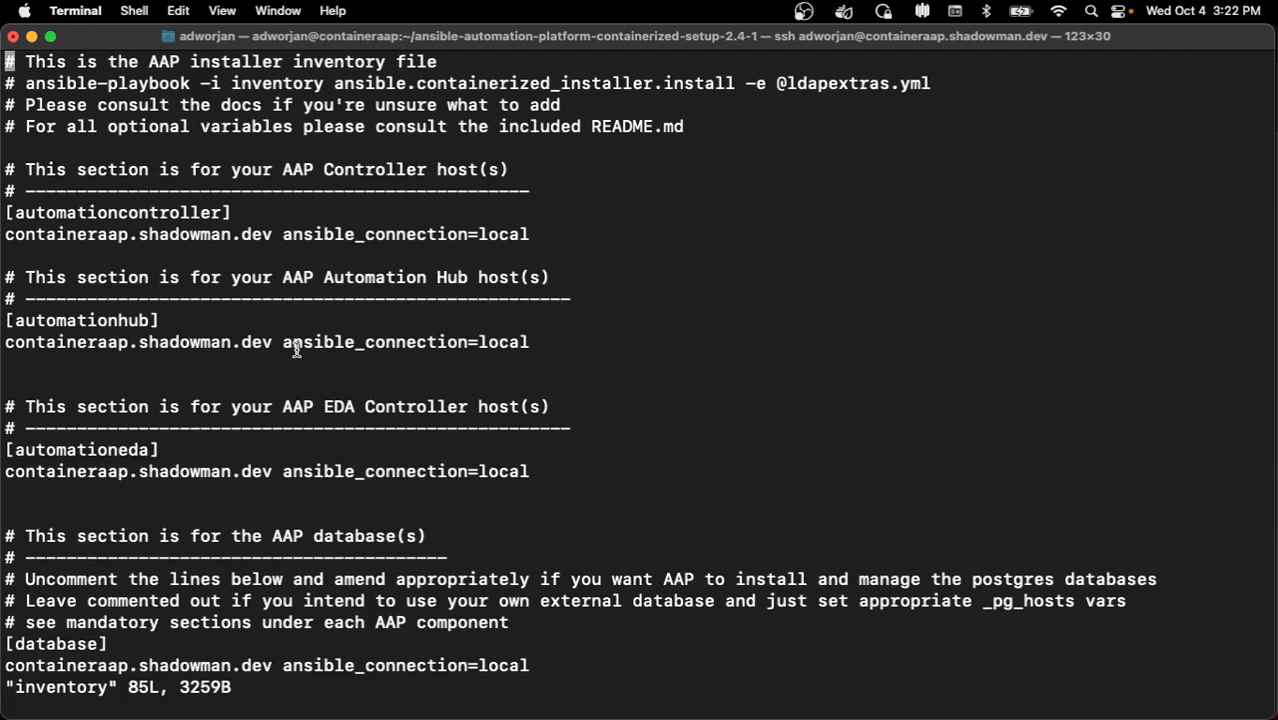
mouse_move(360, 370)
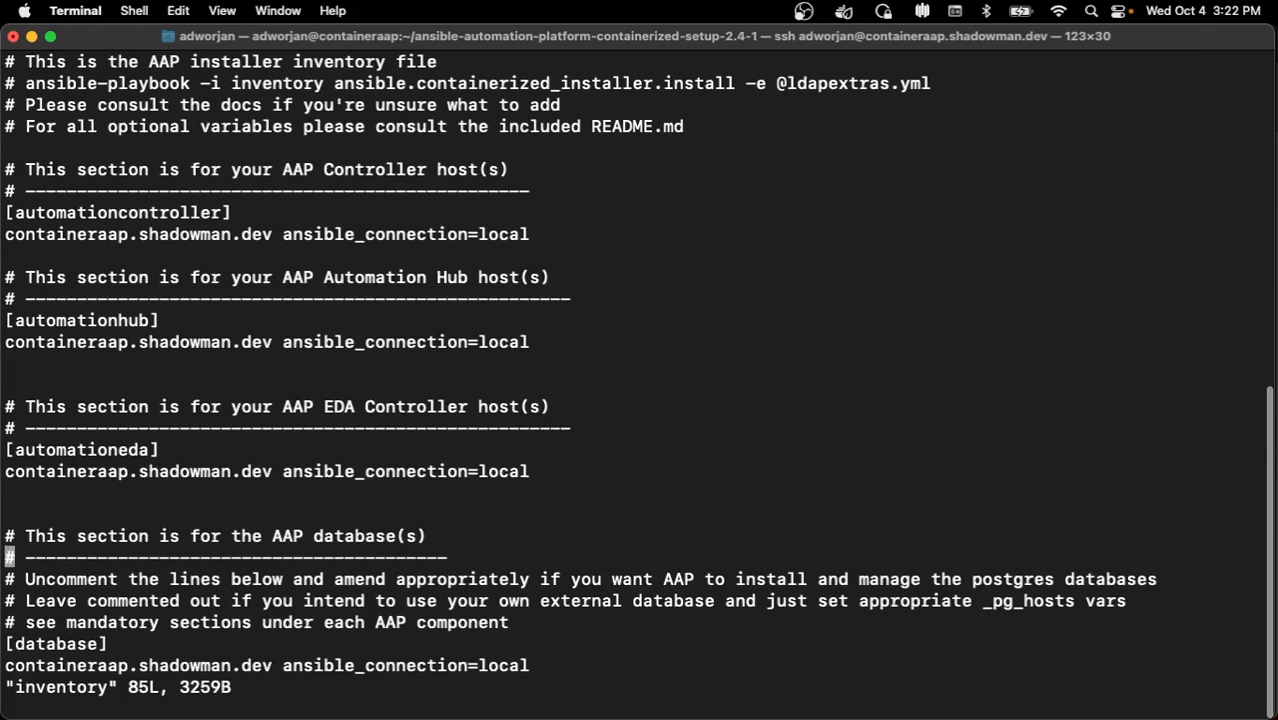
scroll("down", 3)
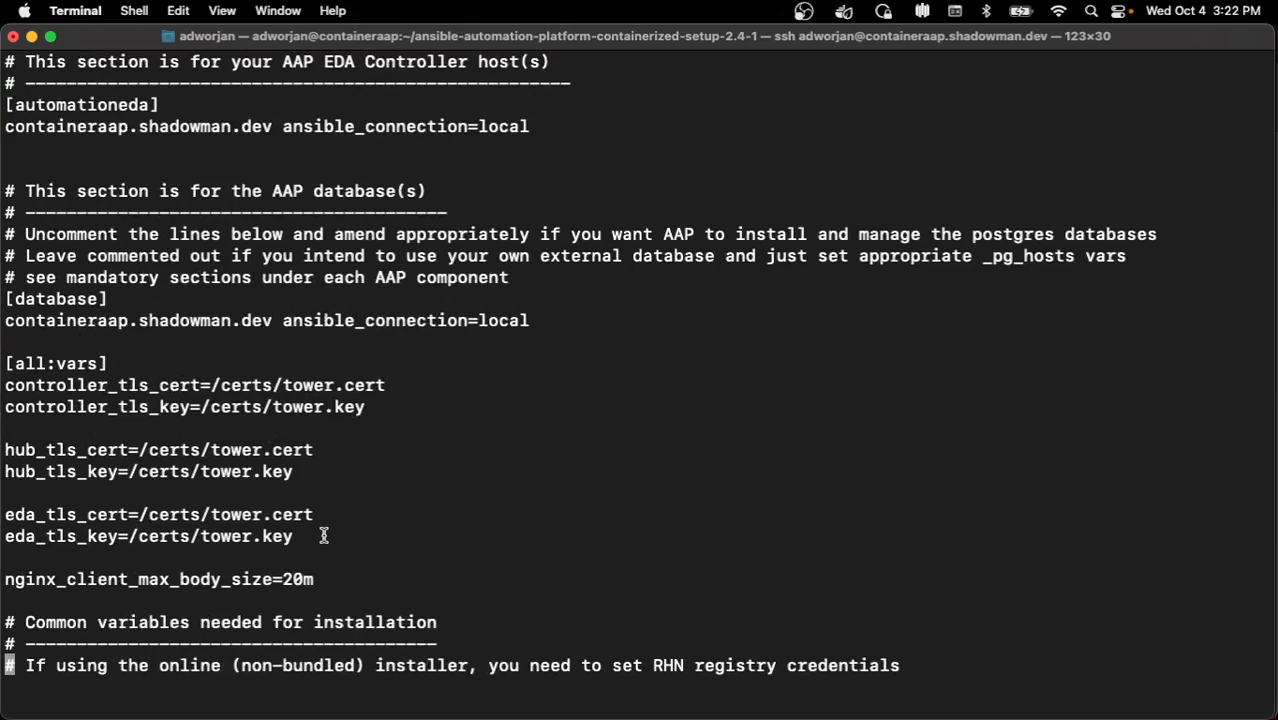
double_click(136, 580)
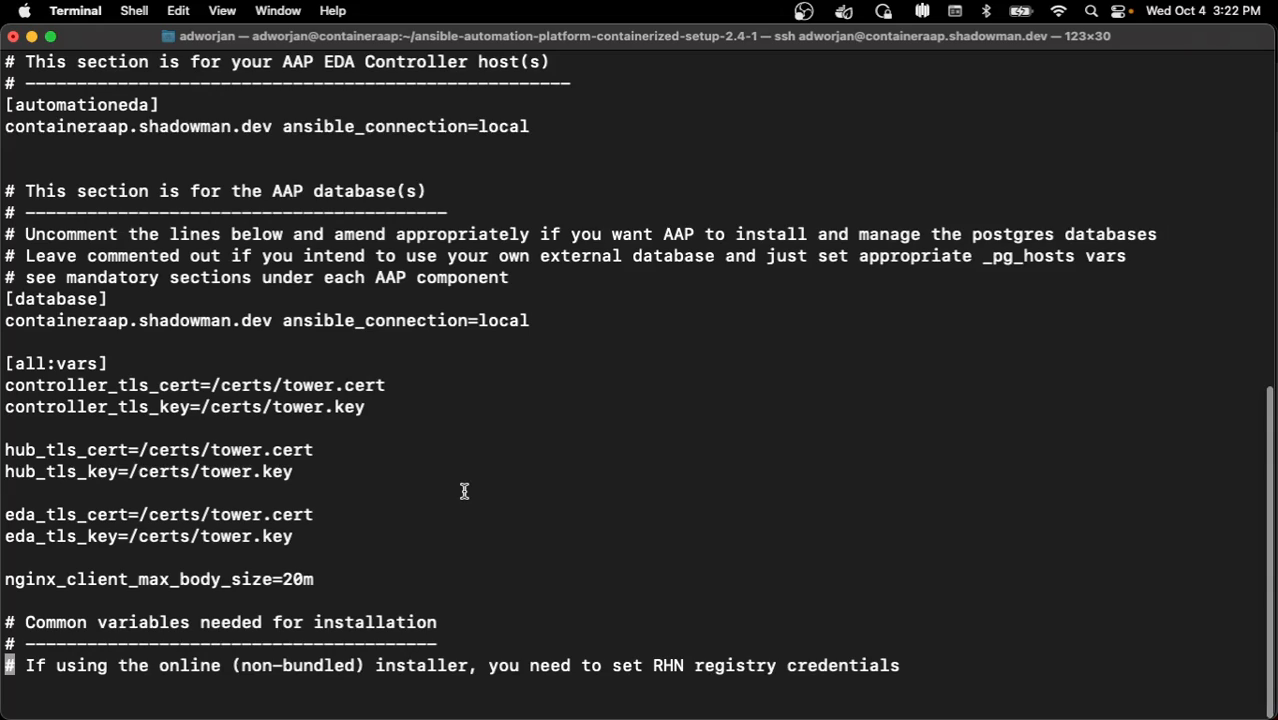
scroll("down", 3)
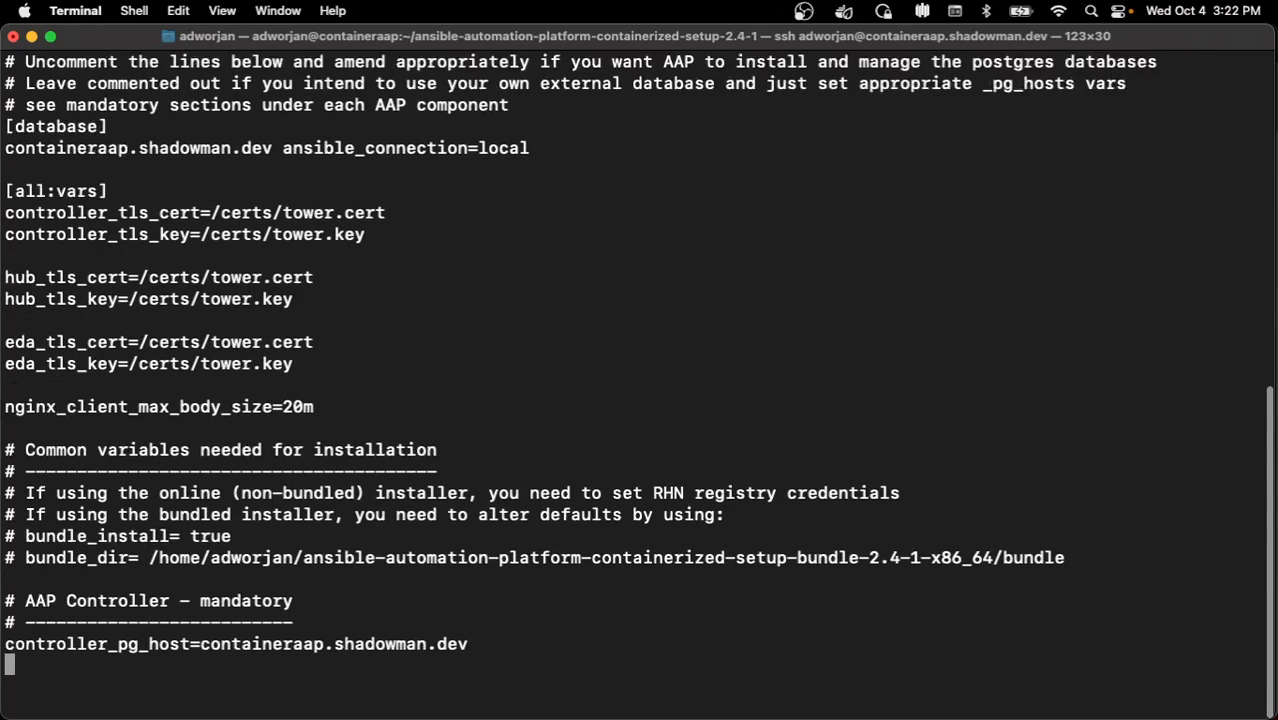
scroll("down", 3)
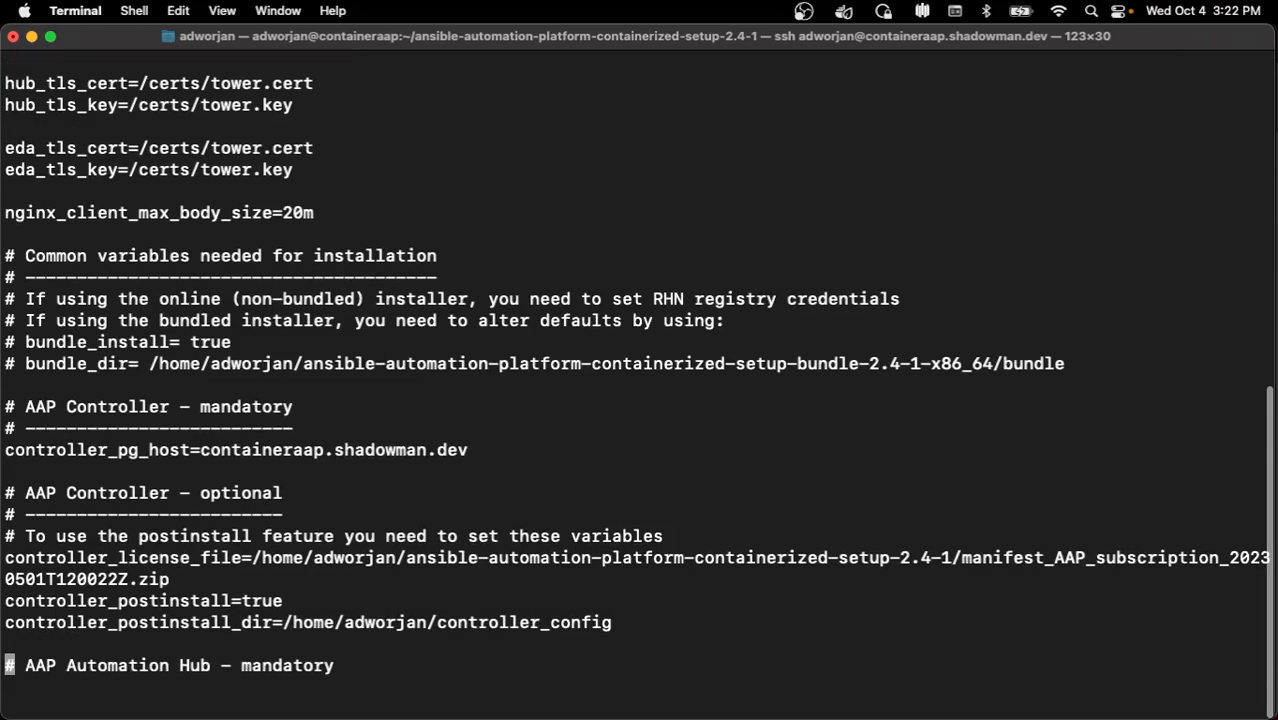
mouse_move(400, 456)
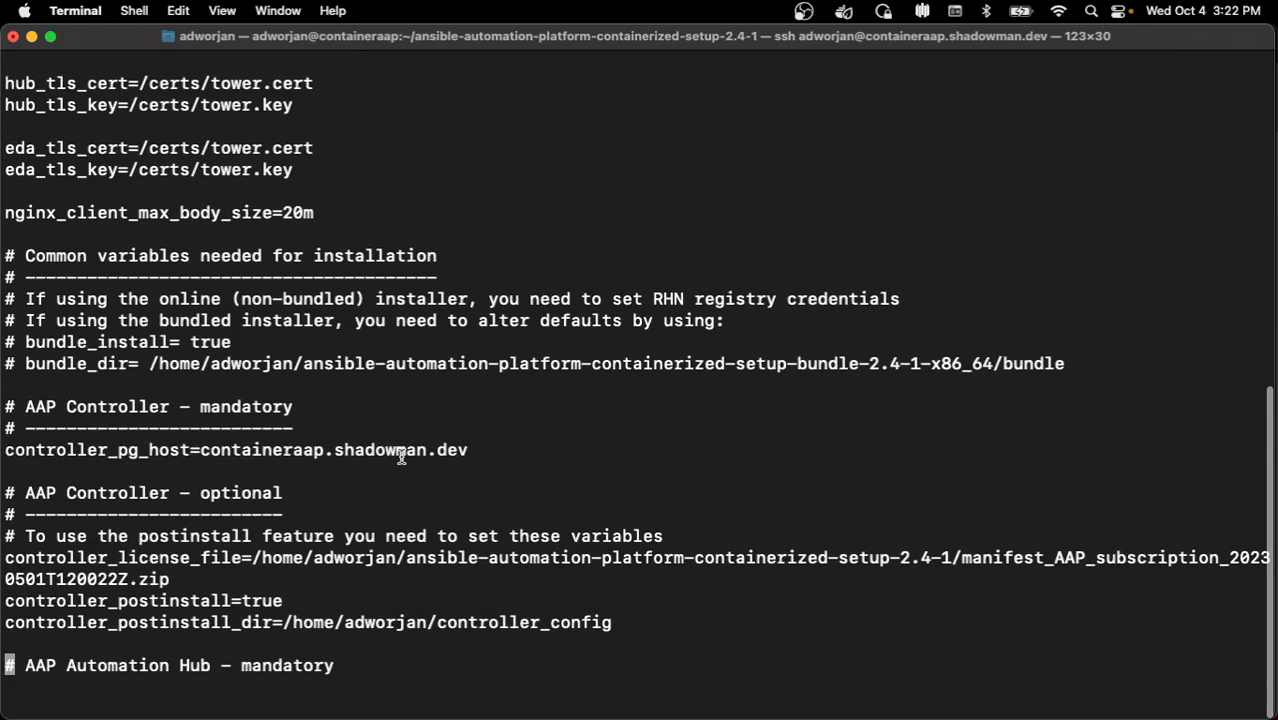
mouse_move(180, 562)
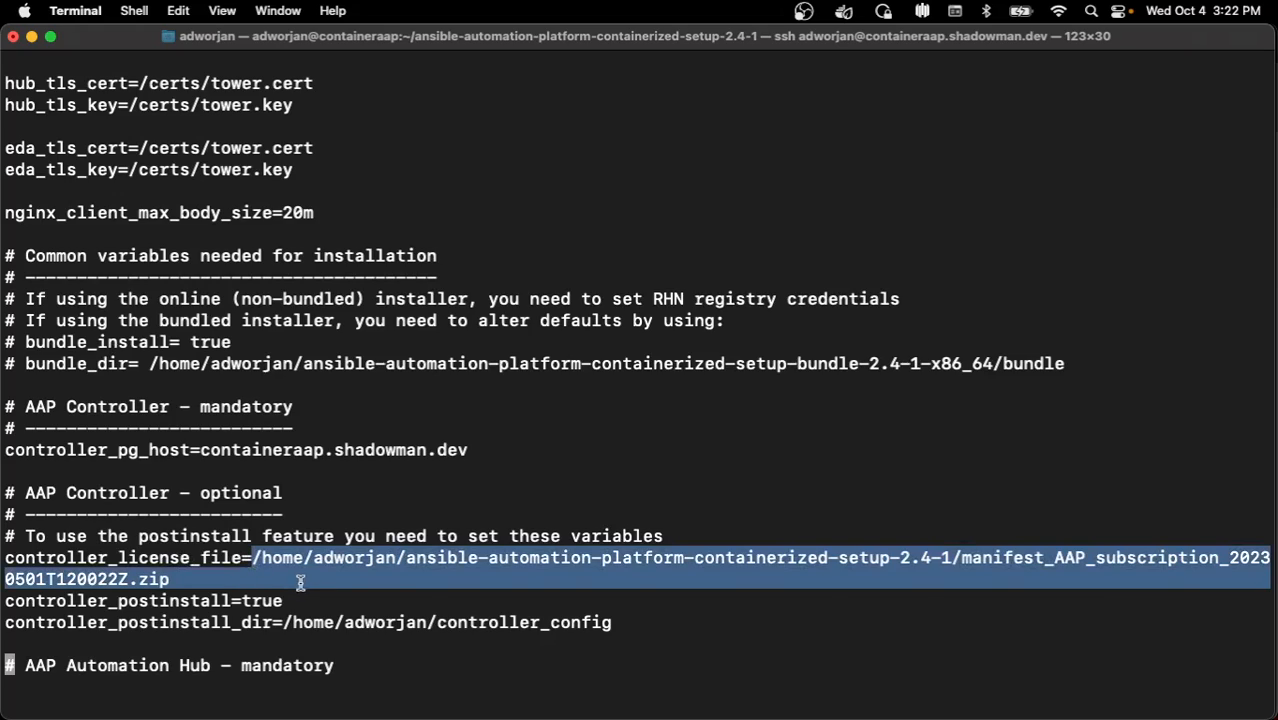
double_click(260, 600)
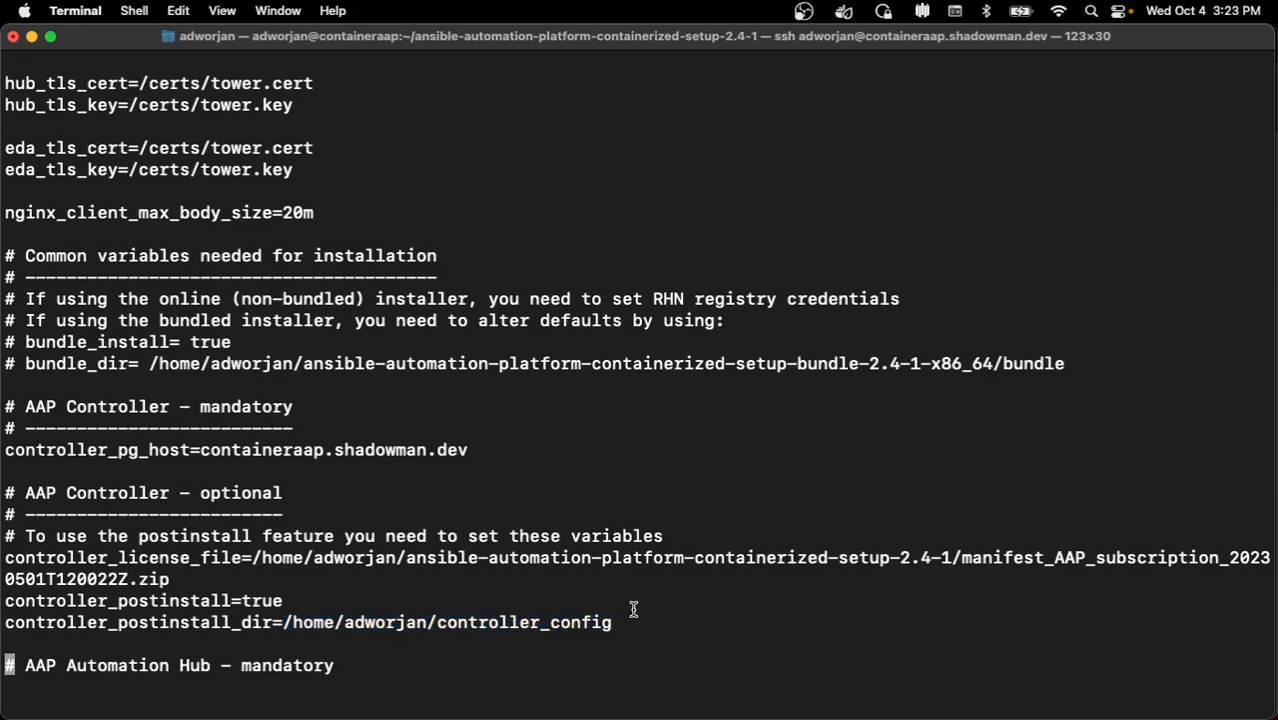
scroll("down", 3)
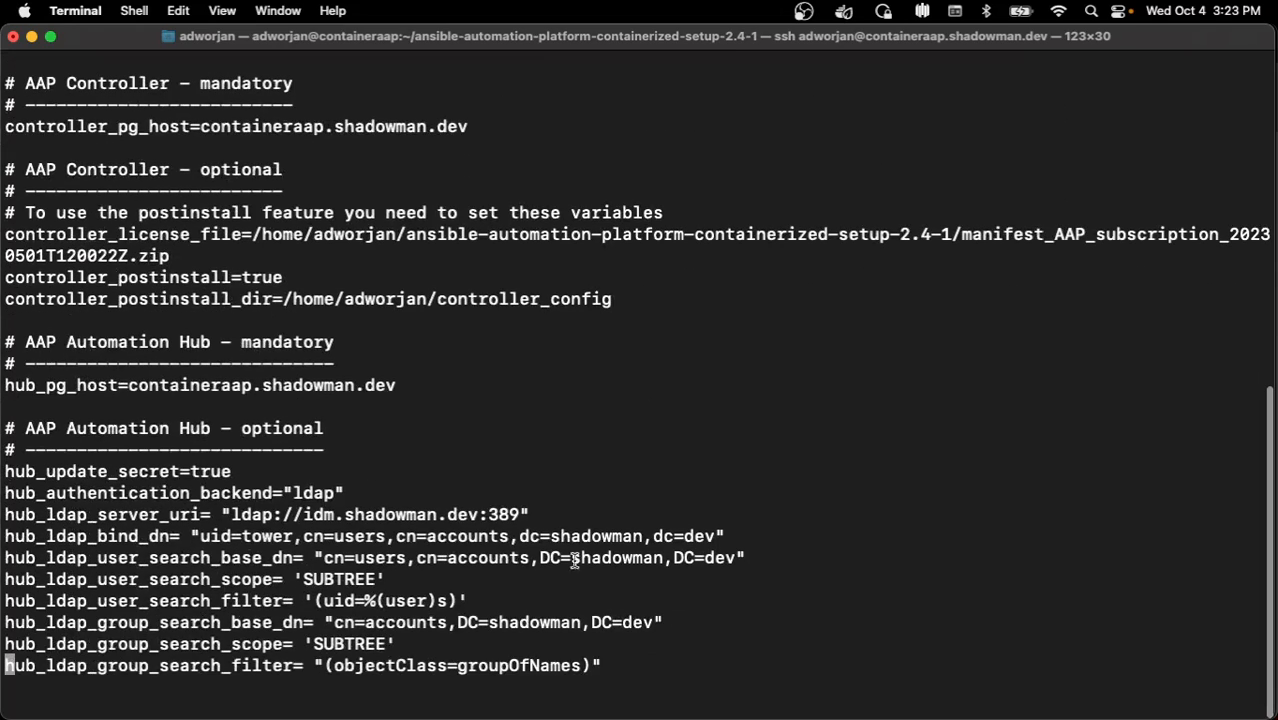
mouse_move(536, 488)
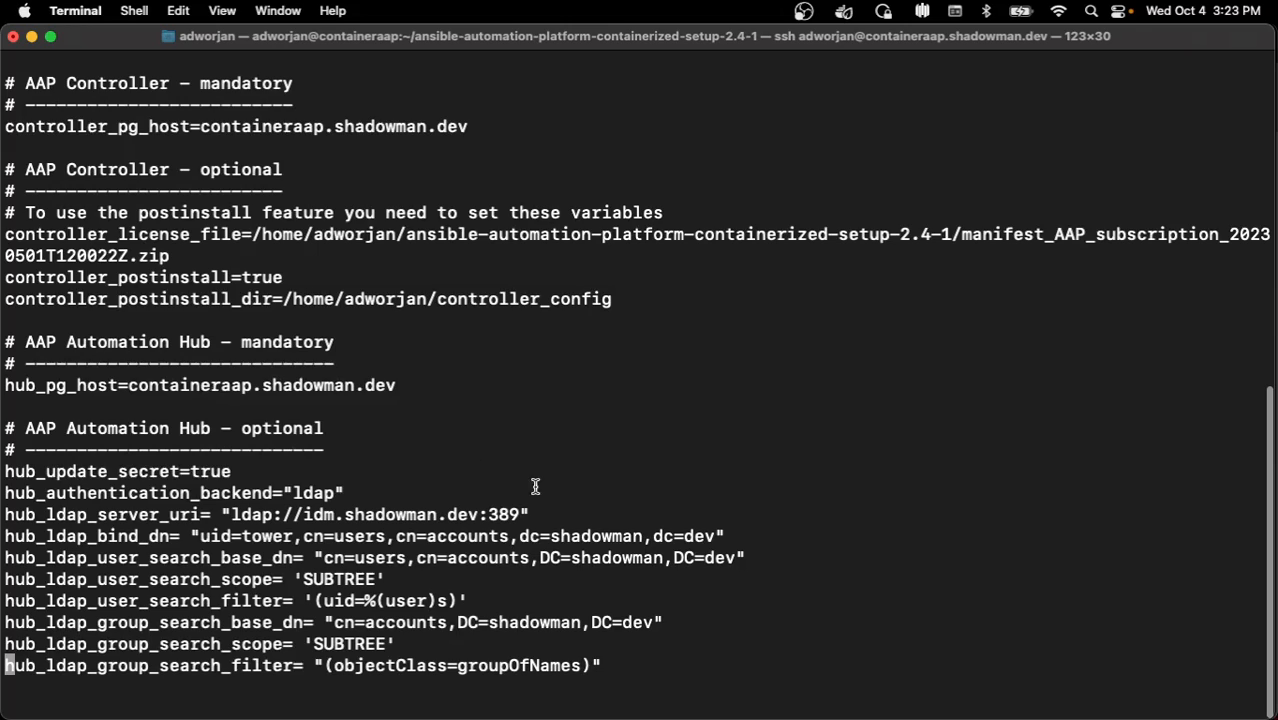
scroll("down", 3)
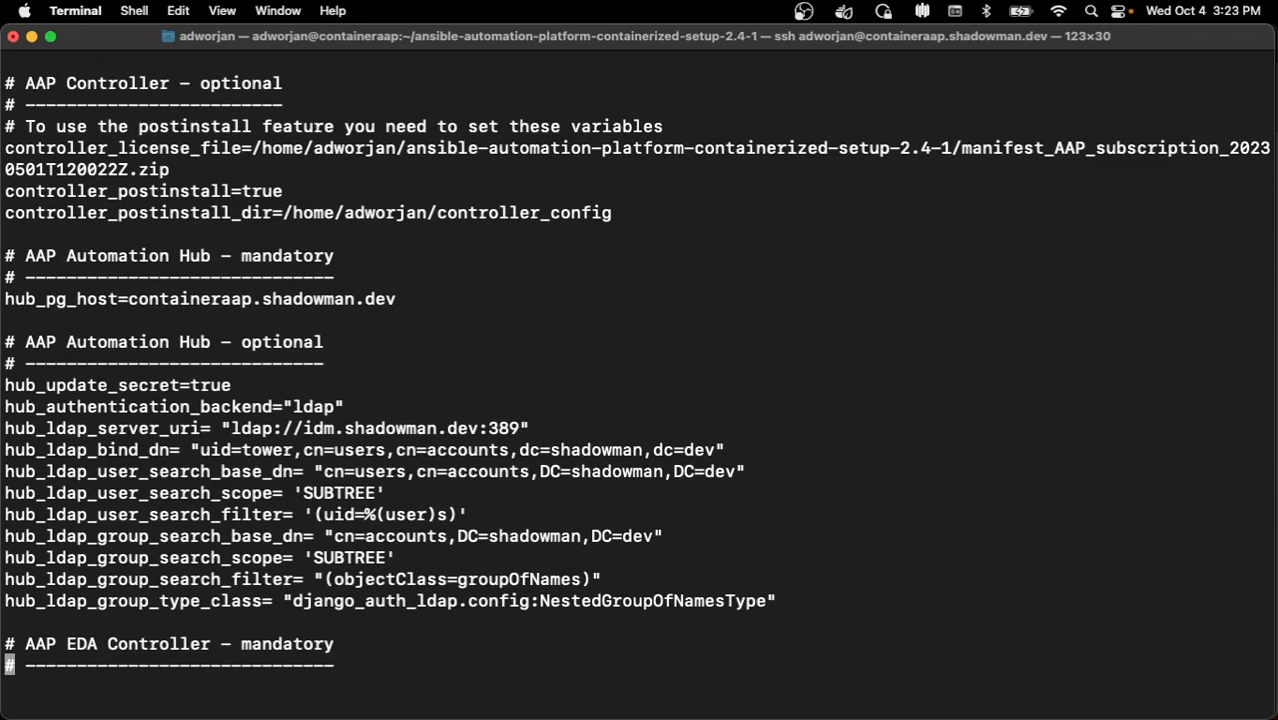
mouse_move(540, 448)
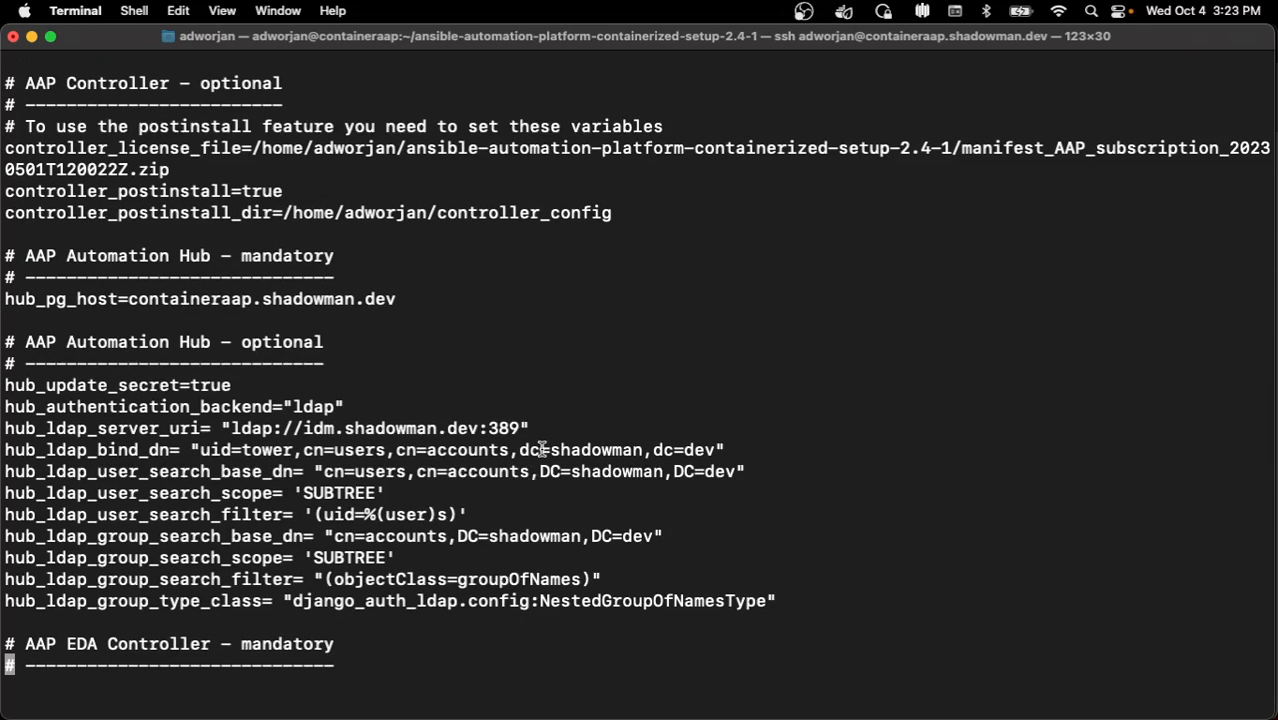
scroll("down", 3)
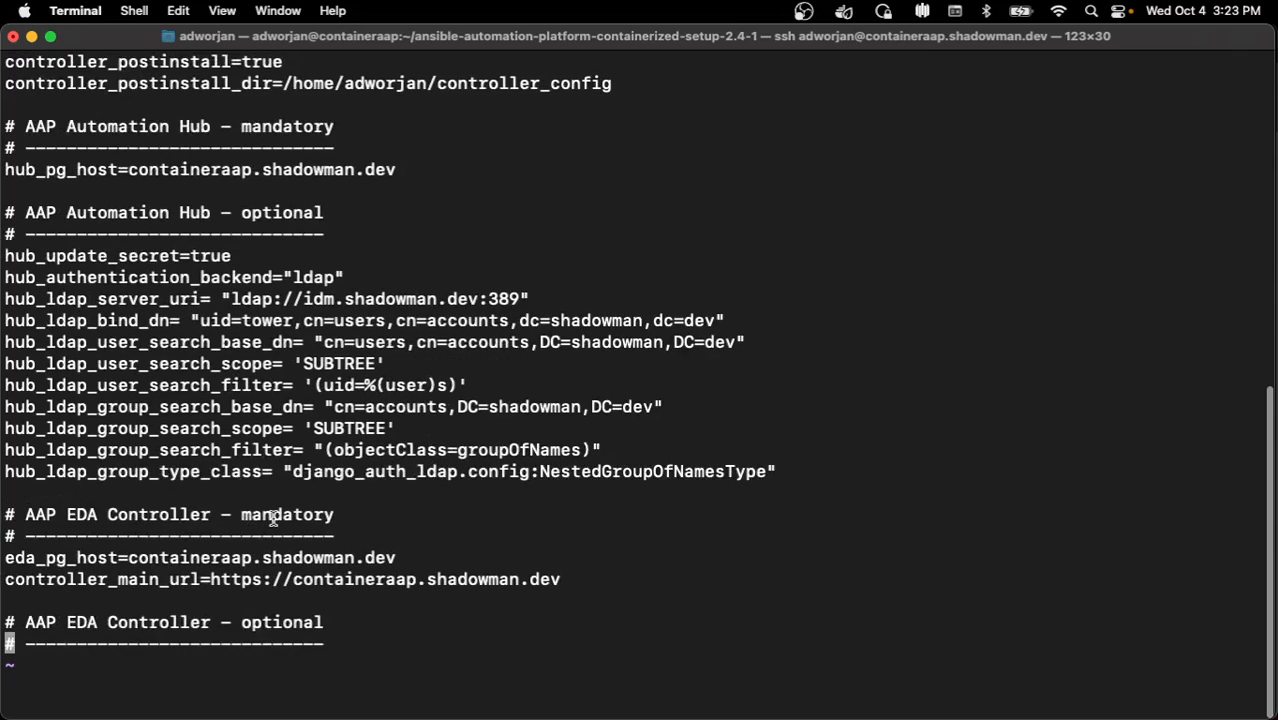
mouse_move(636, 544)
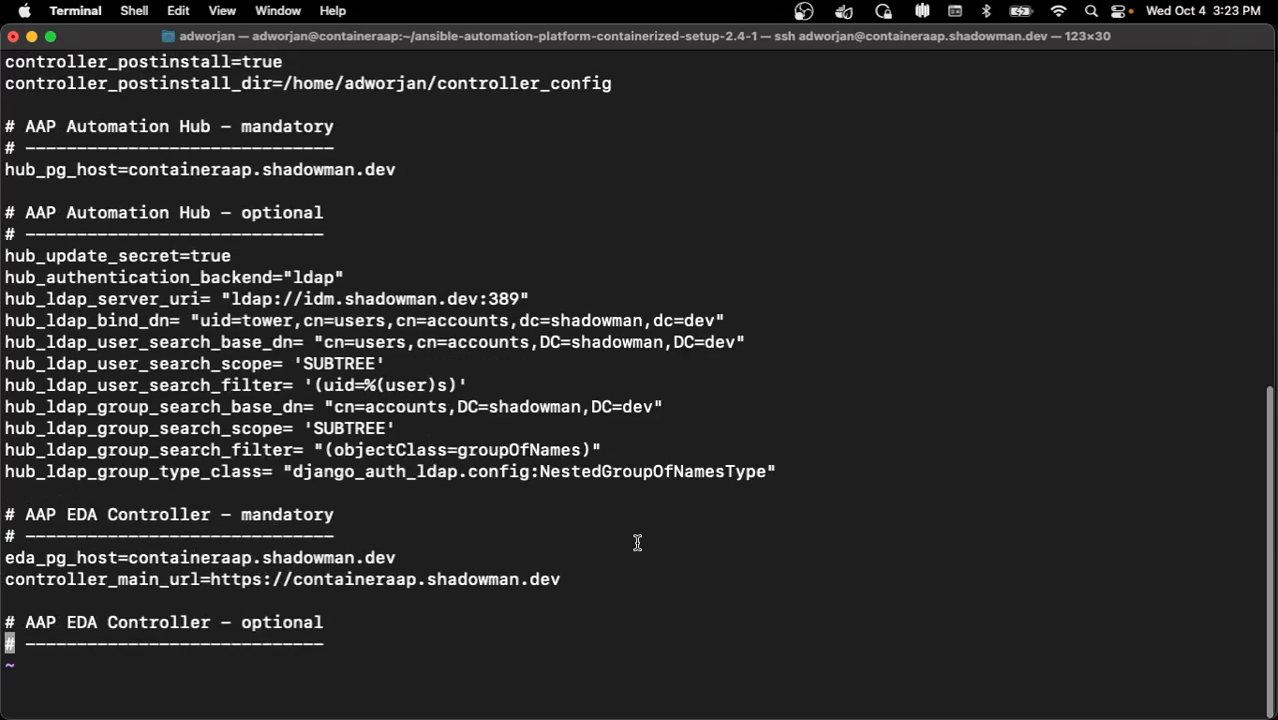
mouse_move(686, 530)
type("cd ..")
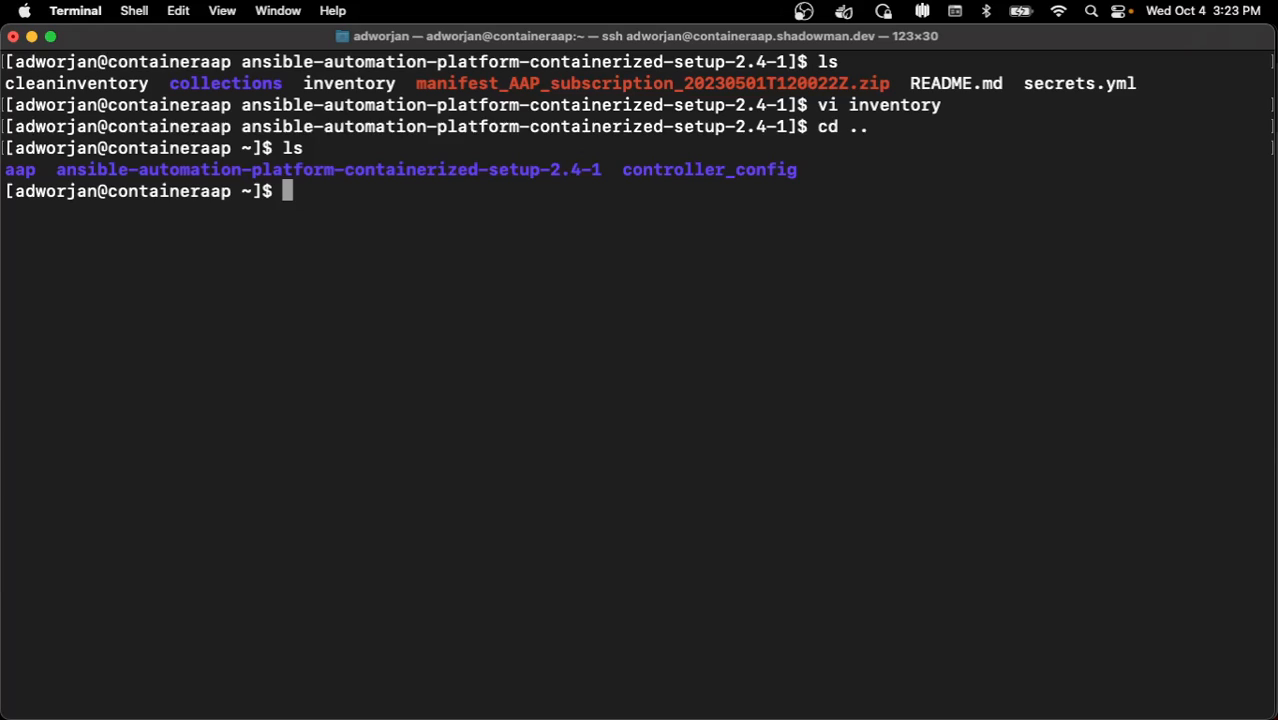
Enter controller_config and decrypt inventory.yml with ansible-vault edit, entering the vault password
type("cd c")
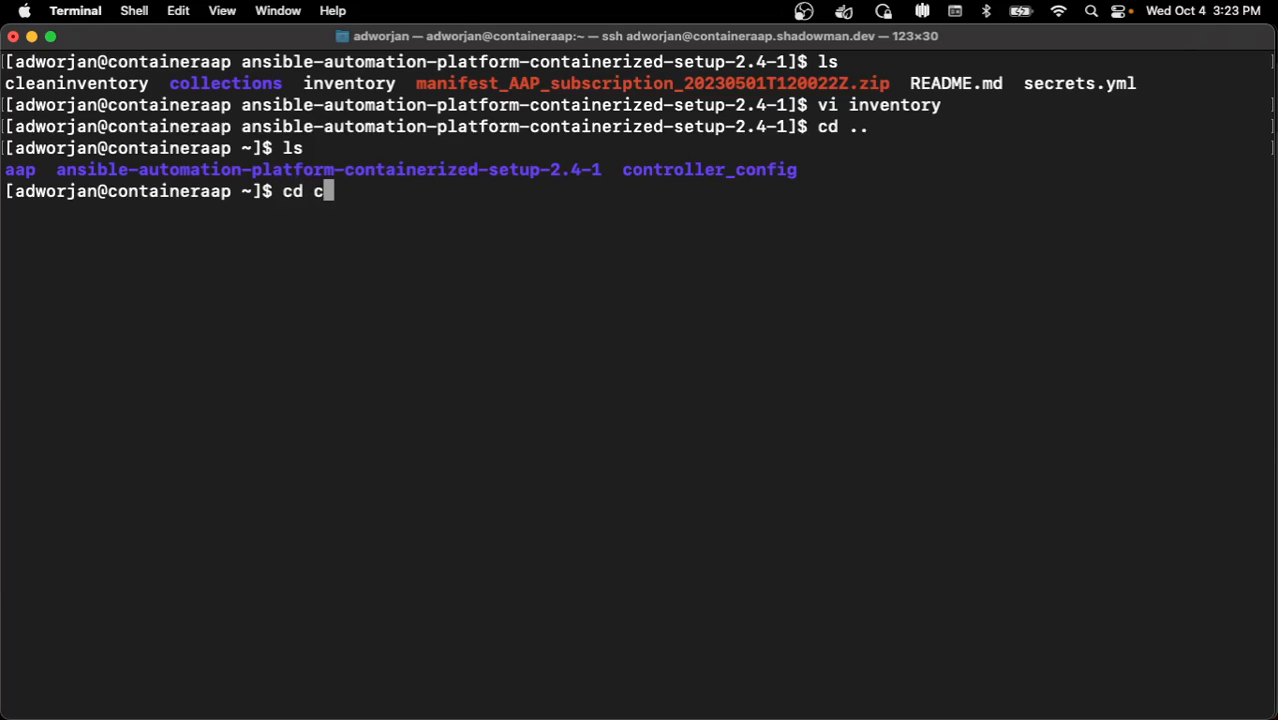
key("Return")
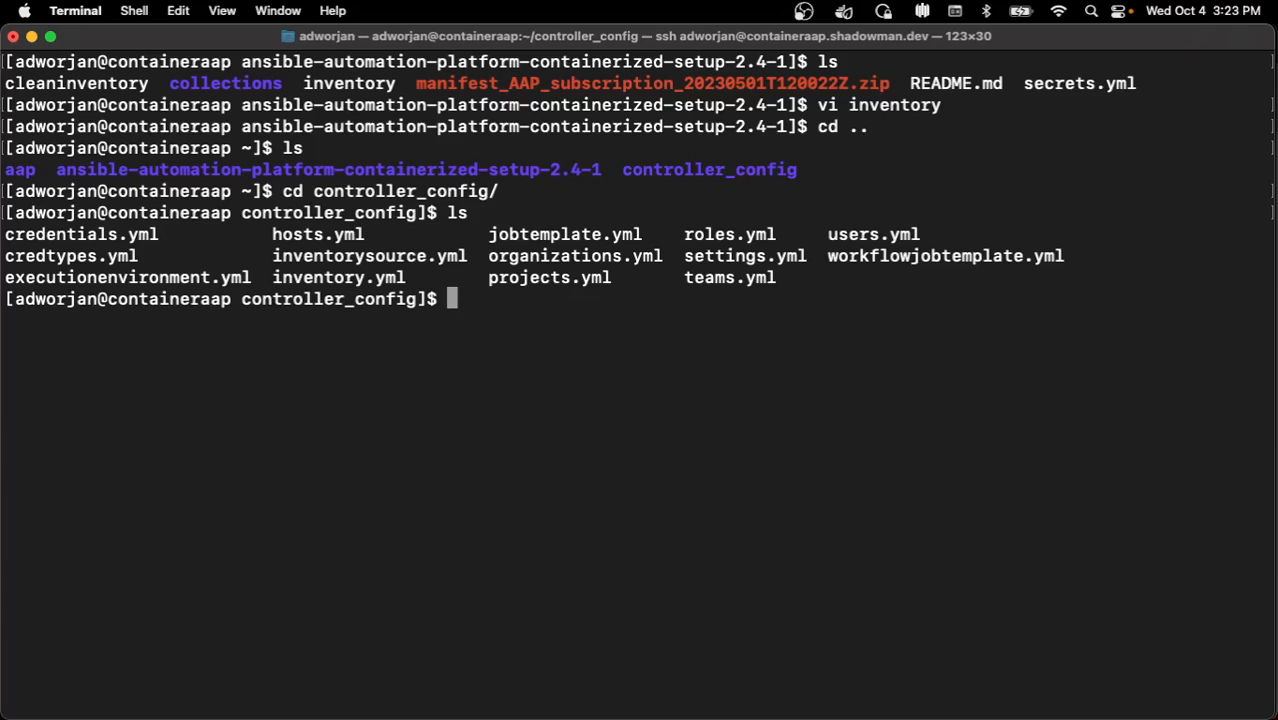
type("a")
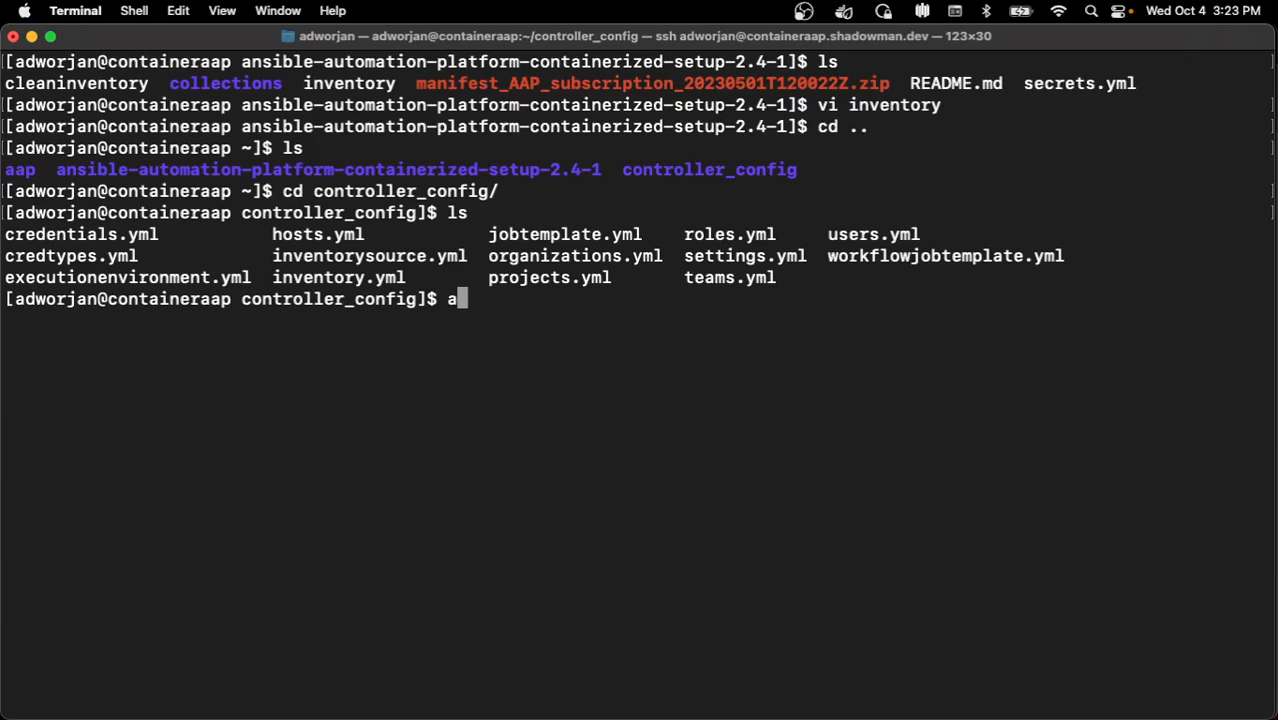
type("nsible-v")
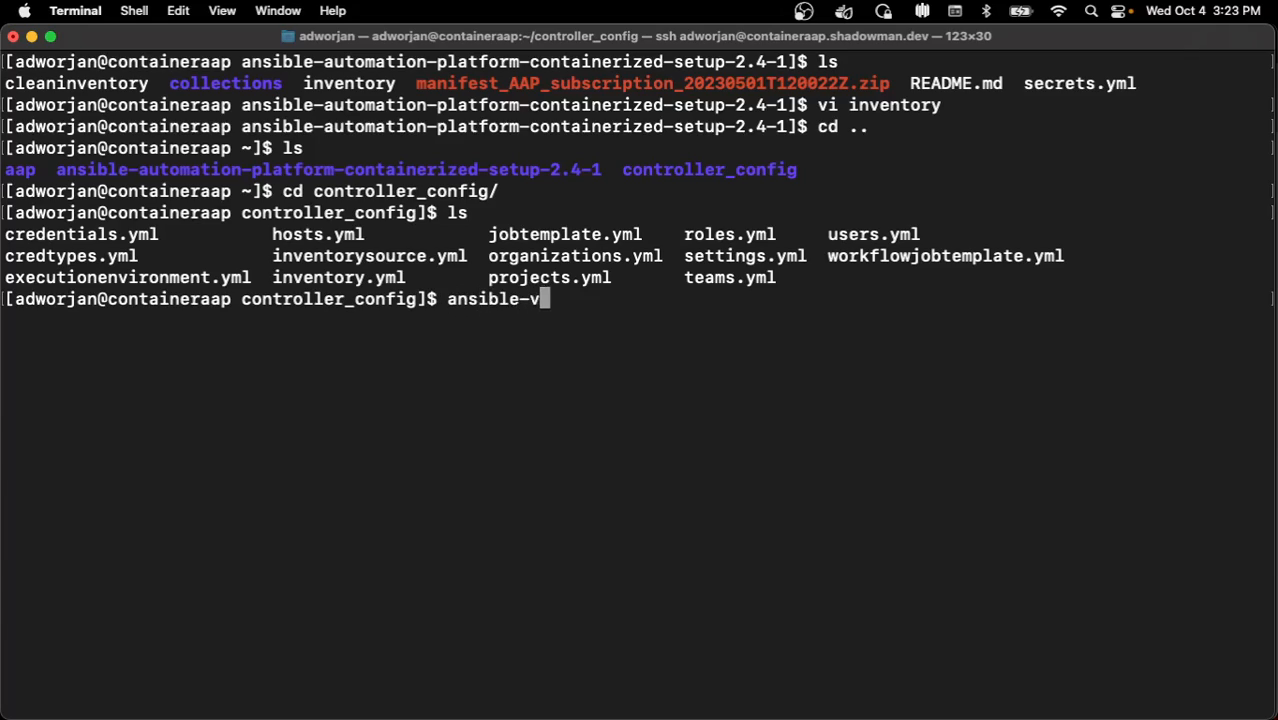
type("ault edit")
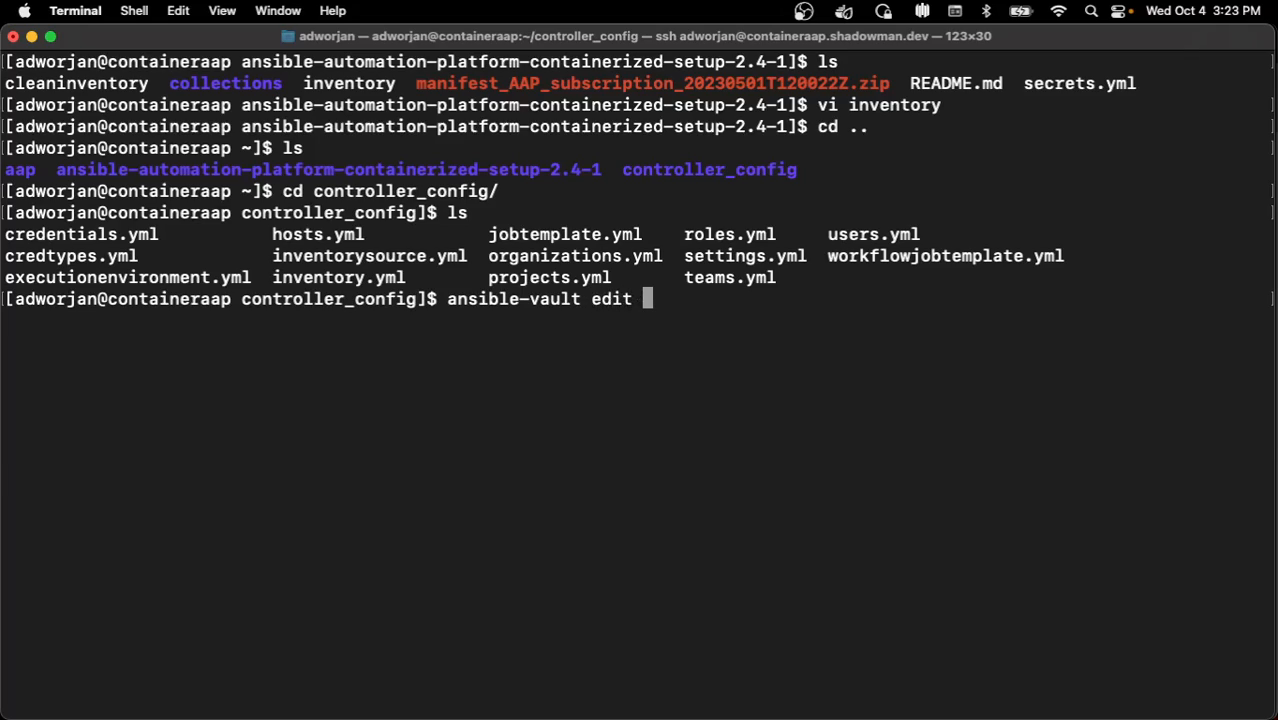
type("inventory")
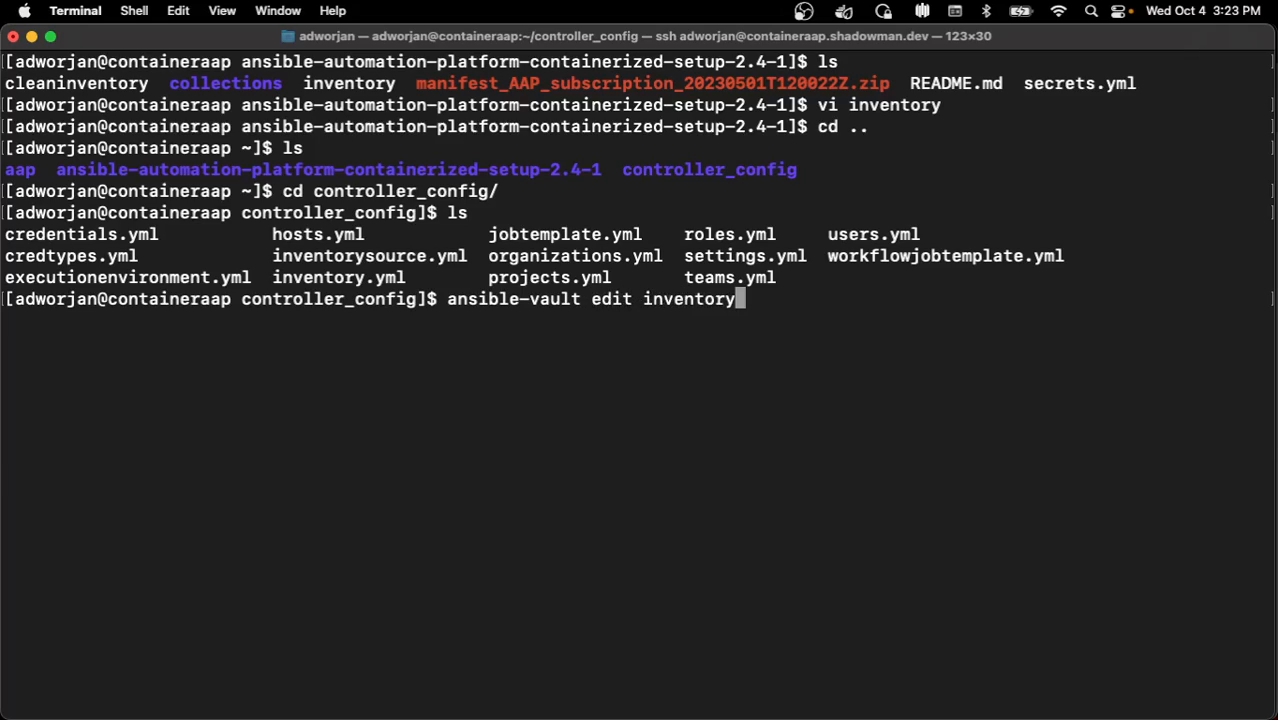
type(".yml")
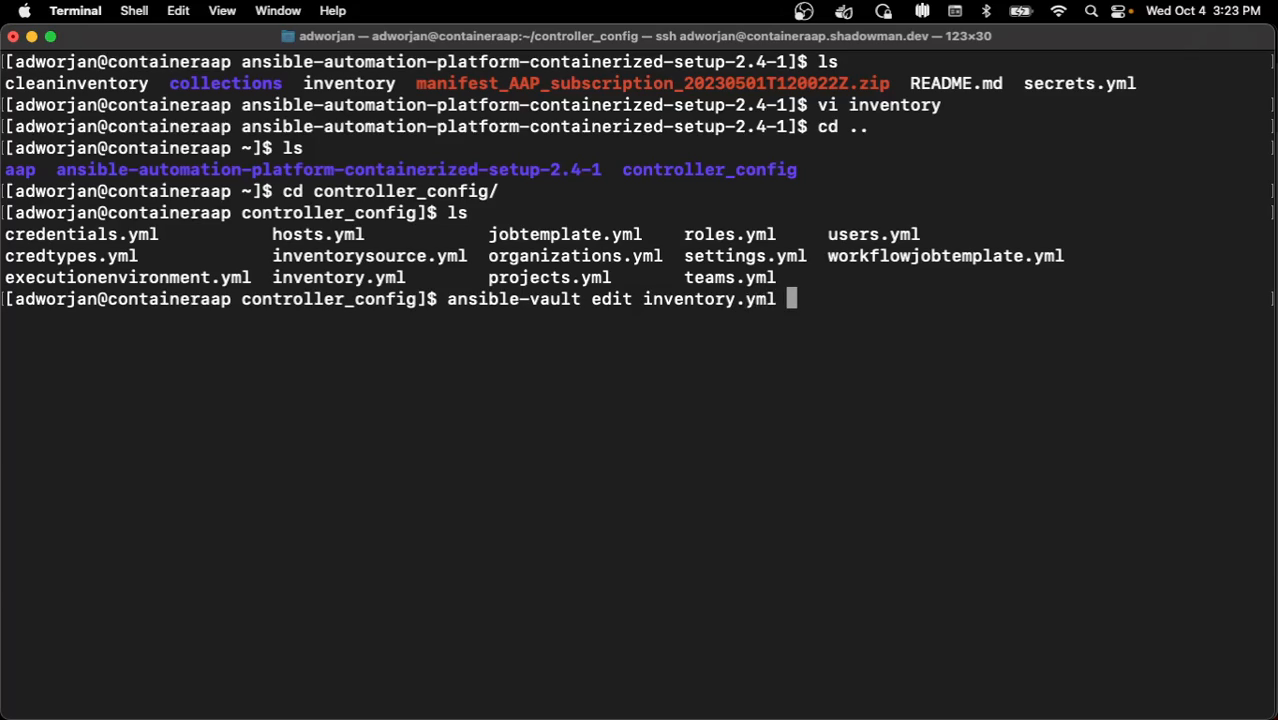
key("Return")
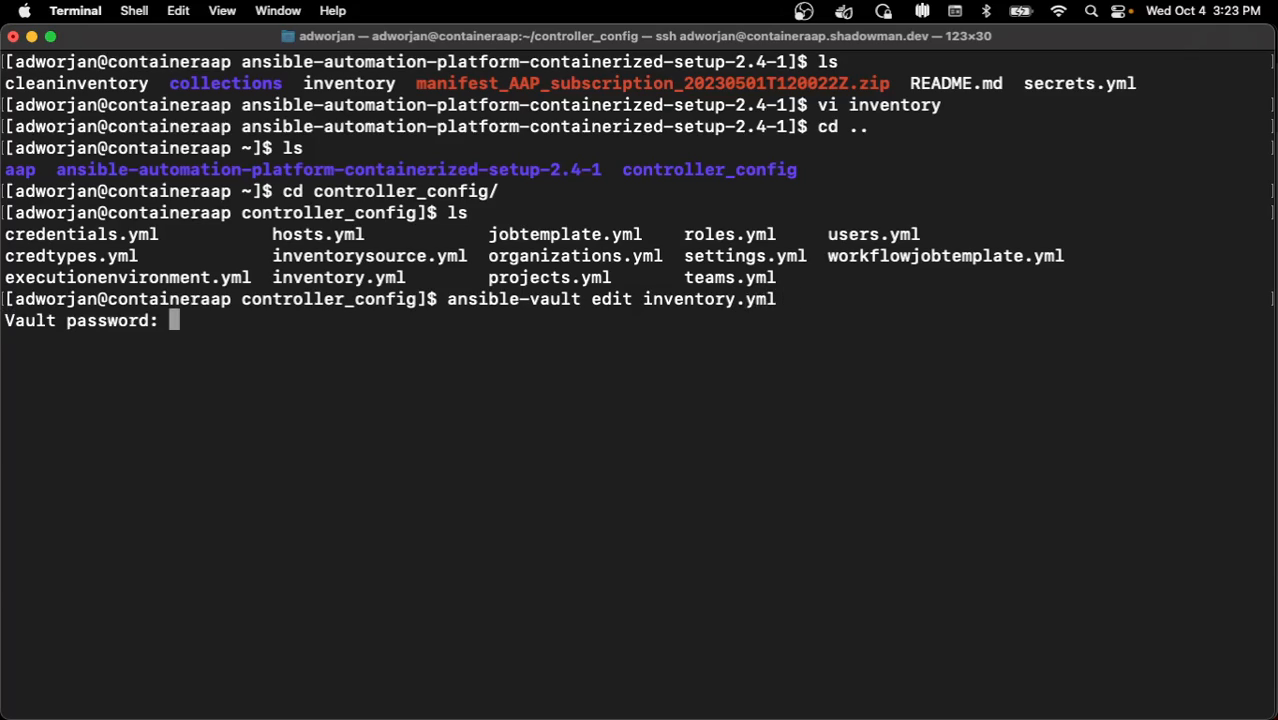
key("Return")
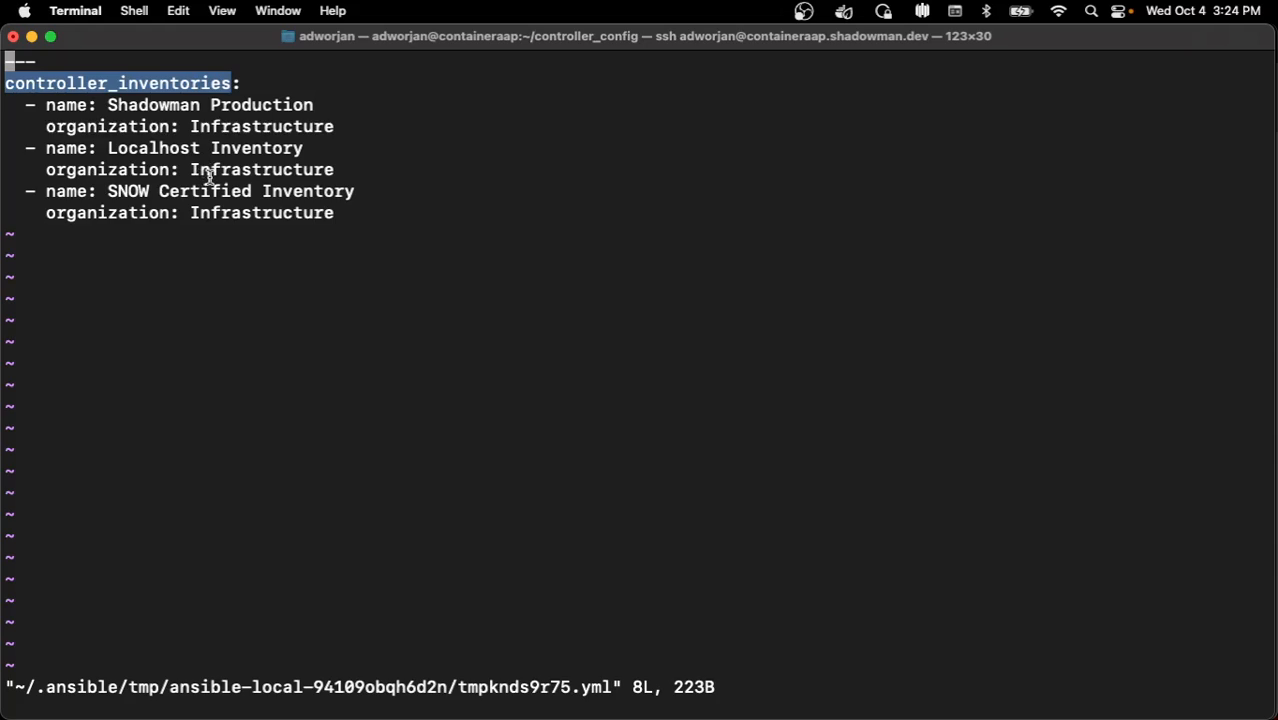
mouse_move(196, 126)
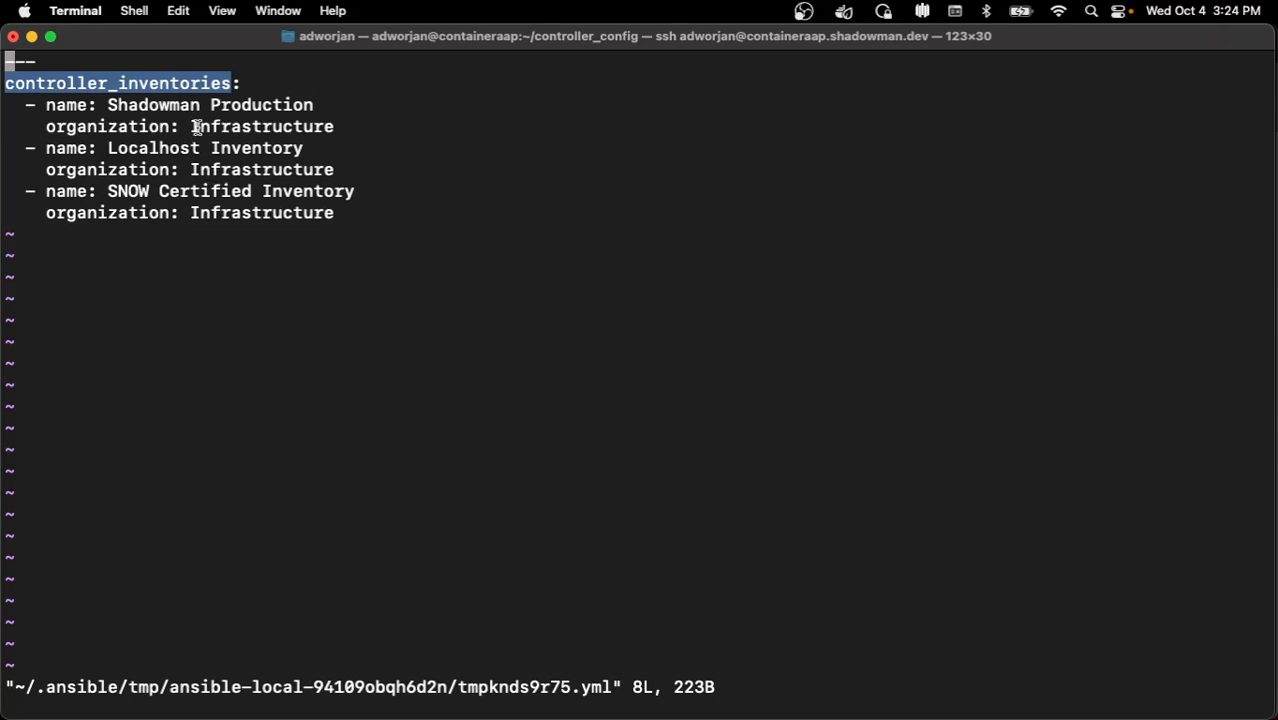
mouse_move(464, 230)
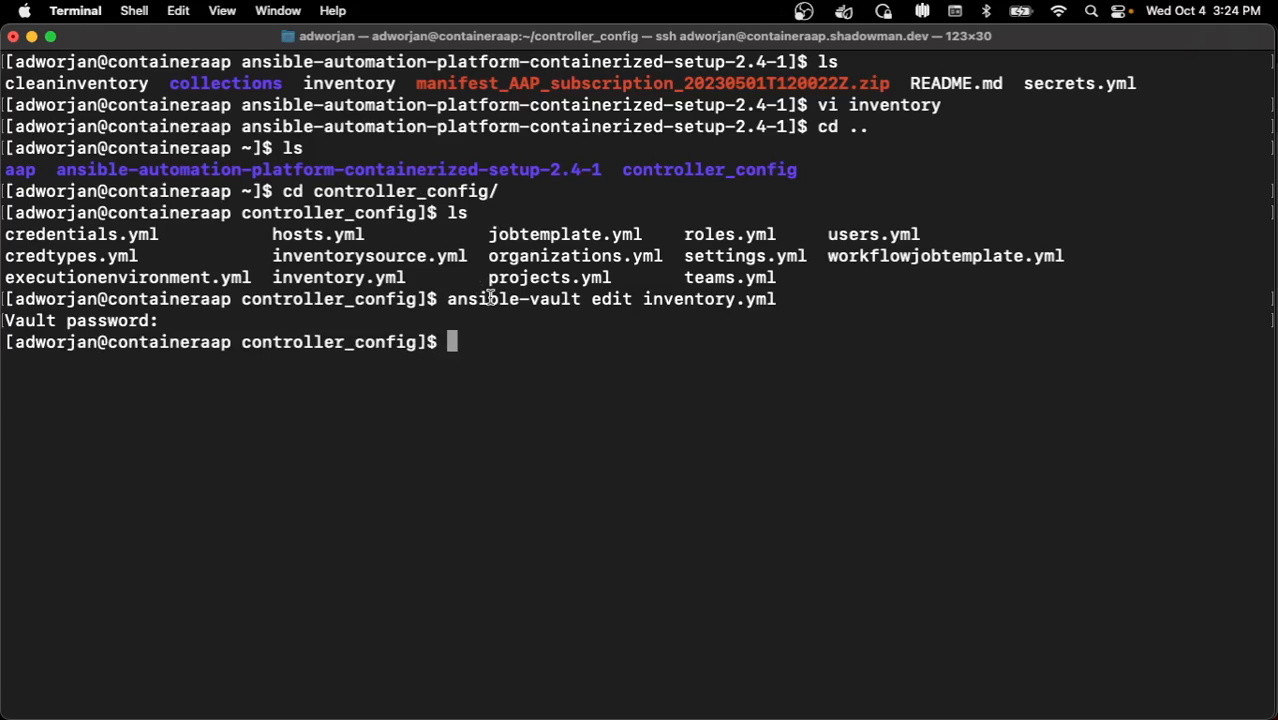
Decrypt jobtemplate.yml with ansible-vault edit and scroll through the Patching RHEL template and its survey
type("ans")
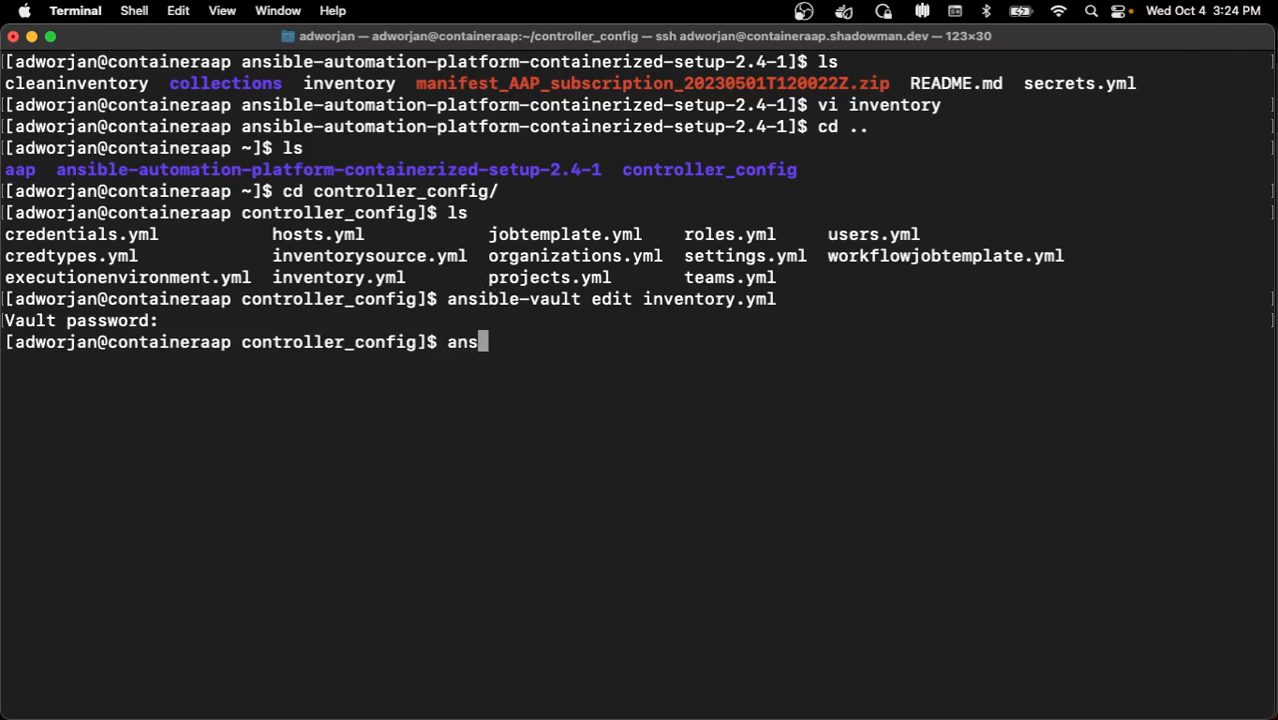
type("ible-vault")
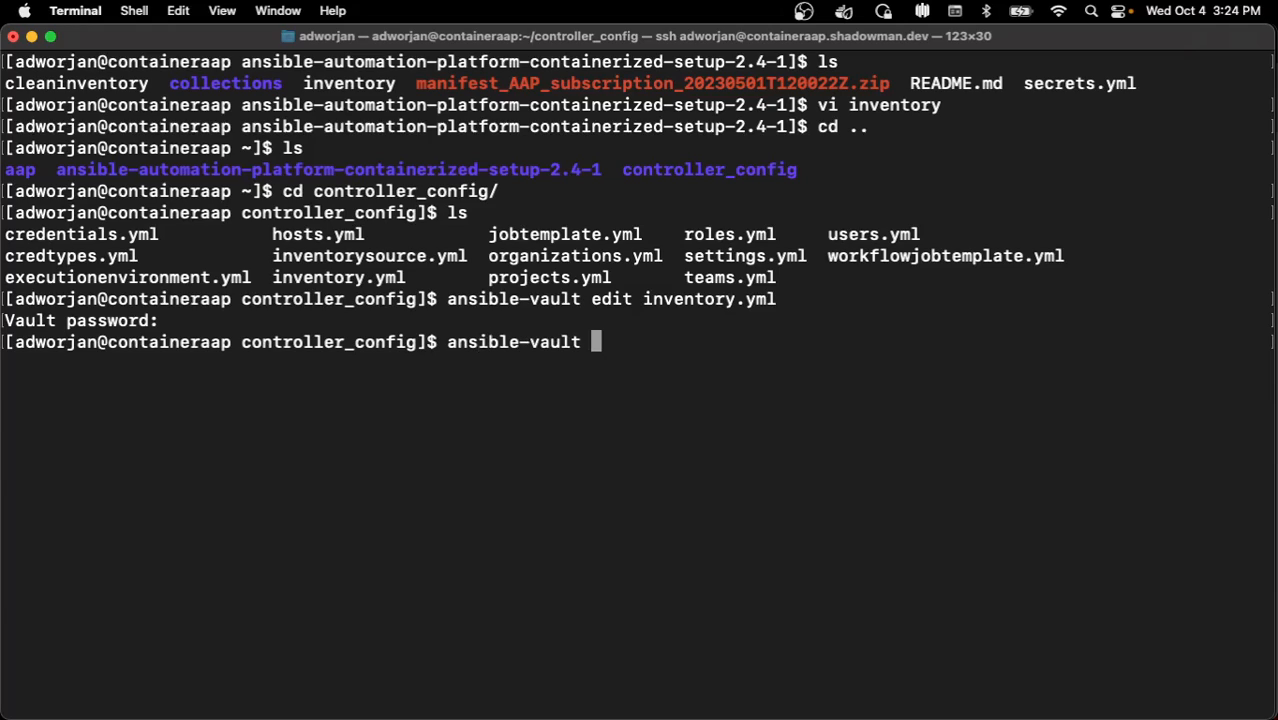
type("edit jobtemplate.yml")
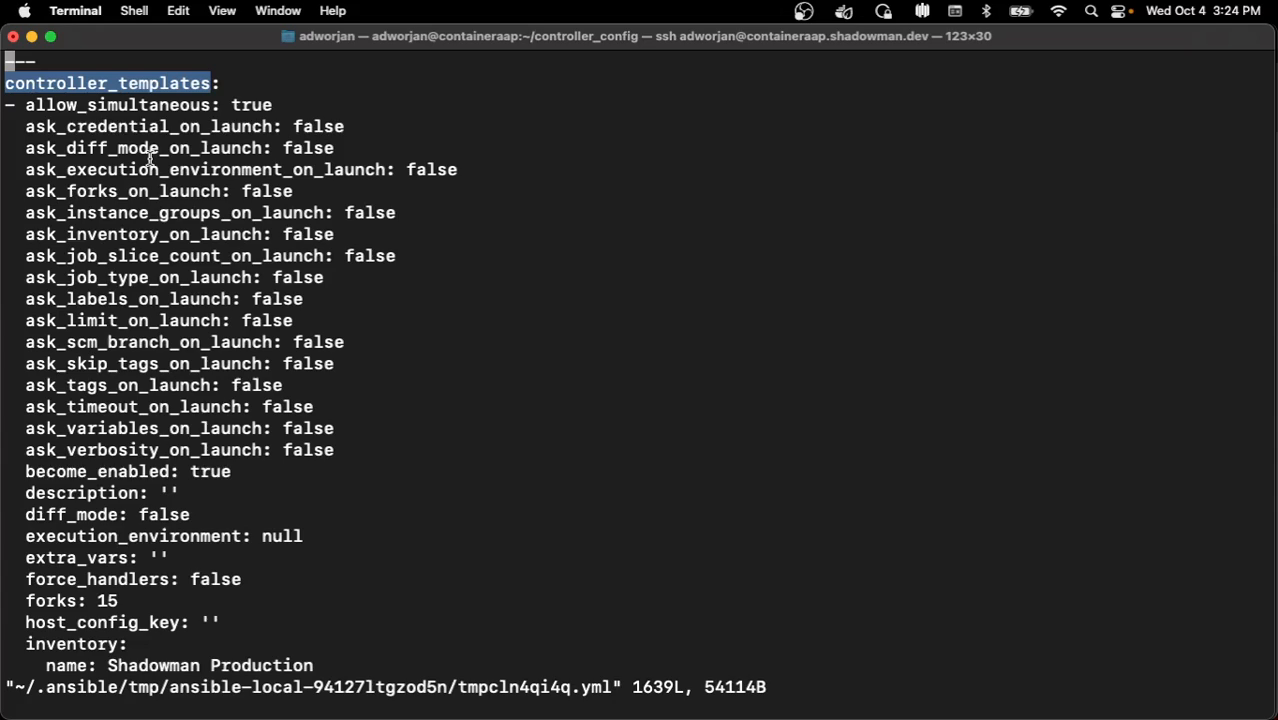
mouse_move(316, 364)
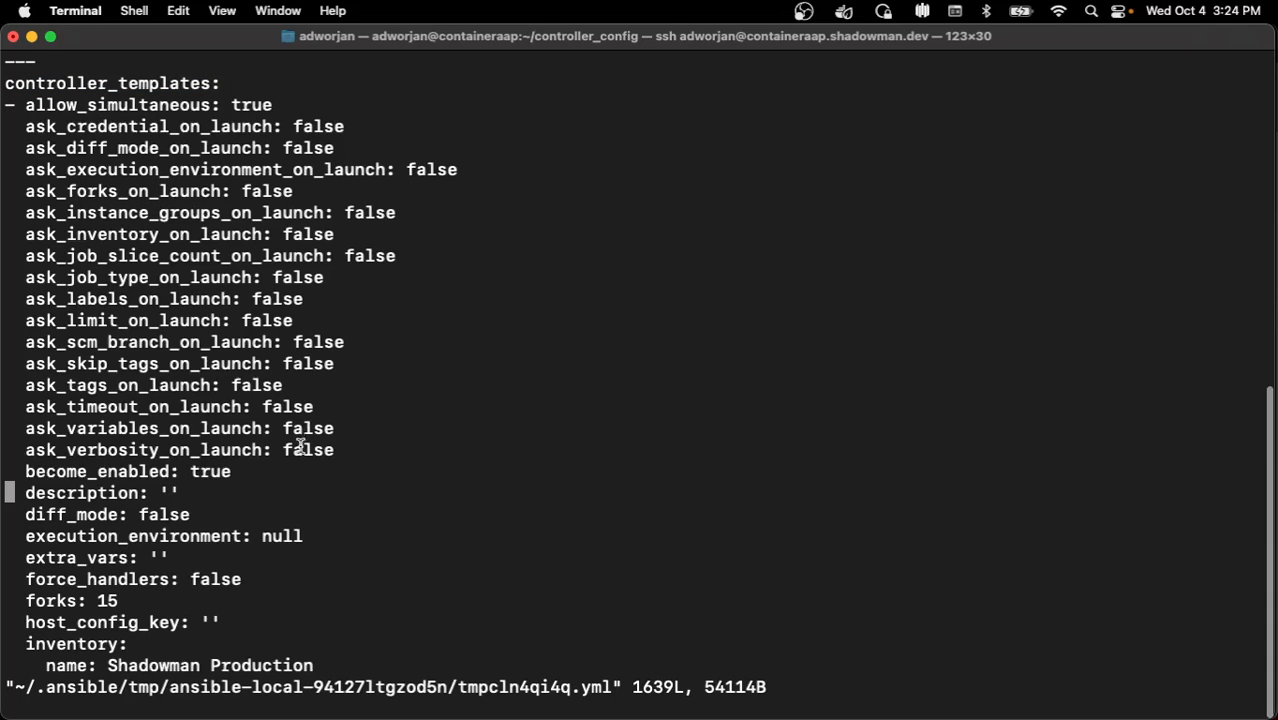
scroll("down", 3)
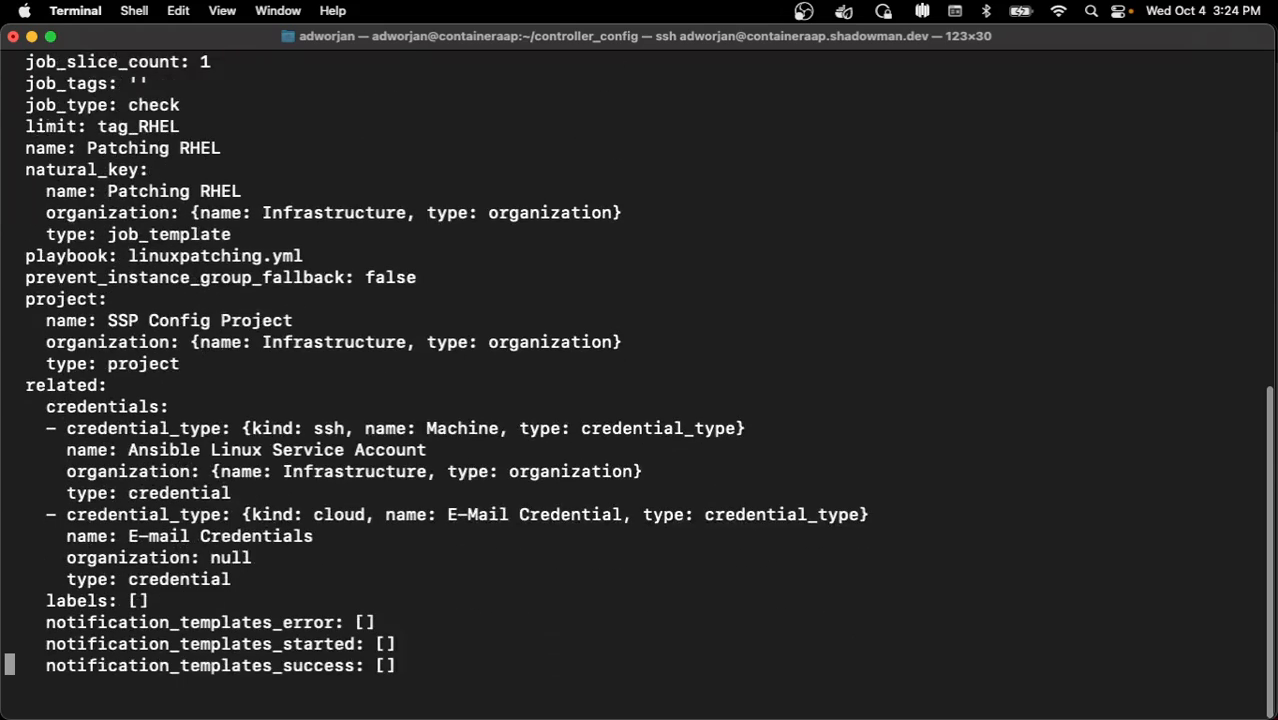
scroll("down", 3)
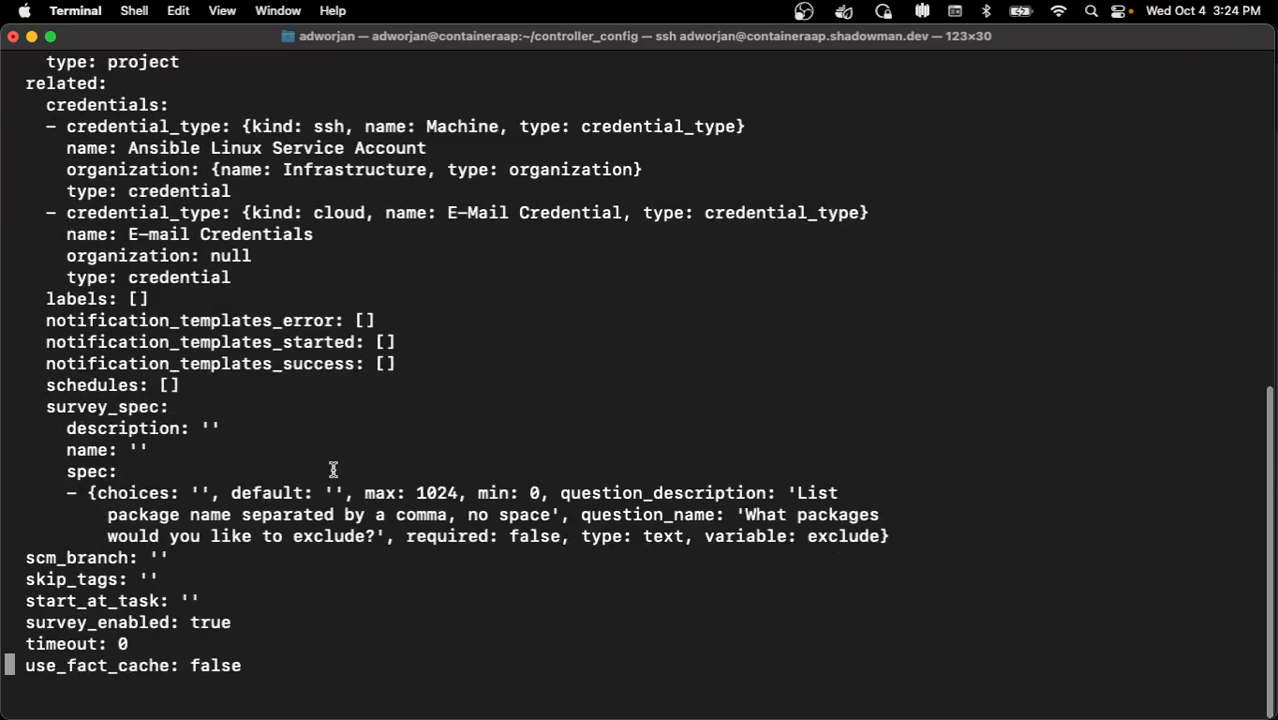
mouse_move(616, 504)
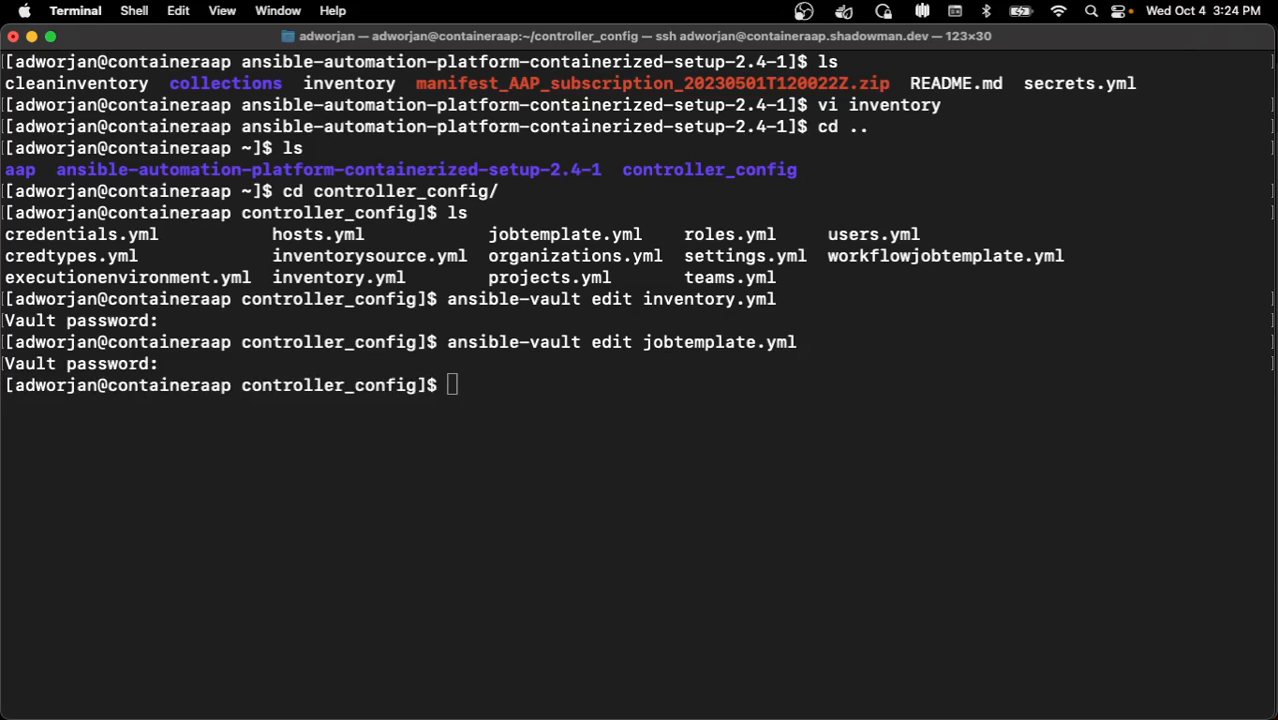
Log into the automation controller as 'admin' and land on its dashboard
key("Return")
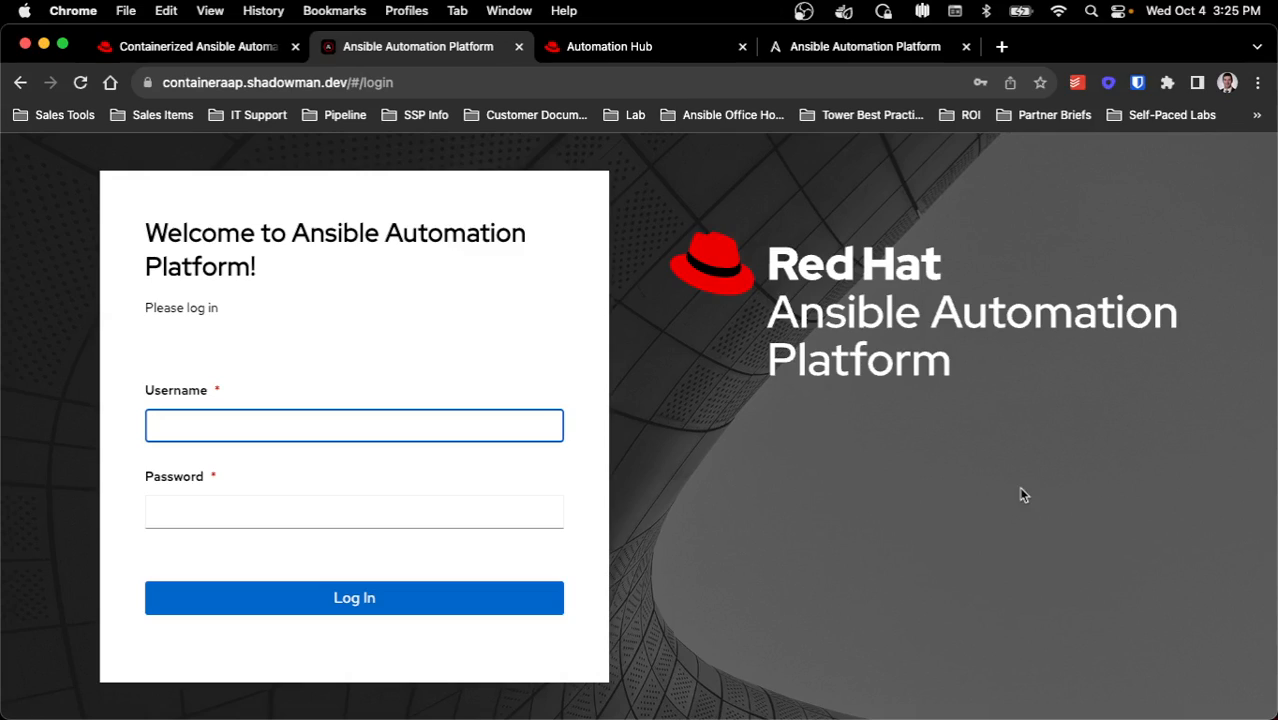
mouse_move(584, 440)
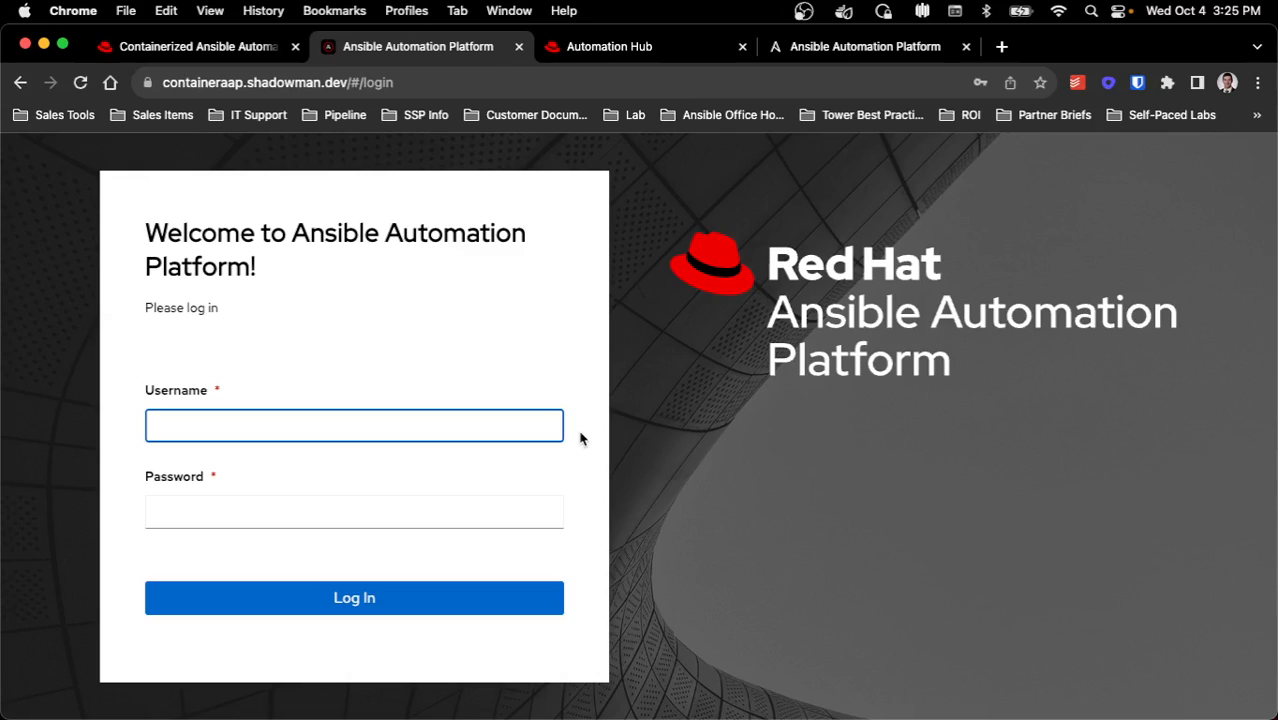
type("ad")
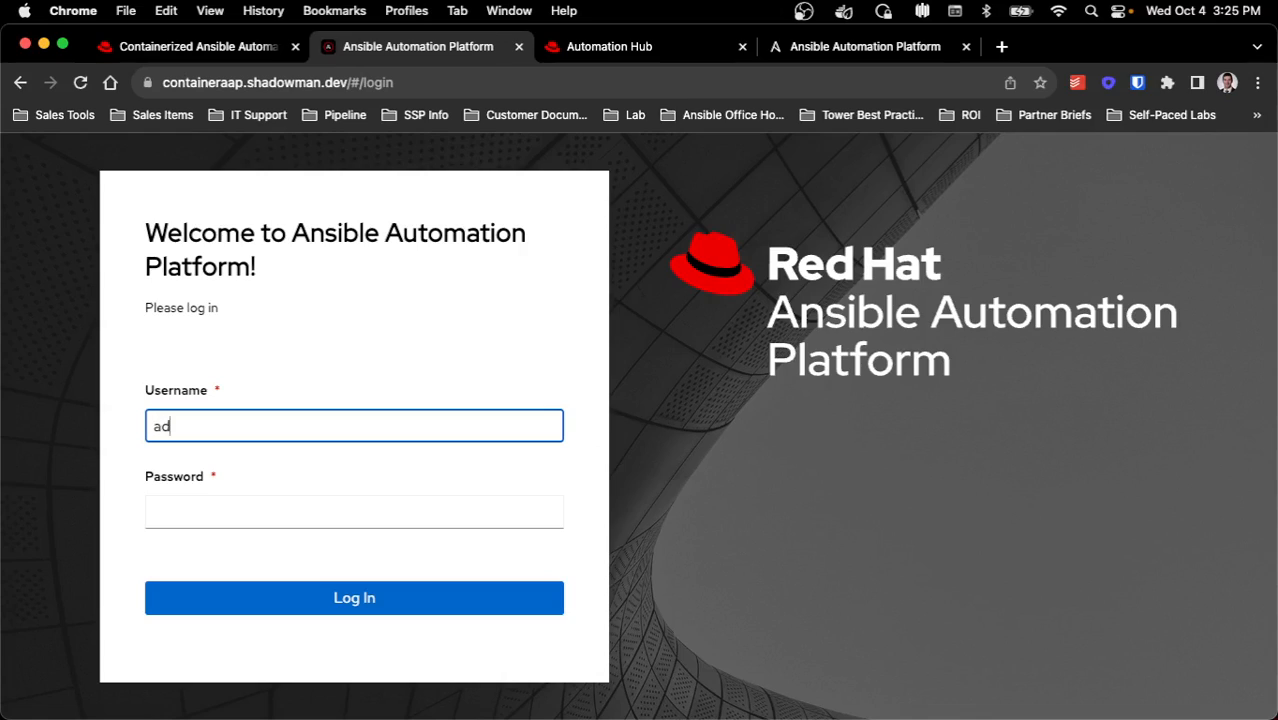
type("min")
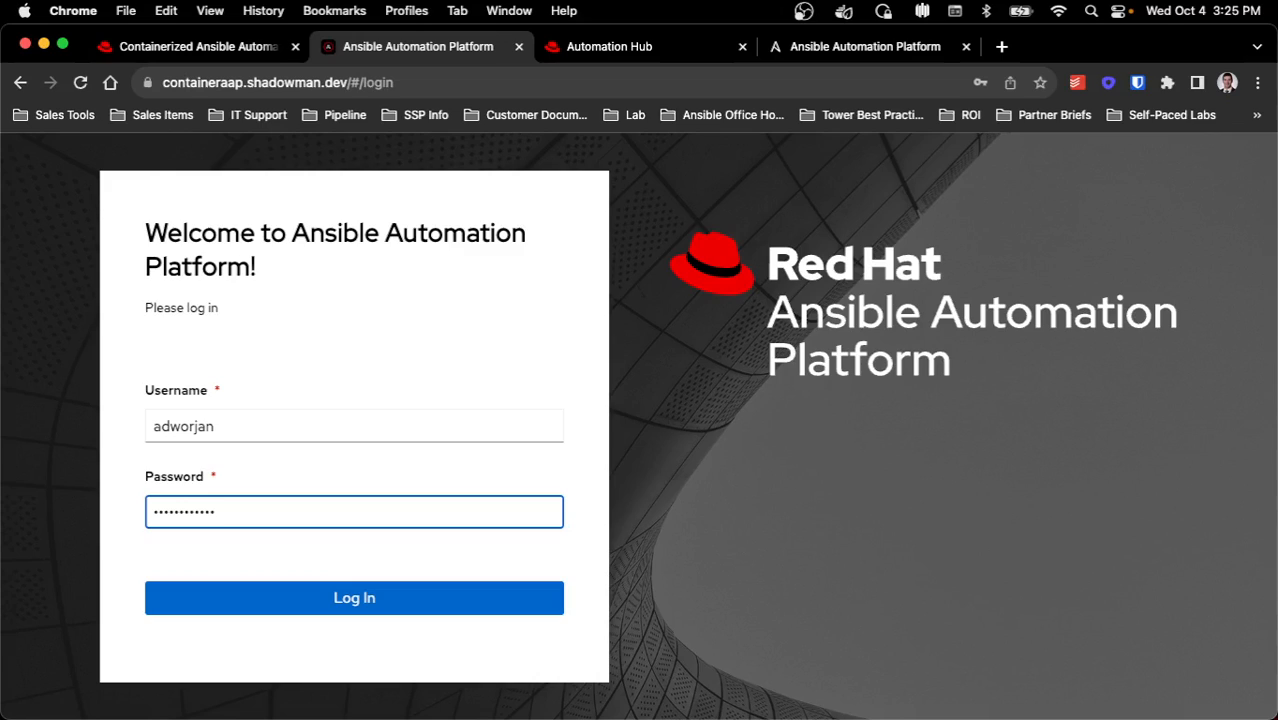
left_click(354, 596)
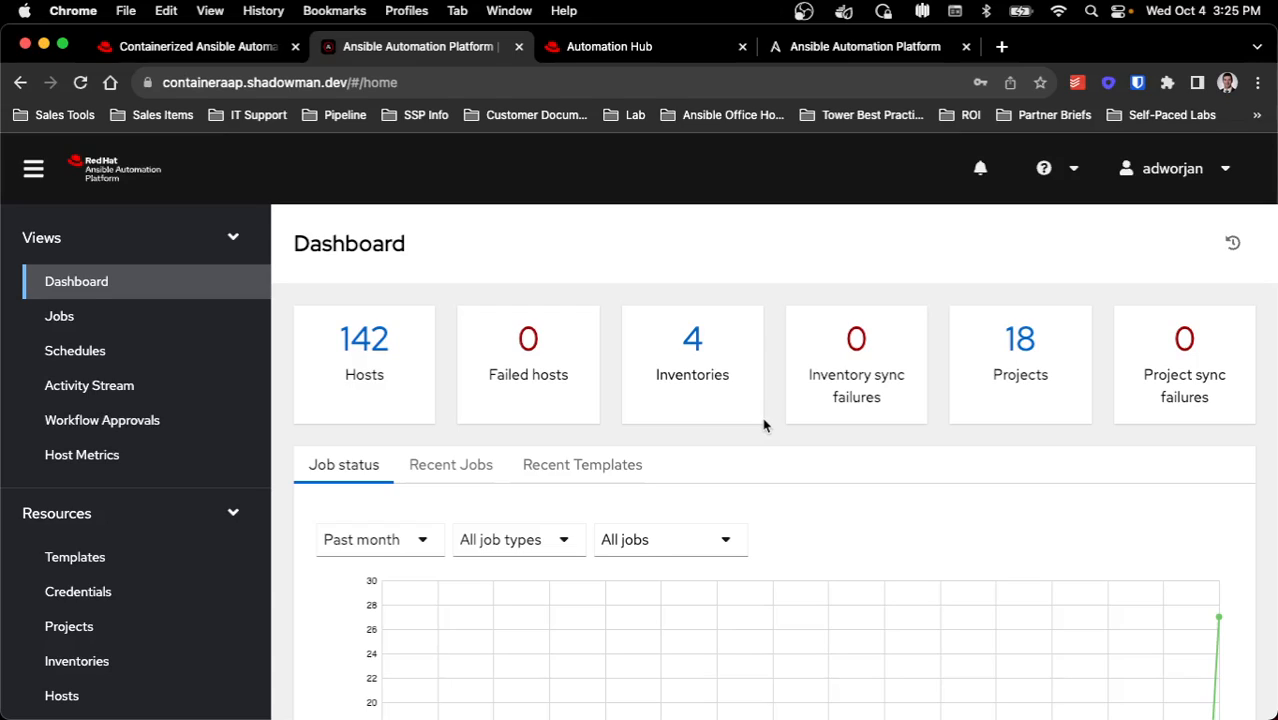
mouse_move(372, 372)
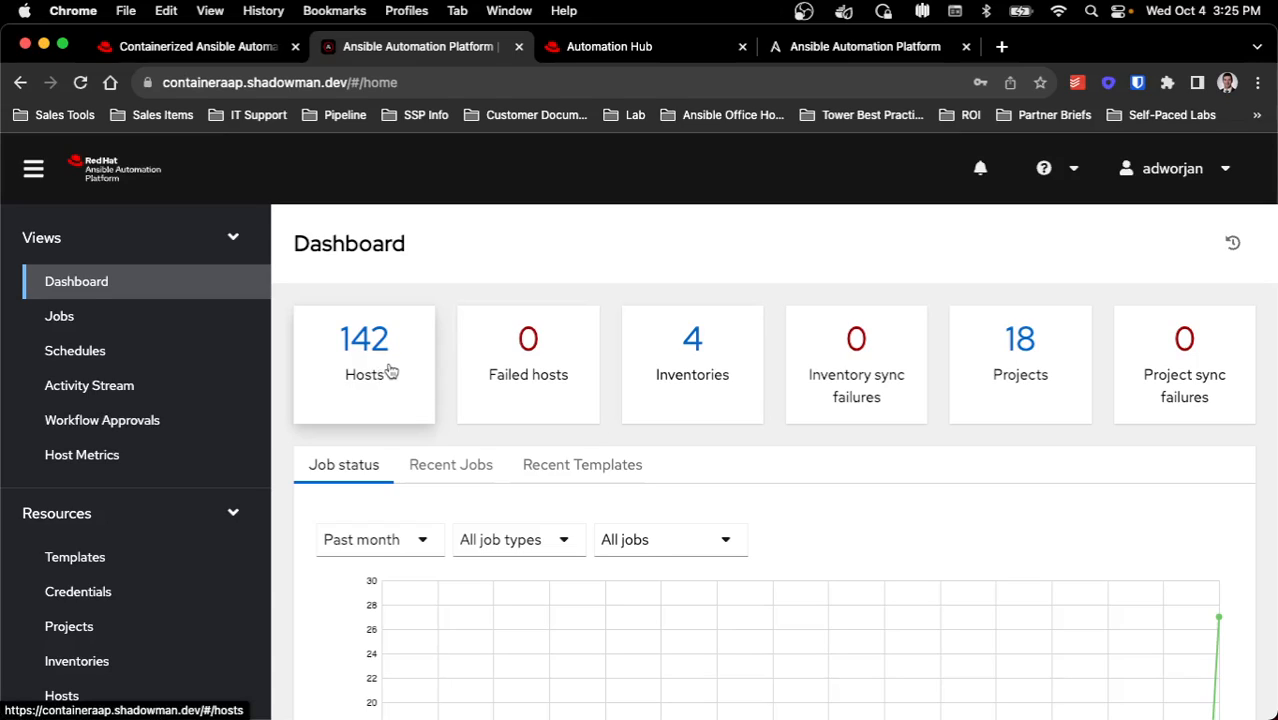
mouse_move(298, 450)
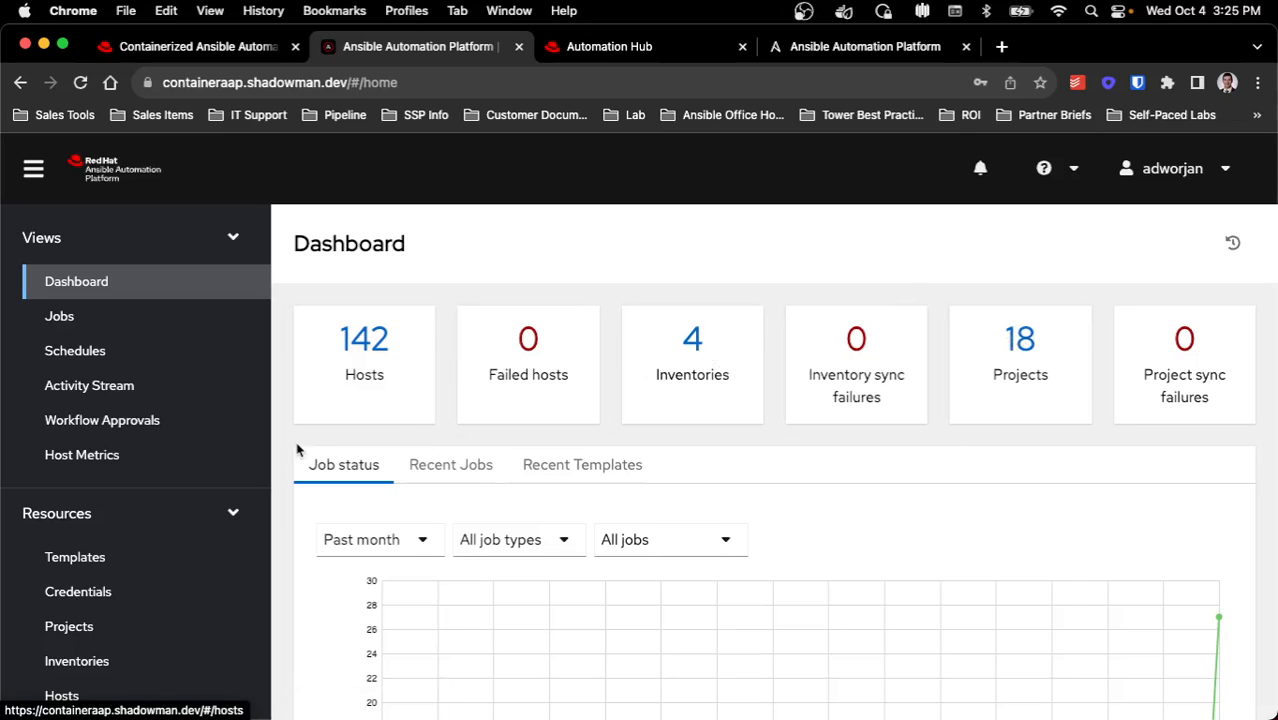
Navigate via Organizations to the job templates list and launch the Patching RHEL template
scroll("down", 3)
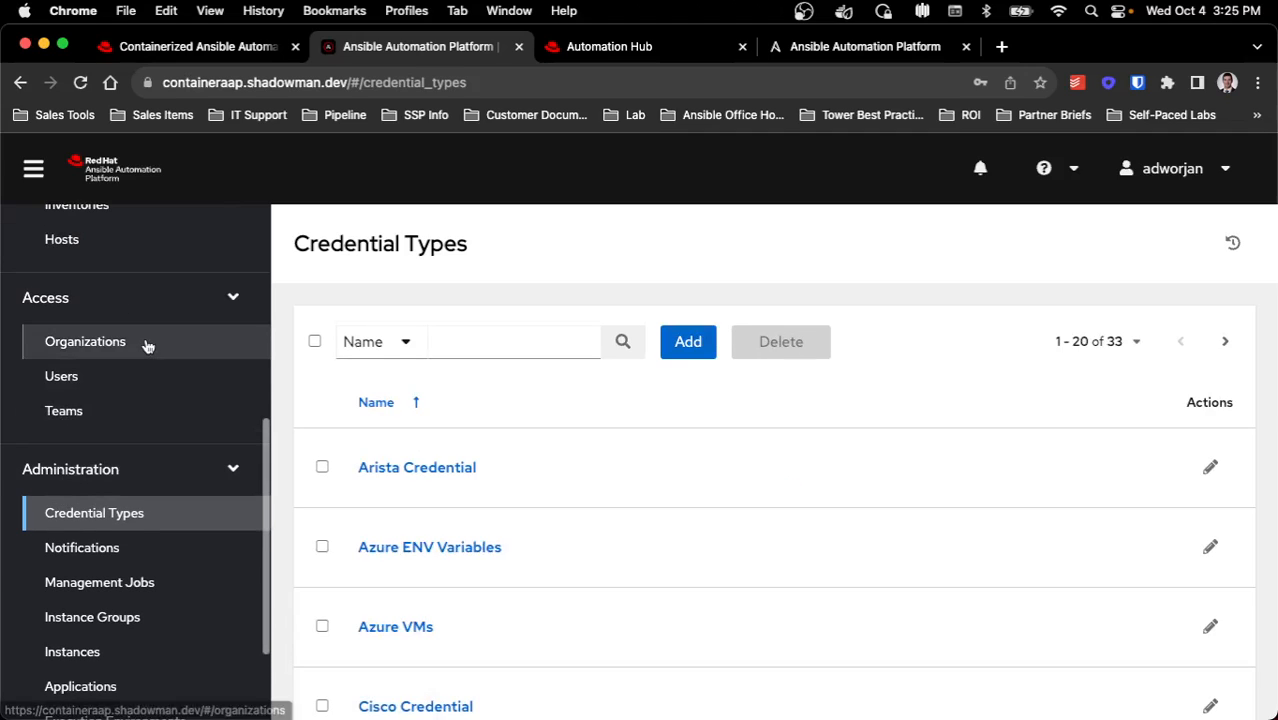
left_click(84, 340)
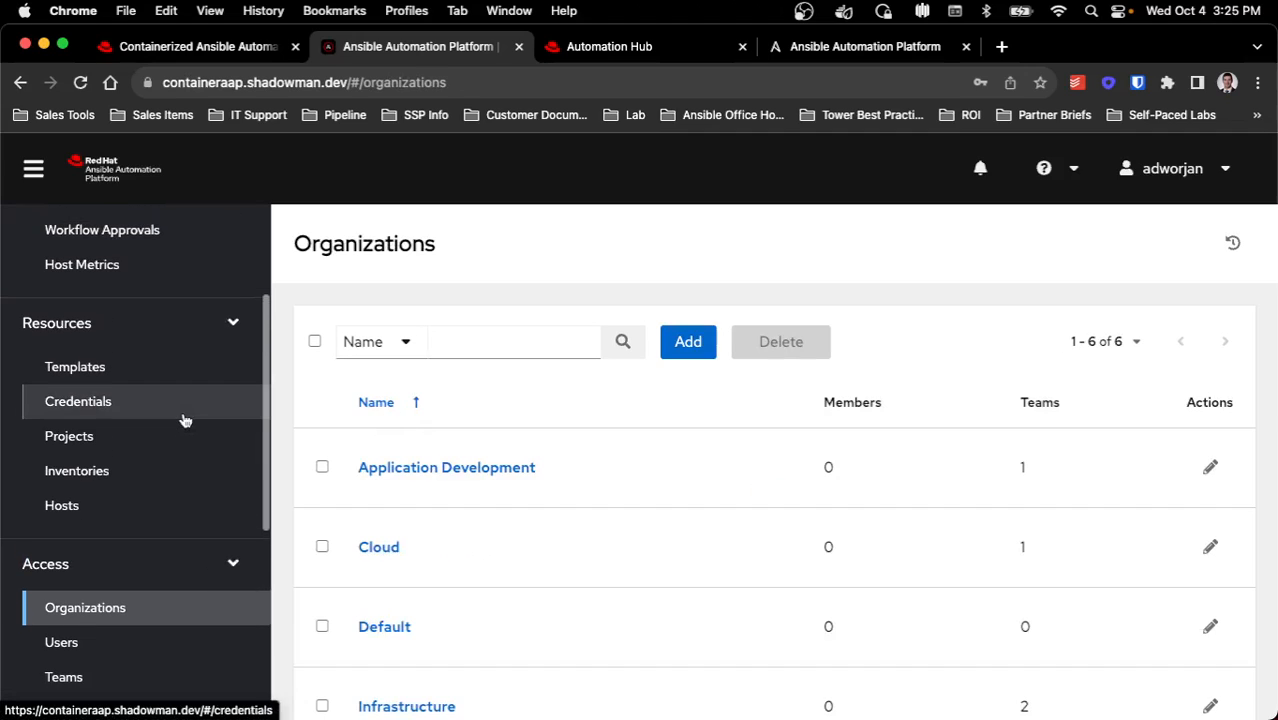
left_click(76, 366)
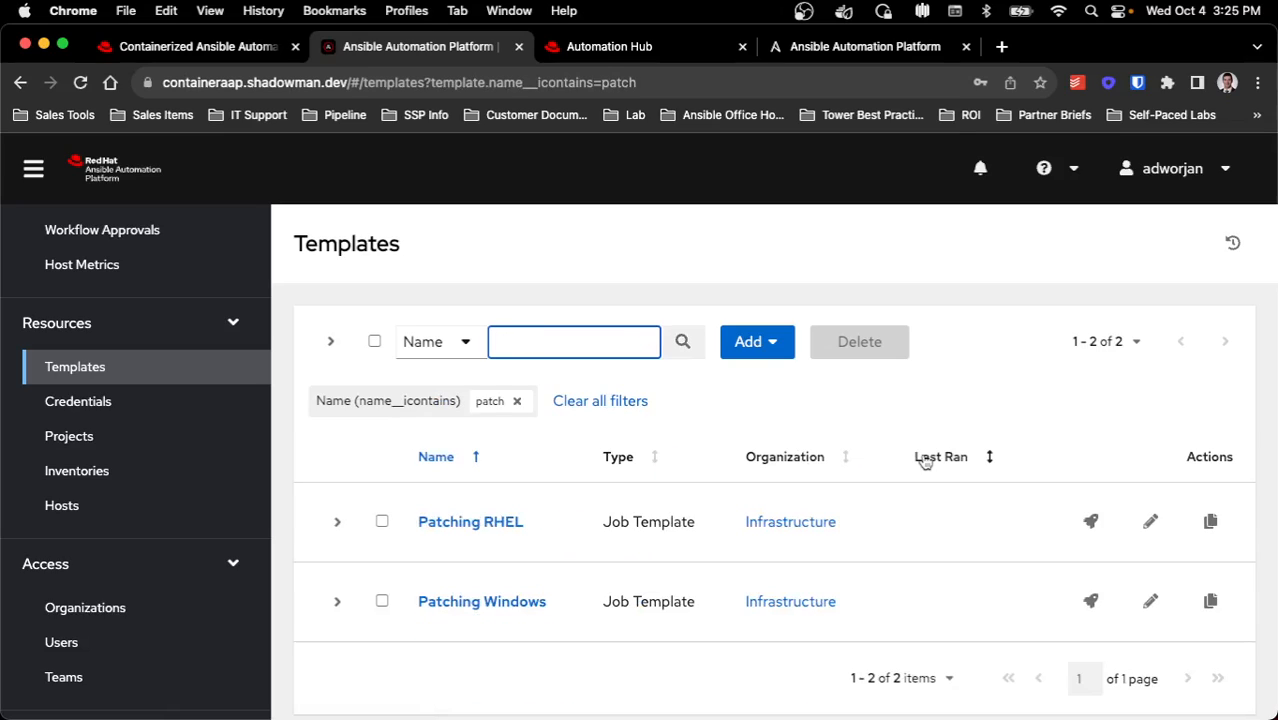
left_click(1090, 520)
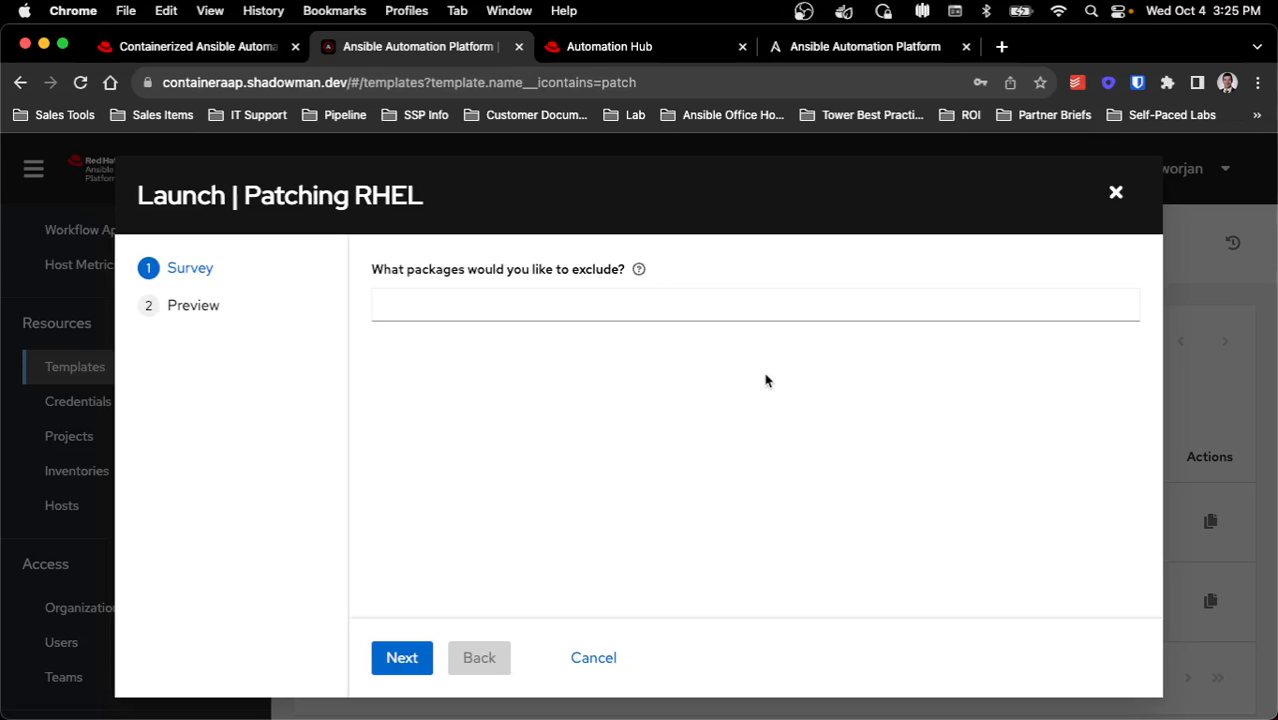
mouse_move(648, 88)
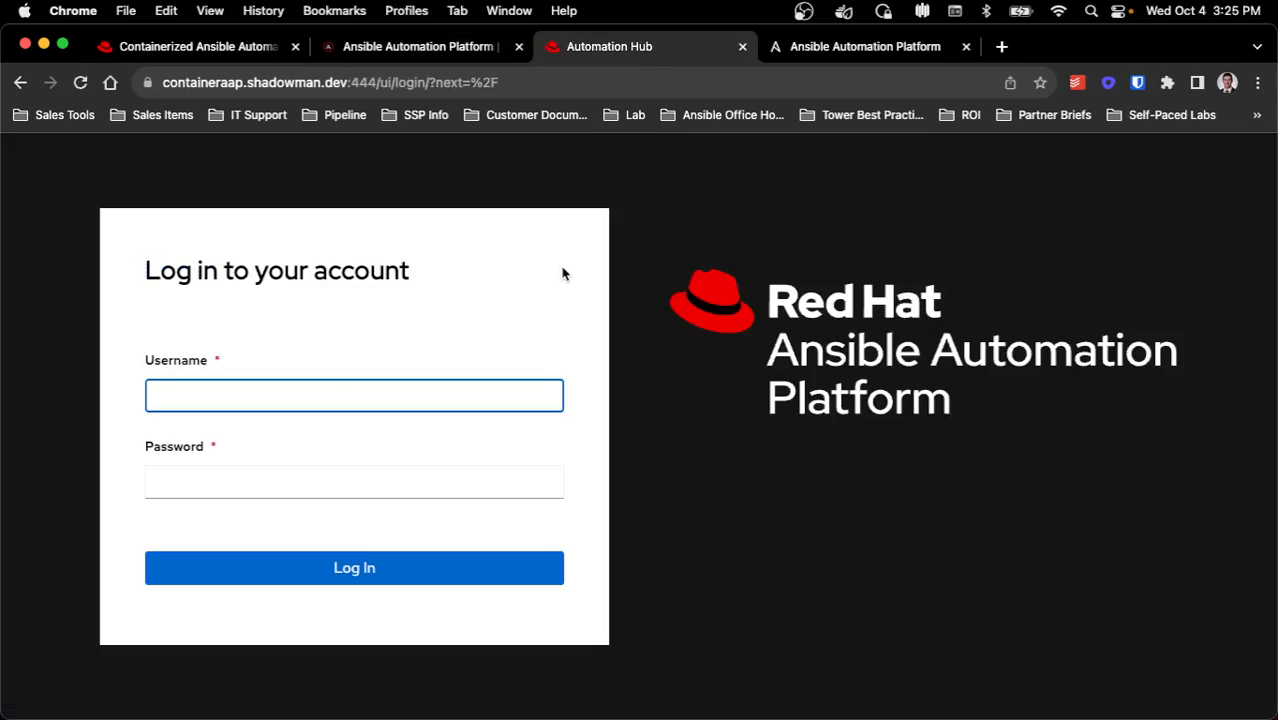
Log into Automation Hub, view the empty Collections page, then switch to the fourth browser tab
type("adworjan")
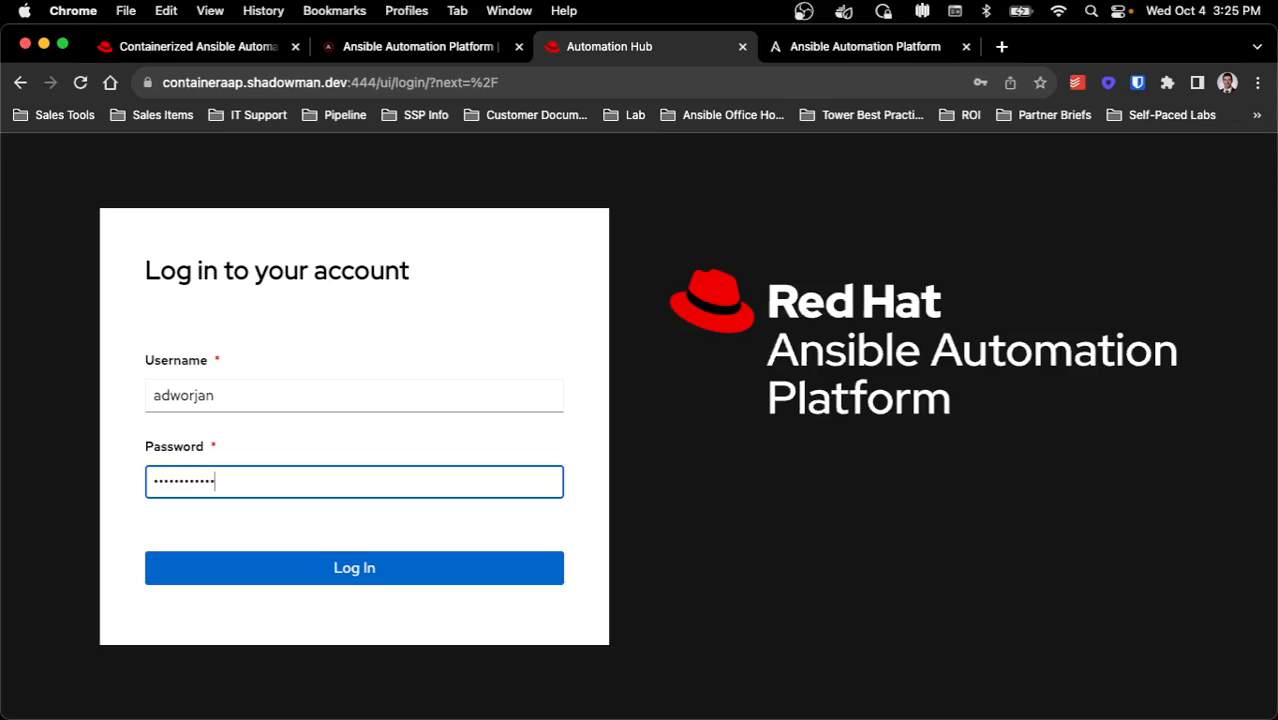
left_click(354, 568)
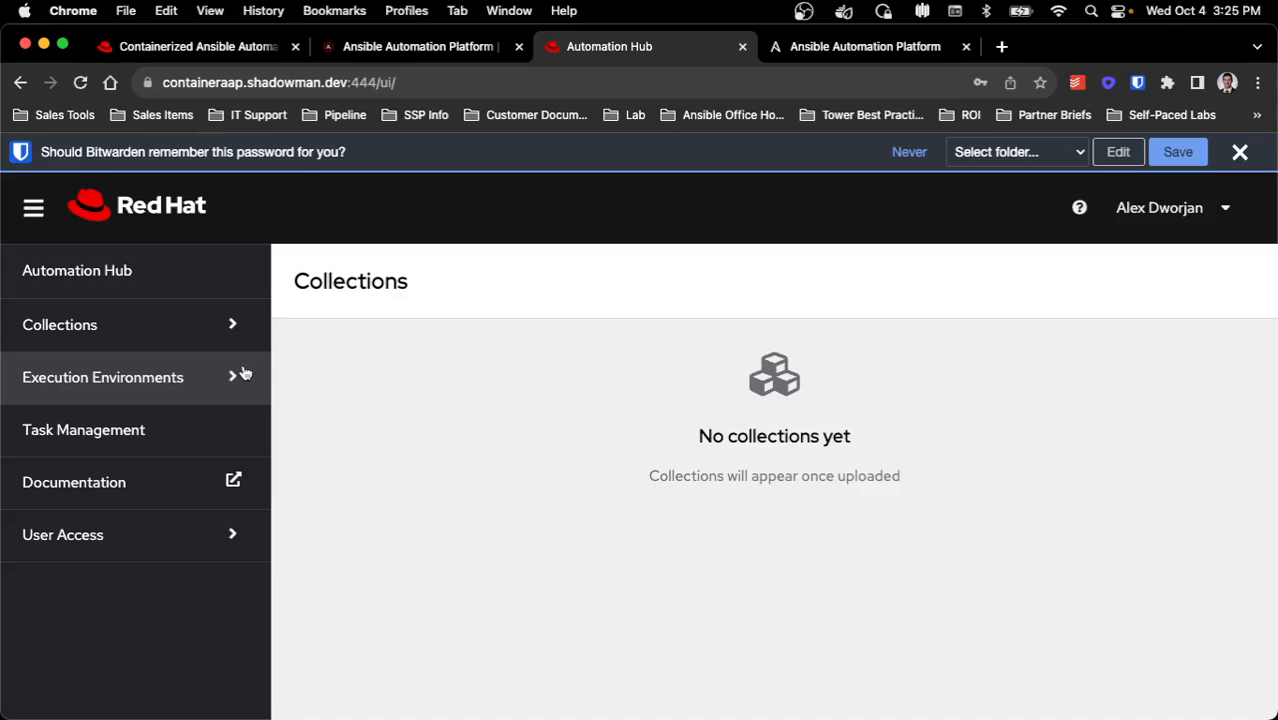
mouse_move(390, 376)
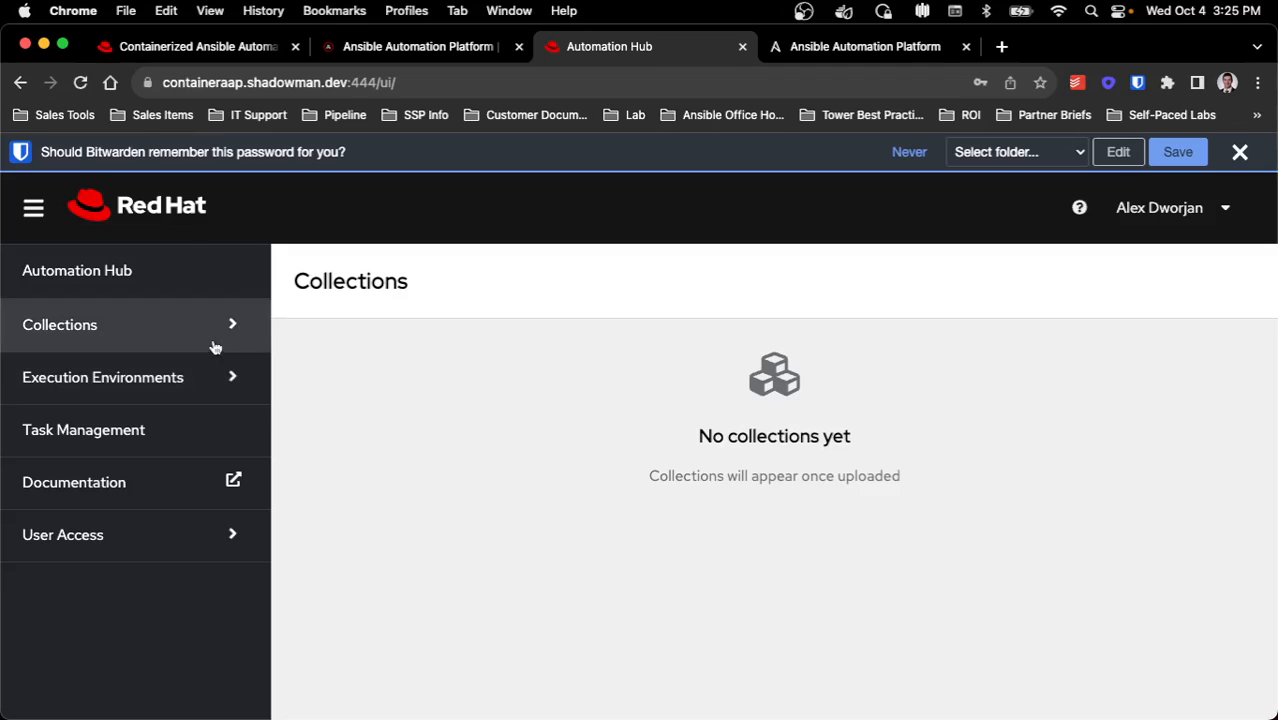
left_click(60, 324)
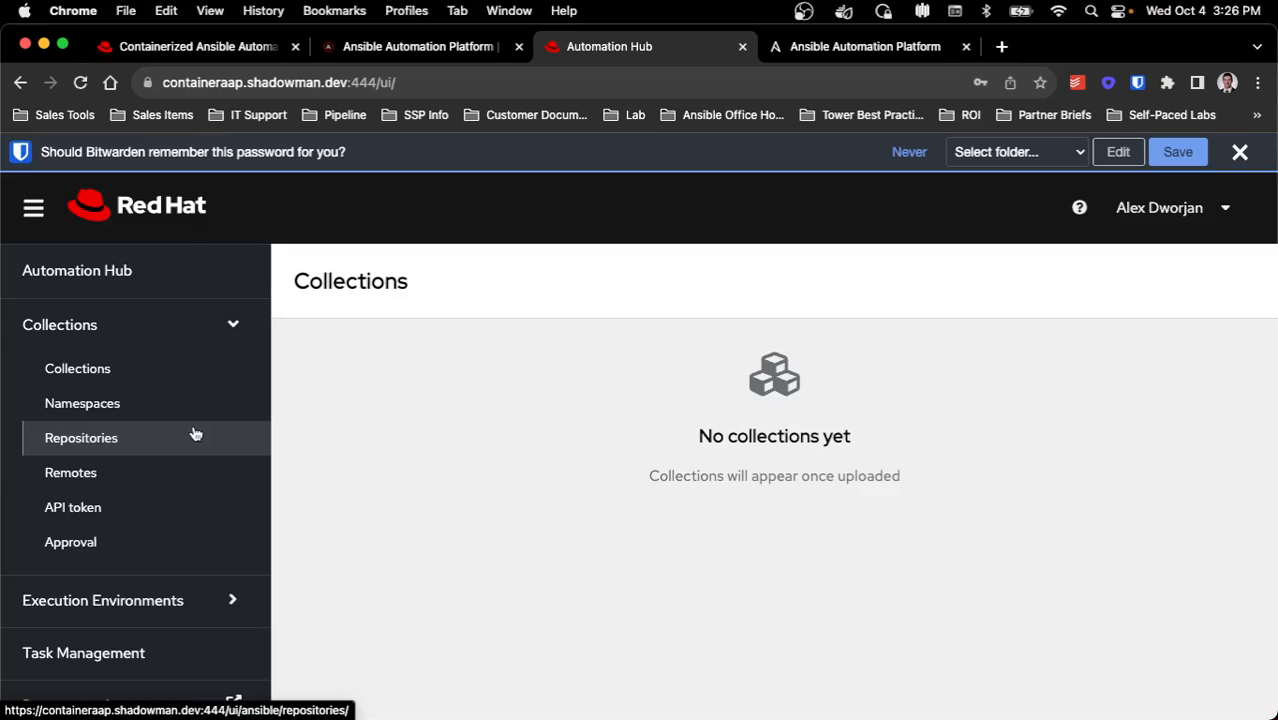
mouse_move(872, 76)
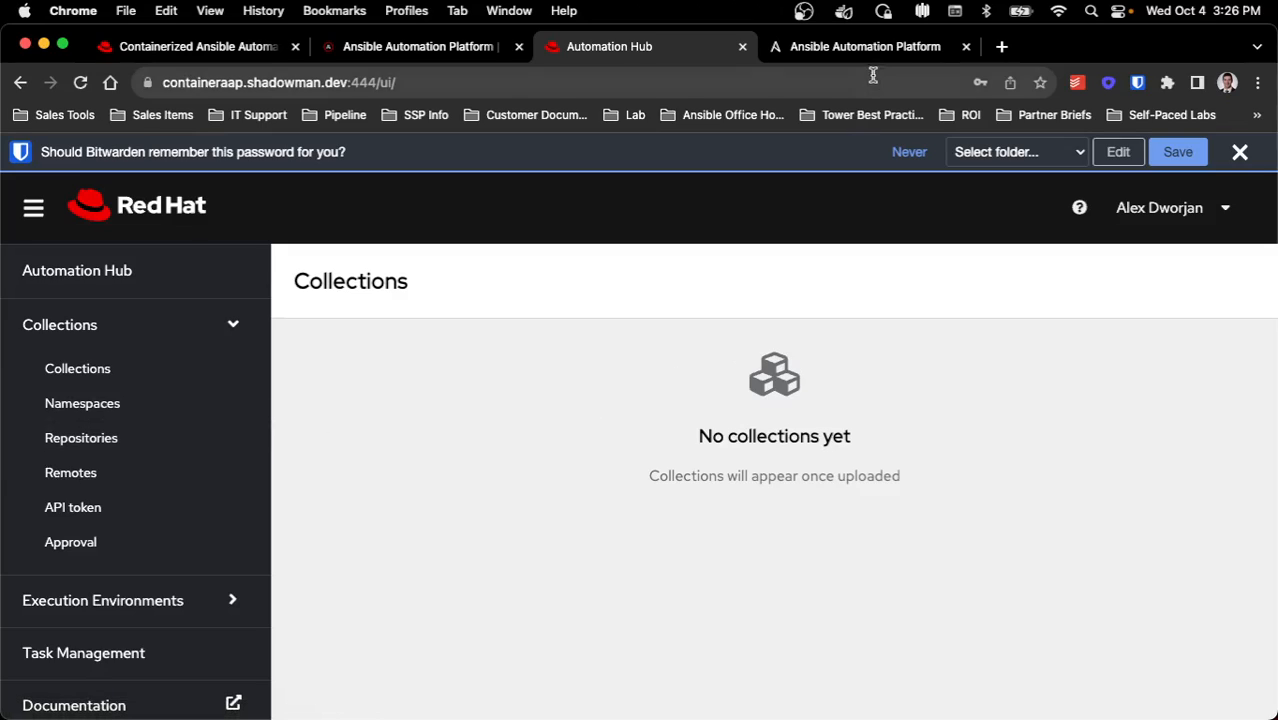
left_click(864, 46)
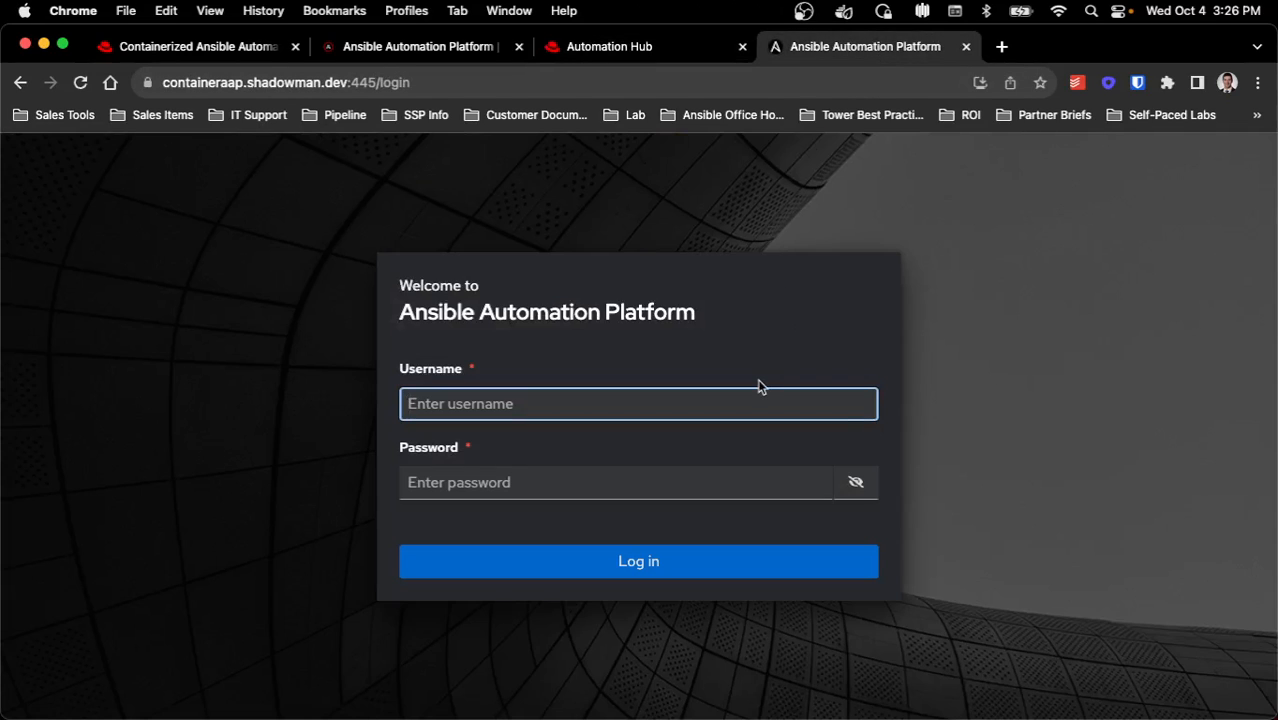